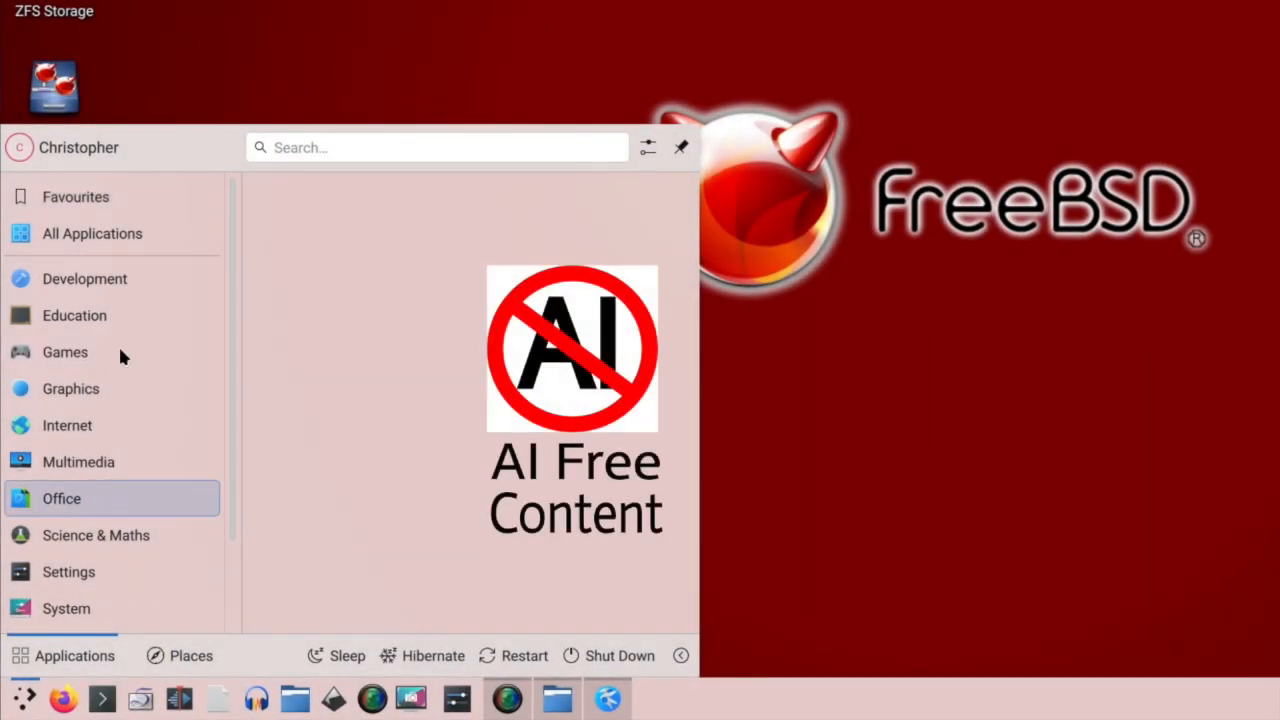
Browse the Multimedia, Utilities and Settings categories and launch System Settings
left_click(78, 460)
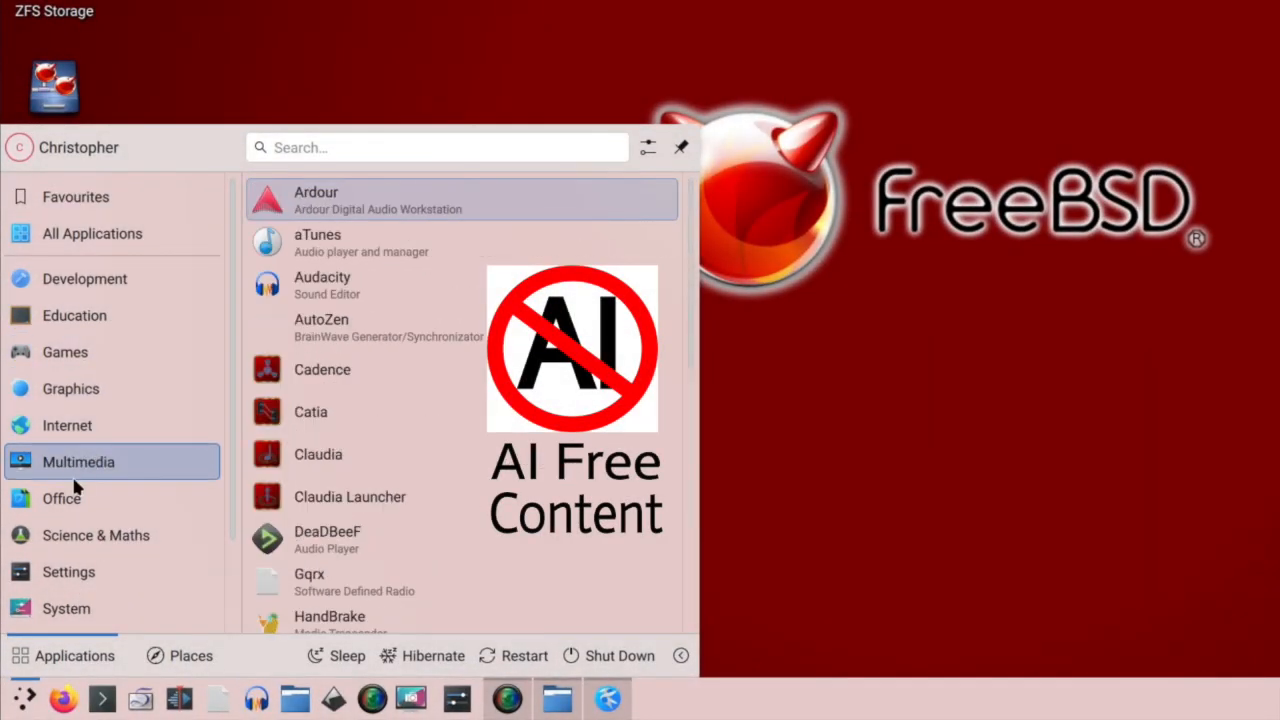
left_click(66, 536)
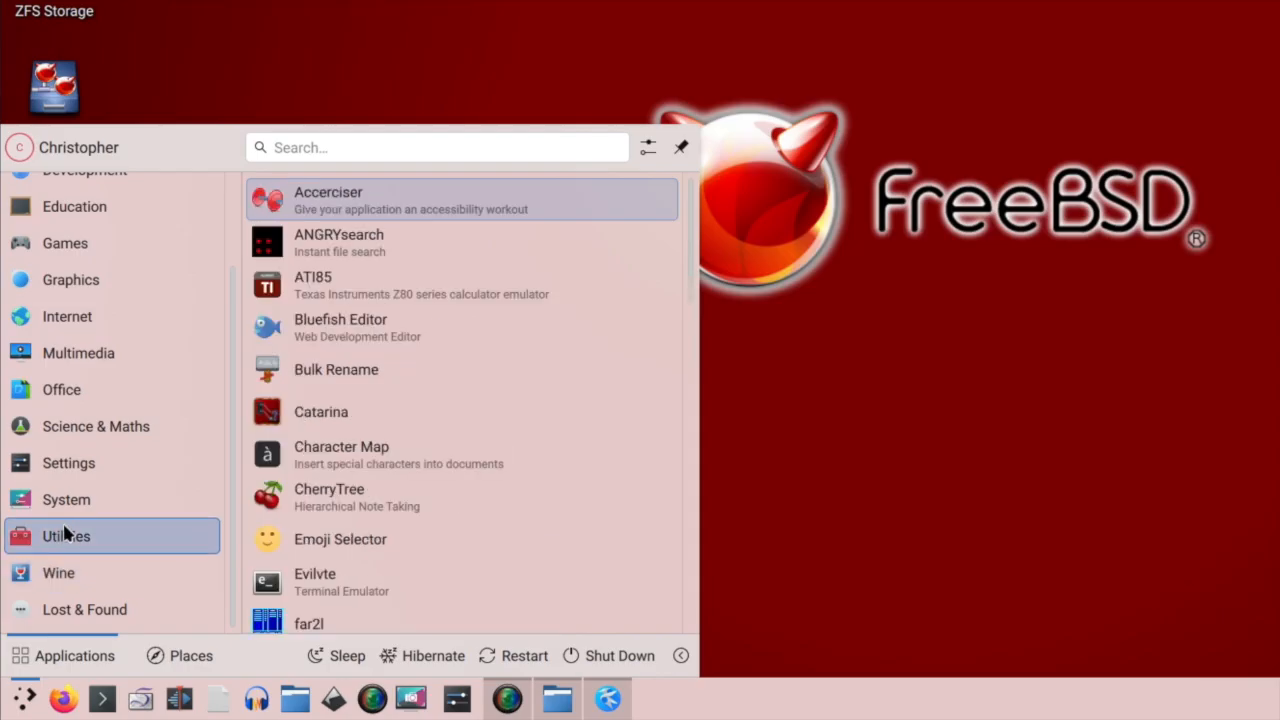
left_click(68, 462)
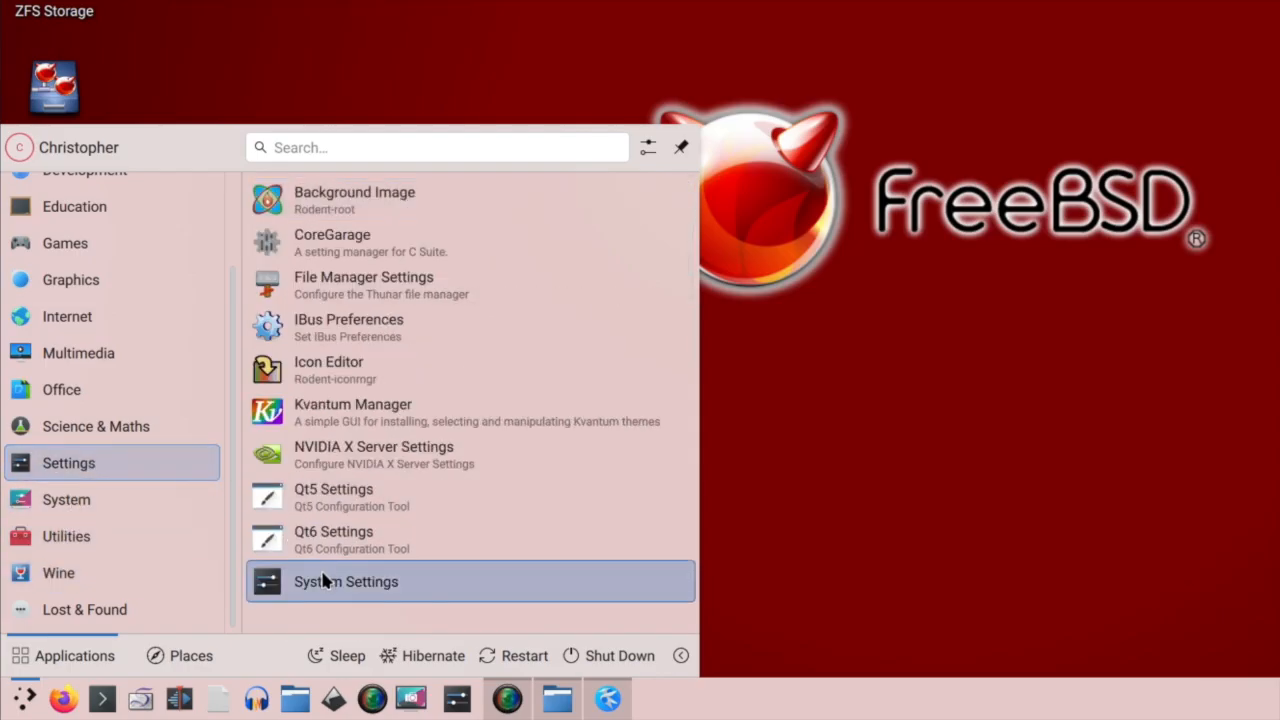
mouse_move(336, 496)
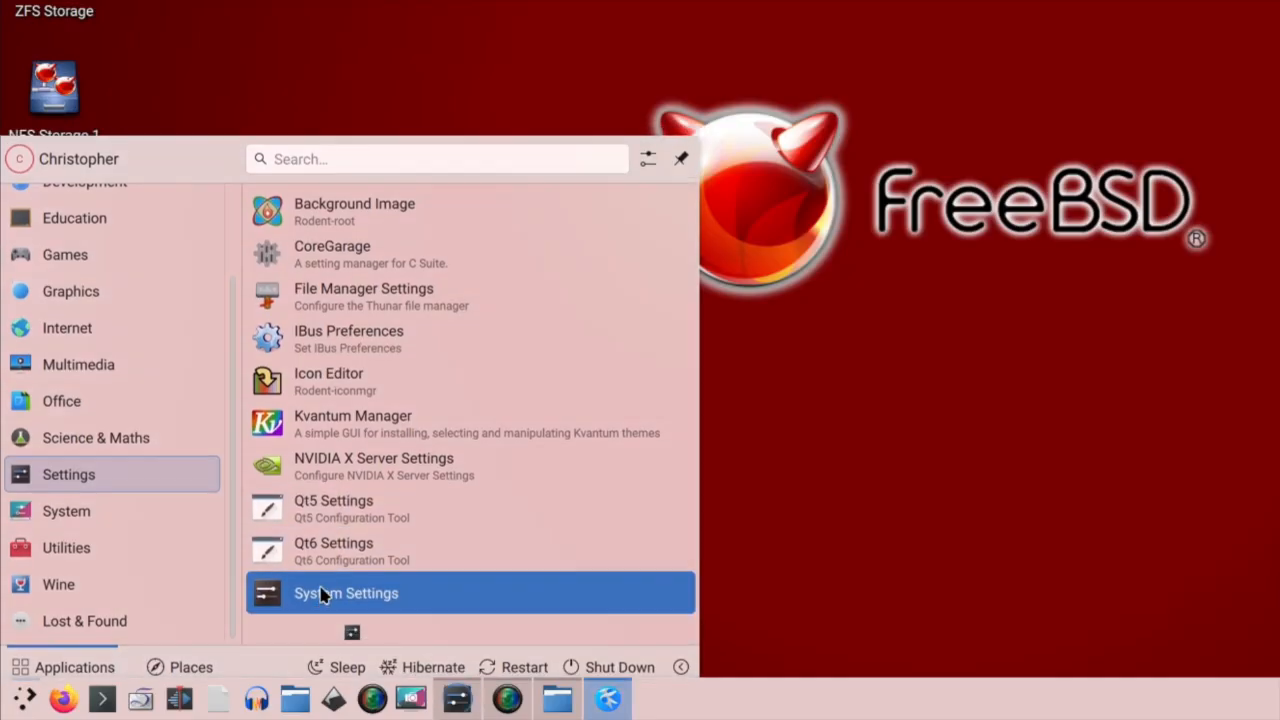
left_click(346, 592)
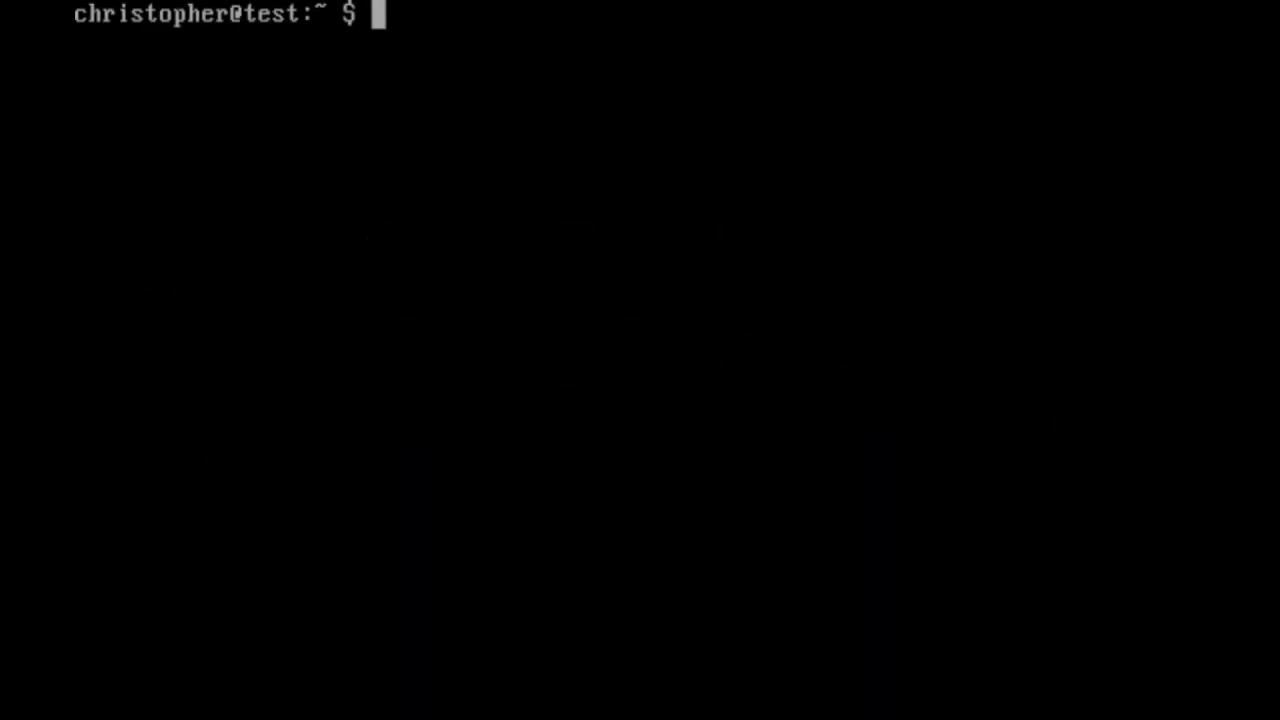
Check the version with uname -a, become root via su -, and prepare freebsd-update fetch install
type("uname -a")
type("su -")
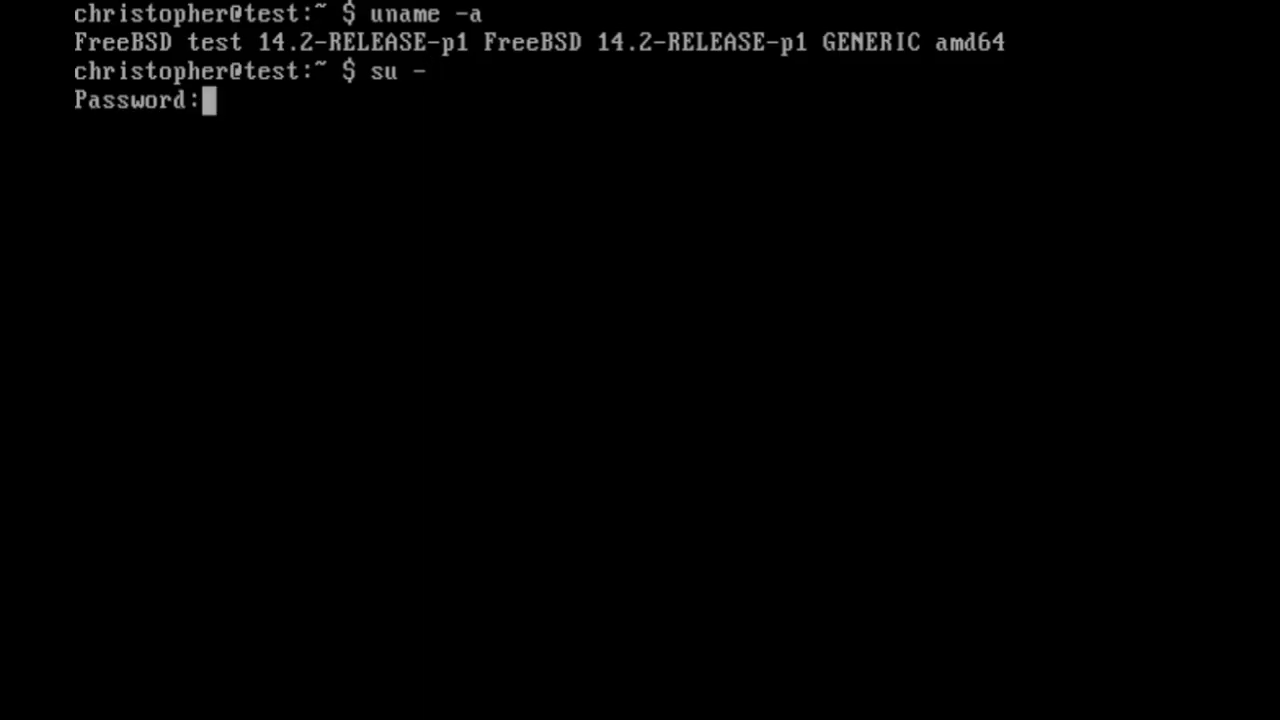
key("Return")
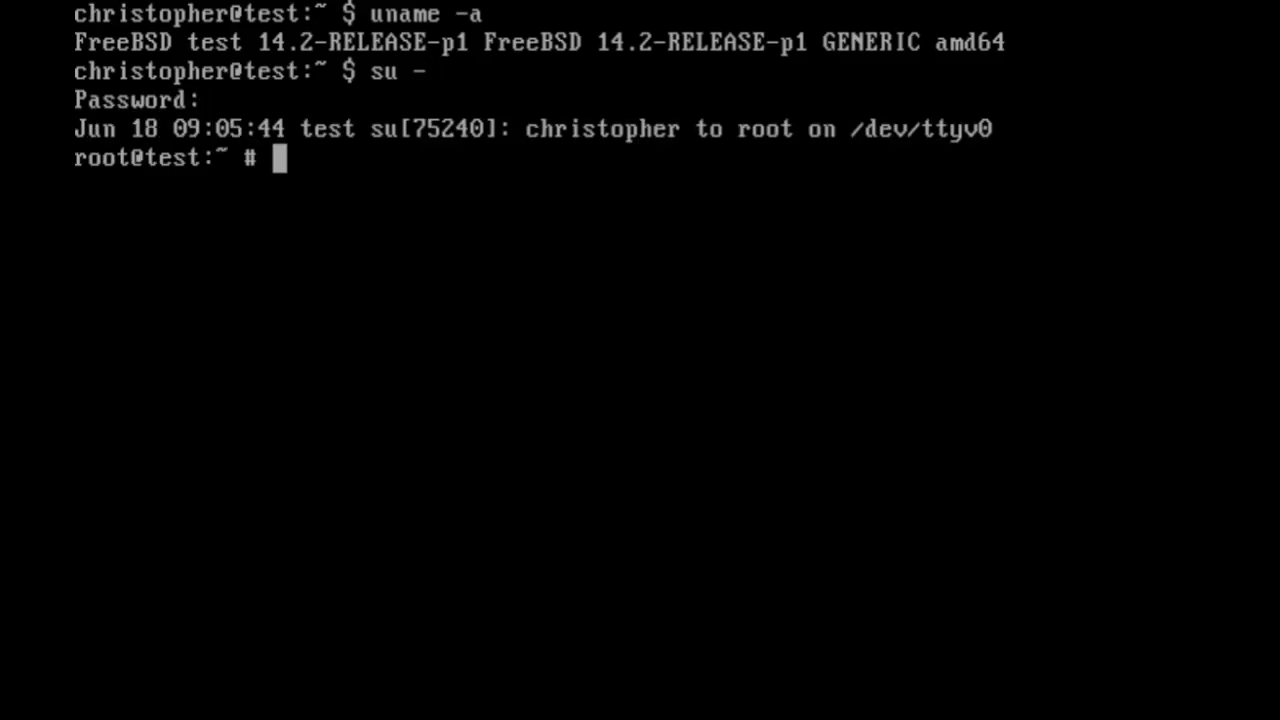
type("freebsd-up")
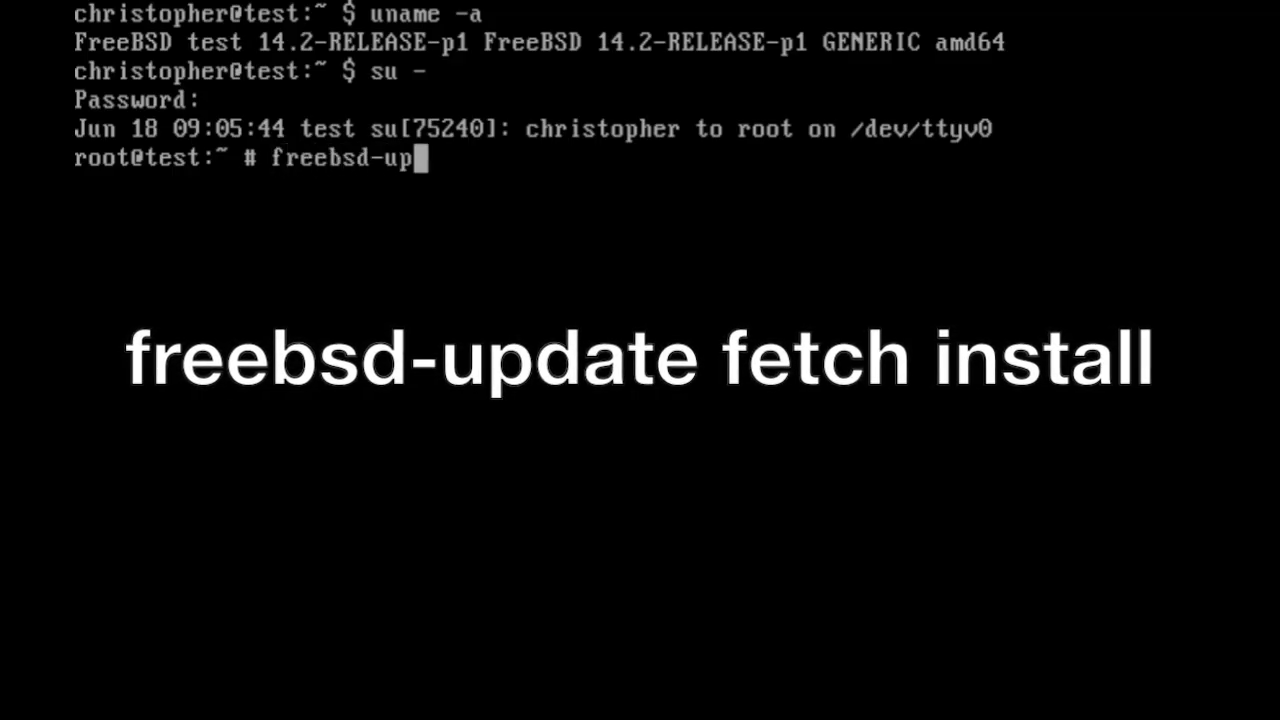
type("date fetc")
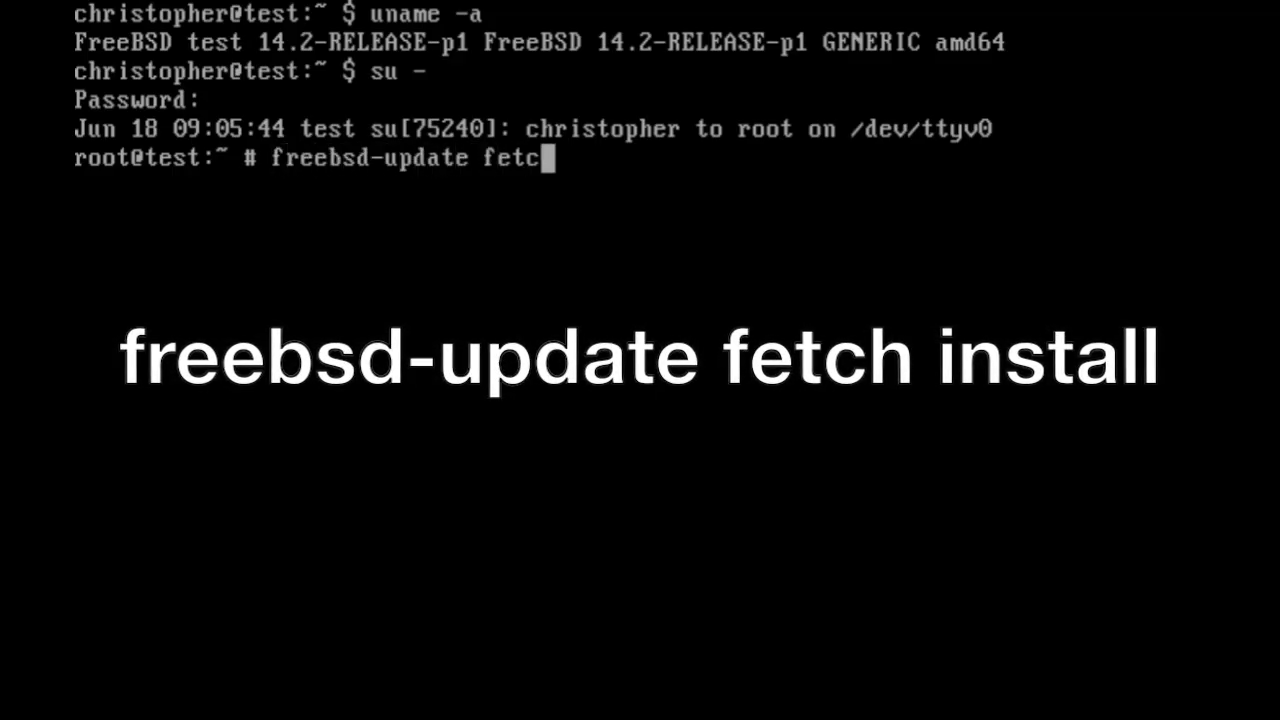
type("install")
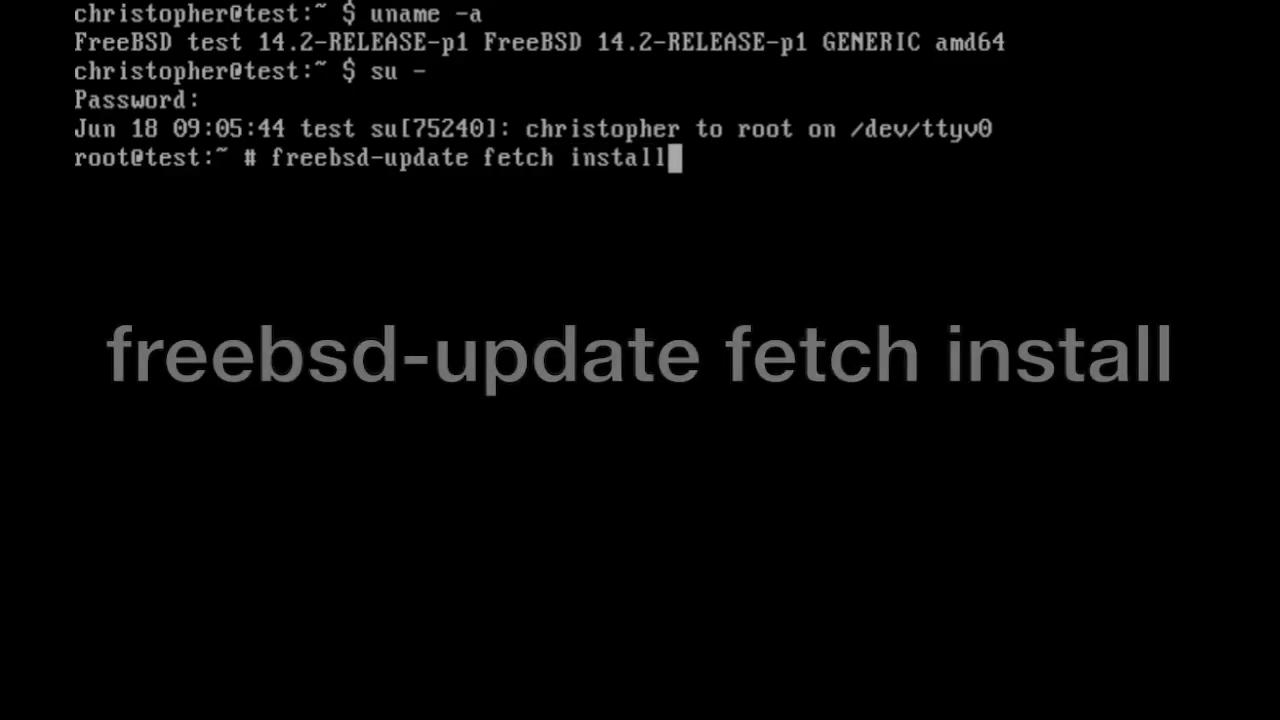
Run freebsd-update fetch install, finding no patches needed
key("Return")
type("fr")
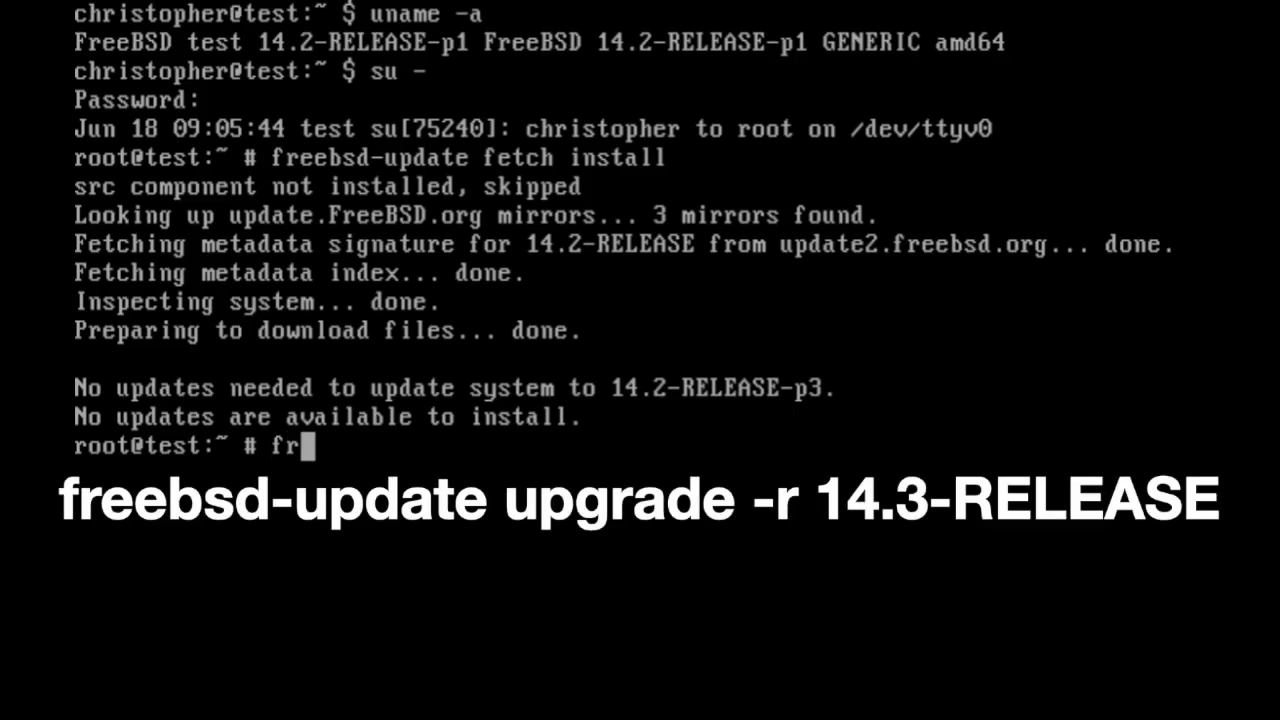
Start freebsd-update upgrade -r 14.3-RELEASE, reaching the components confirmation question
type("eebsd-")
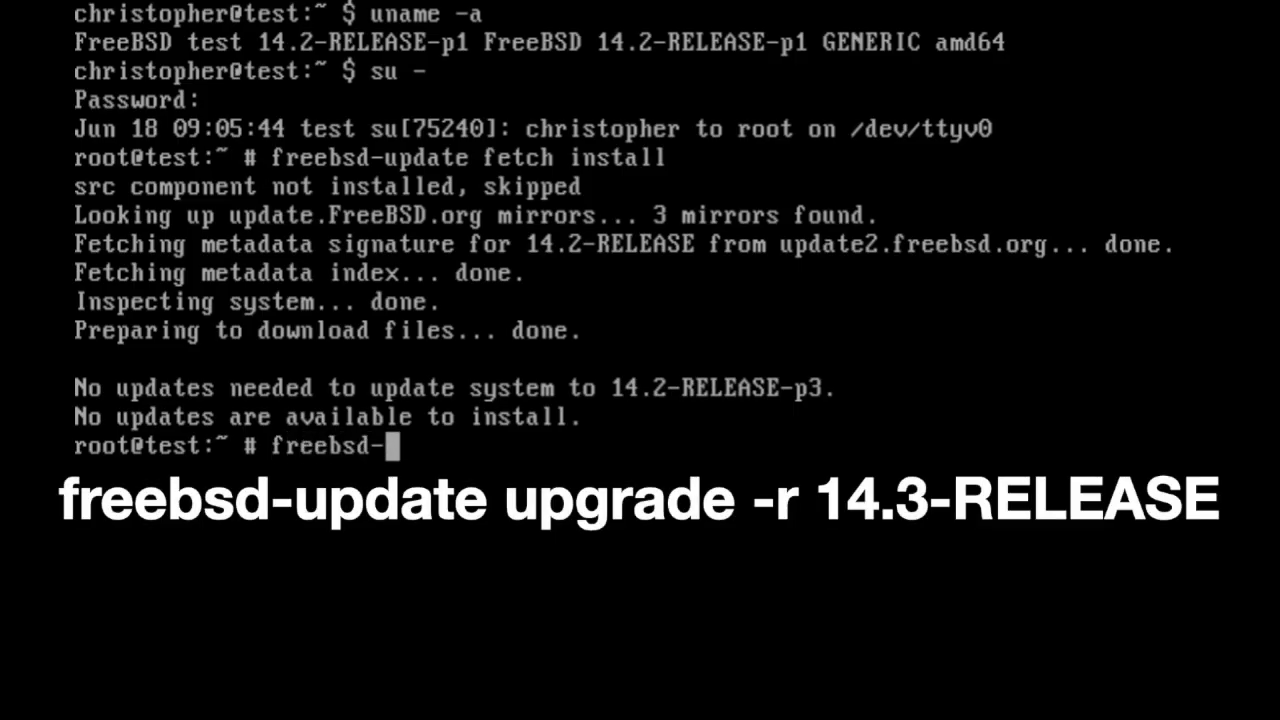
type("update")
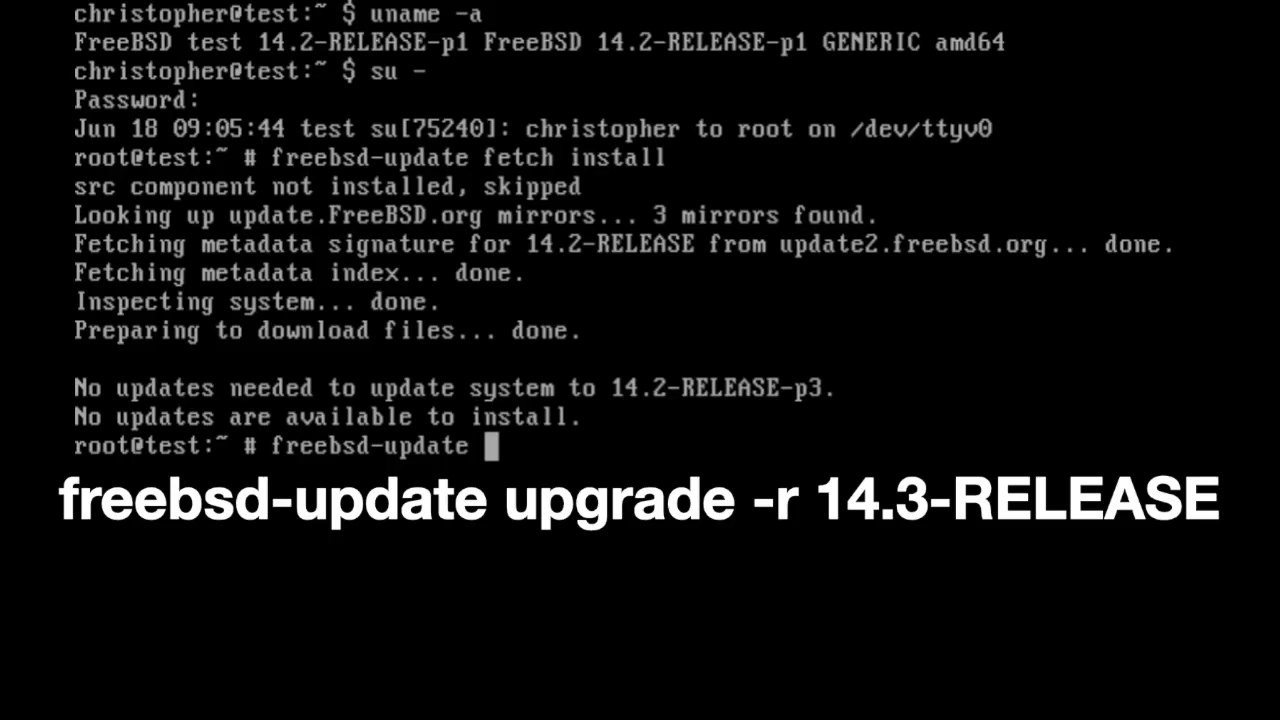
type("upgrade")
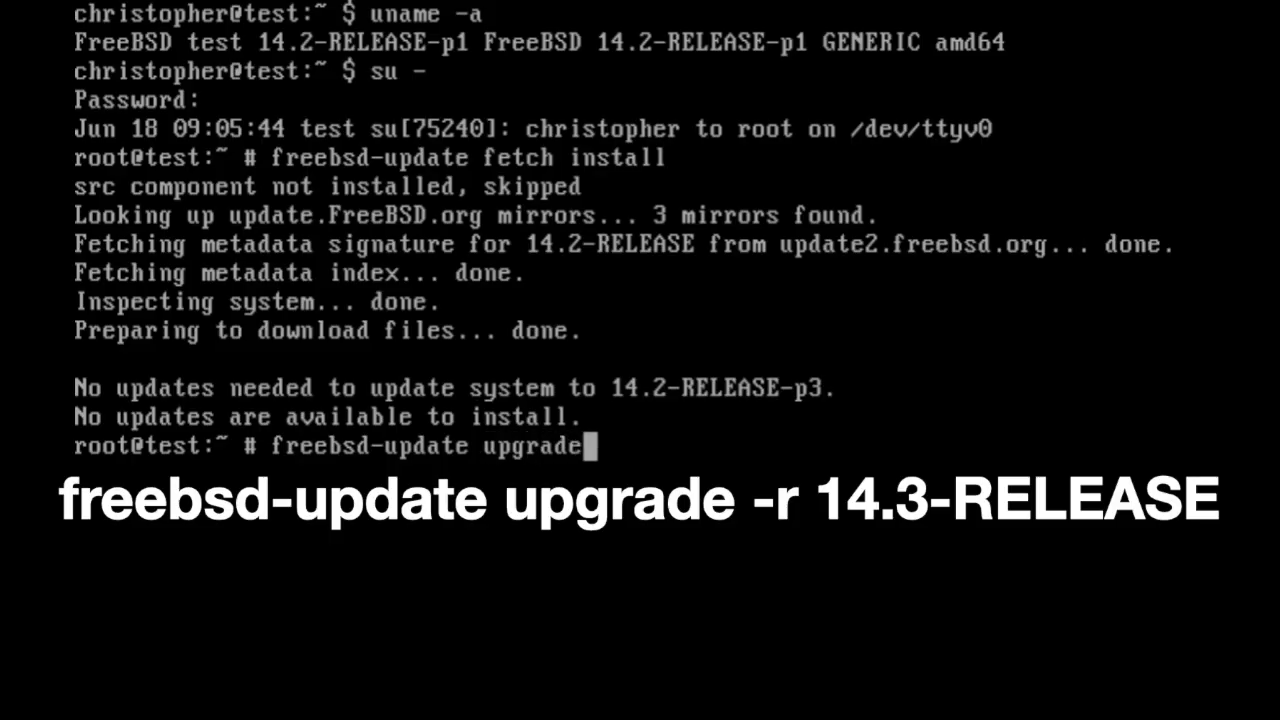
type("-r")
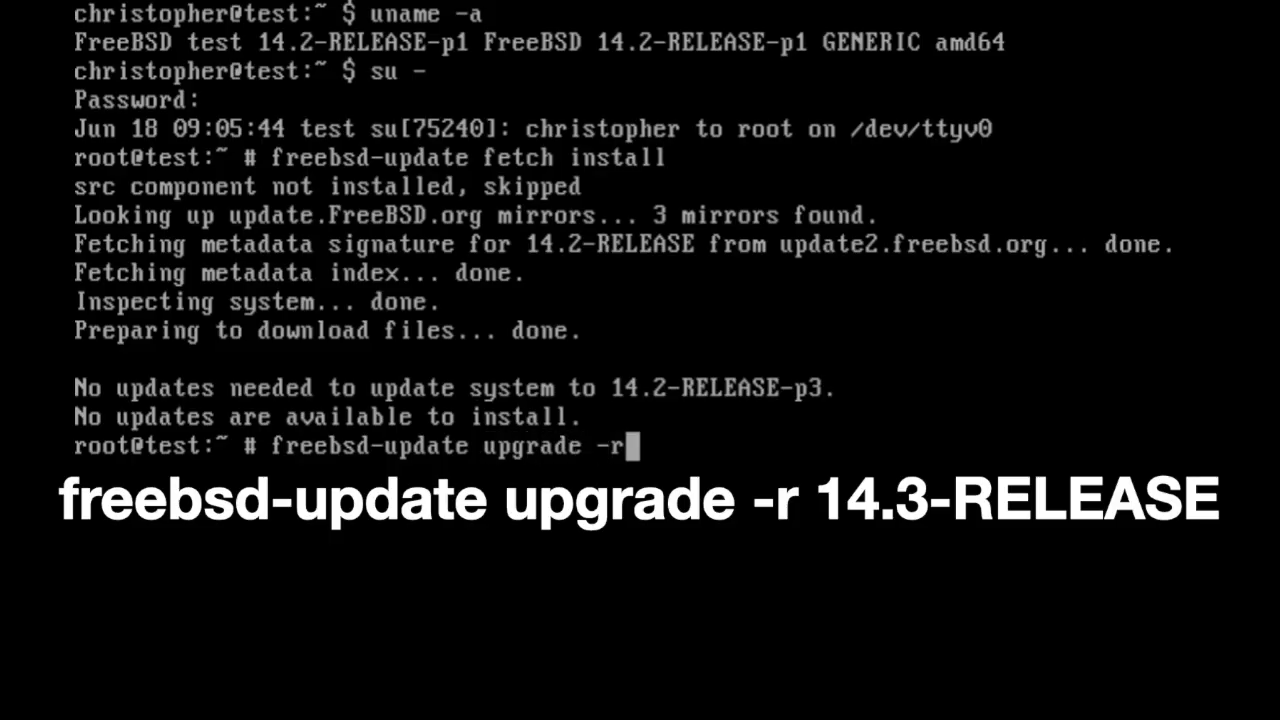
type("14")
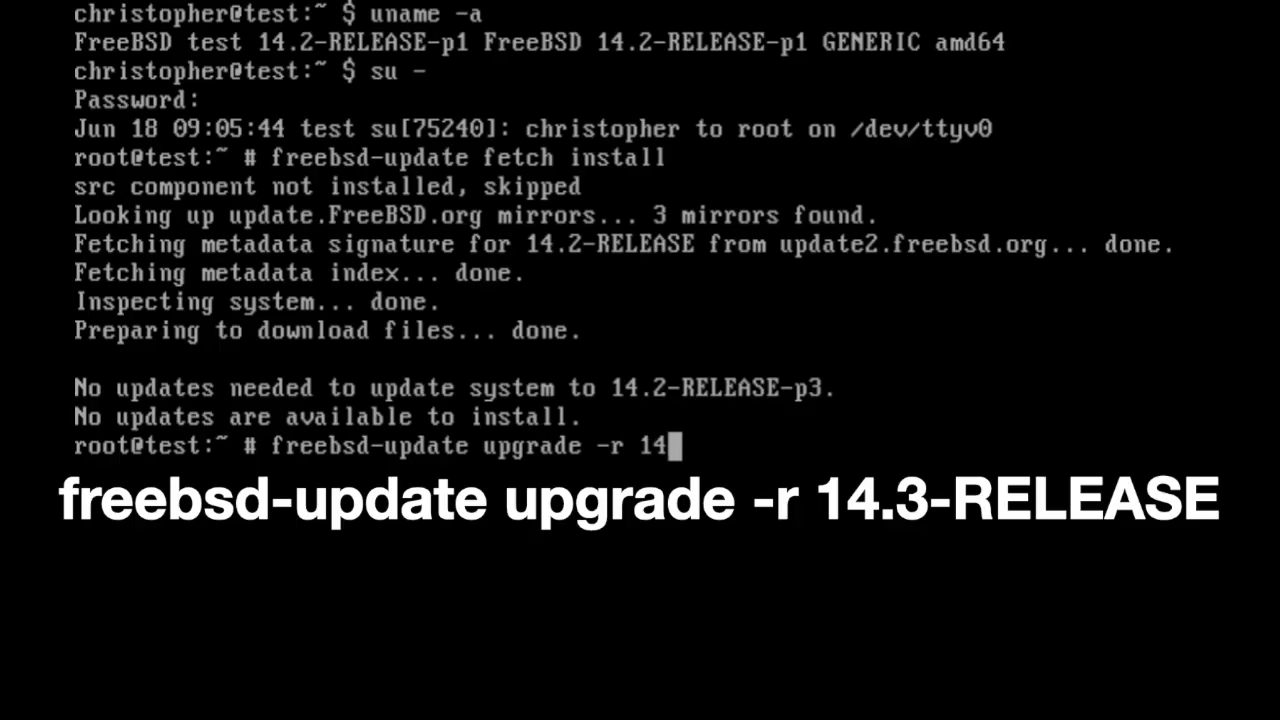
type(".3-R")
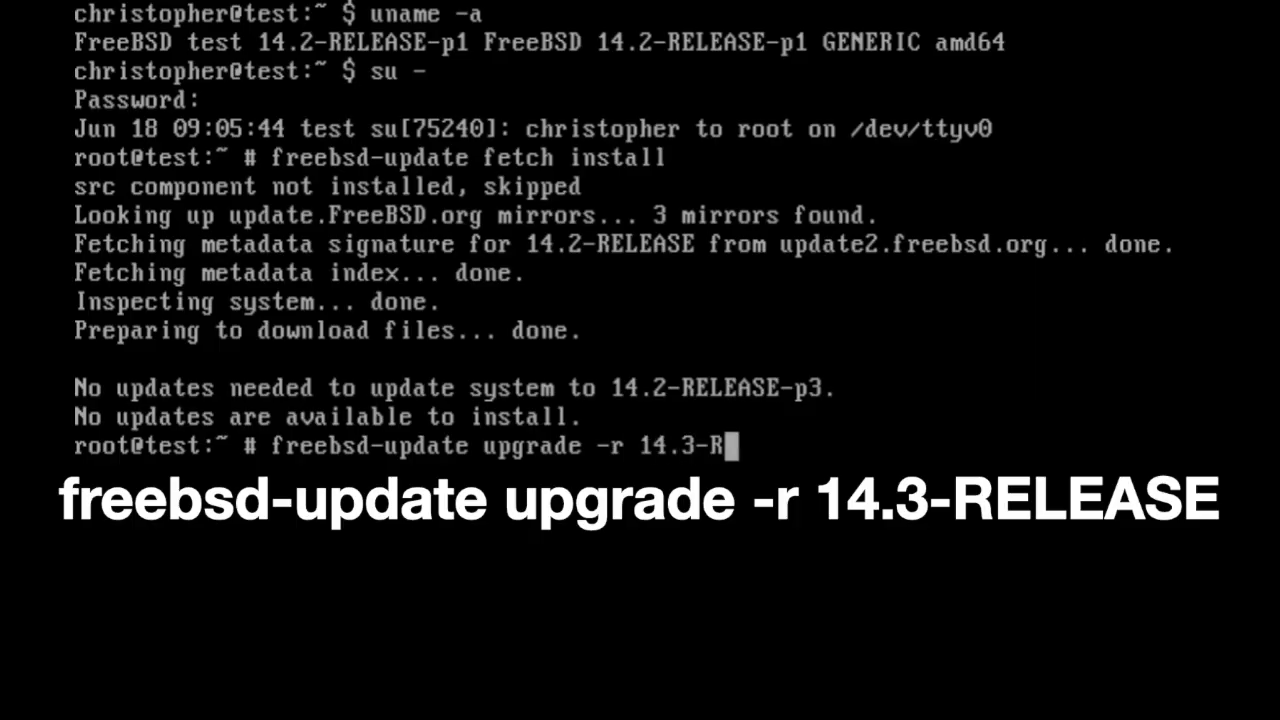
key("Return")
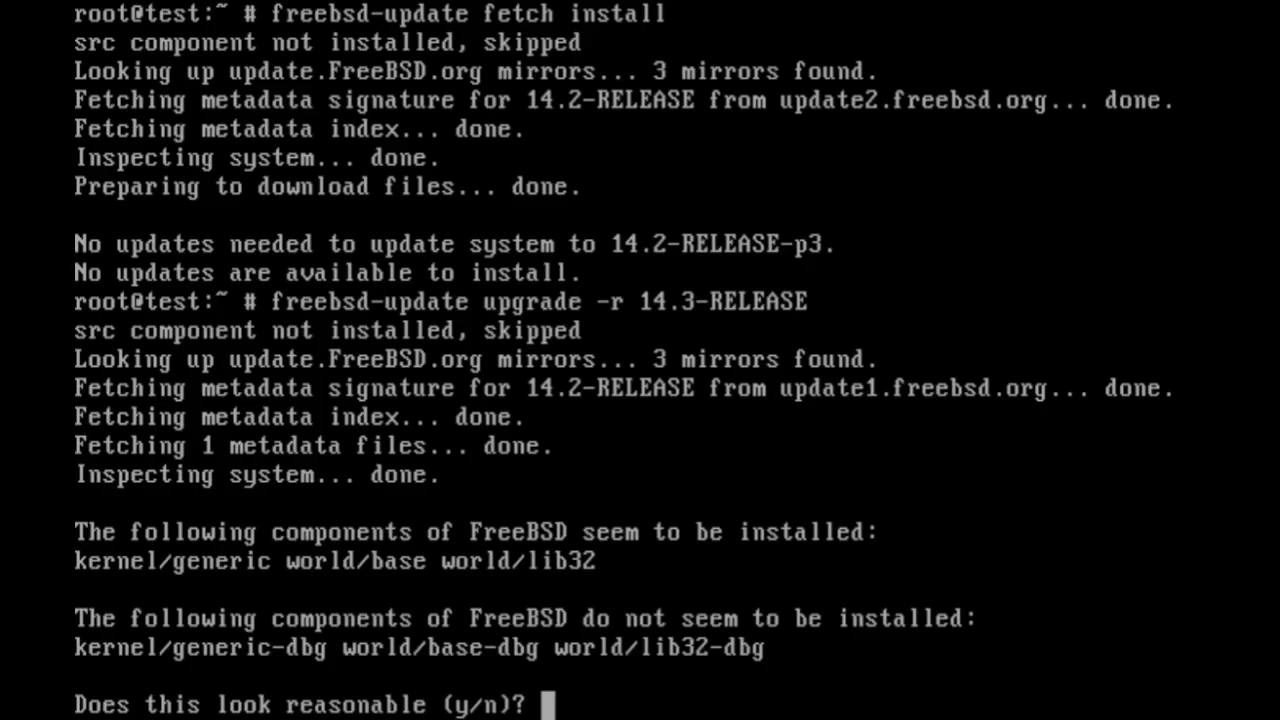
Answer y to the components question and let the 3630 patches download
type("y")
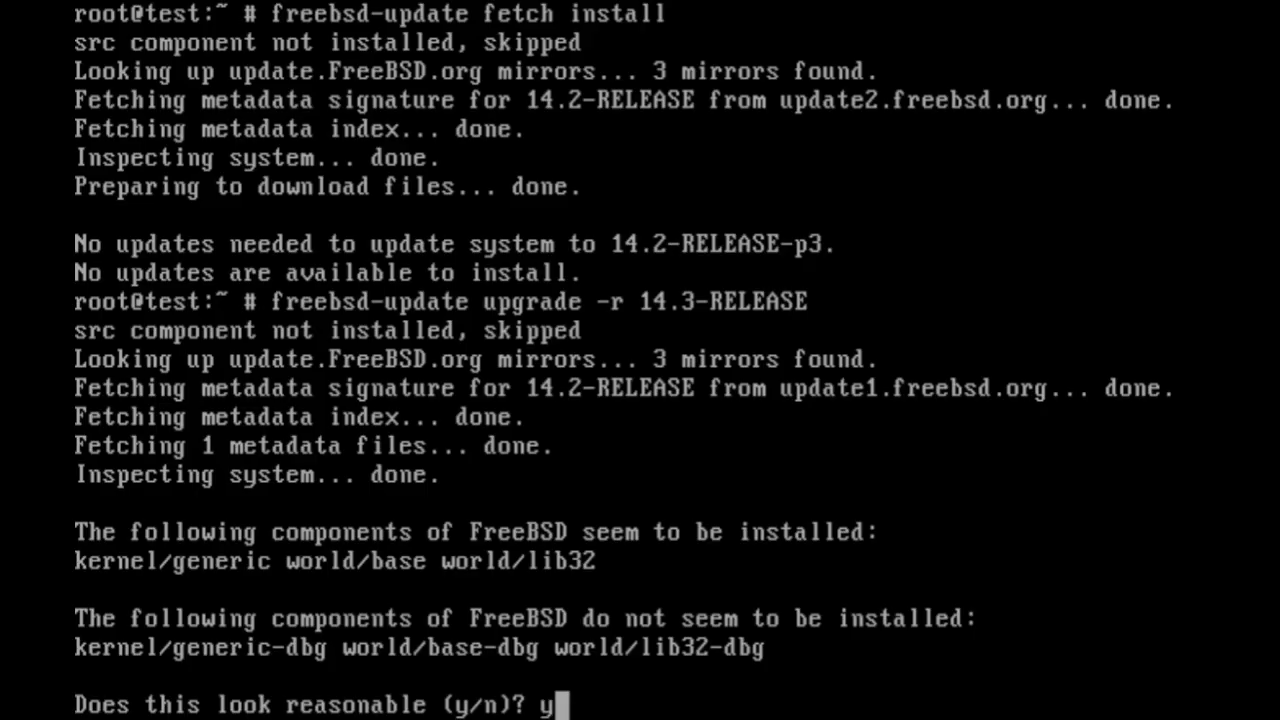
key("Return")
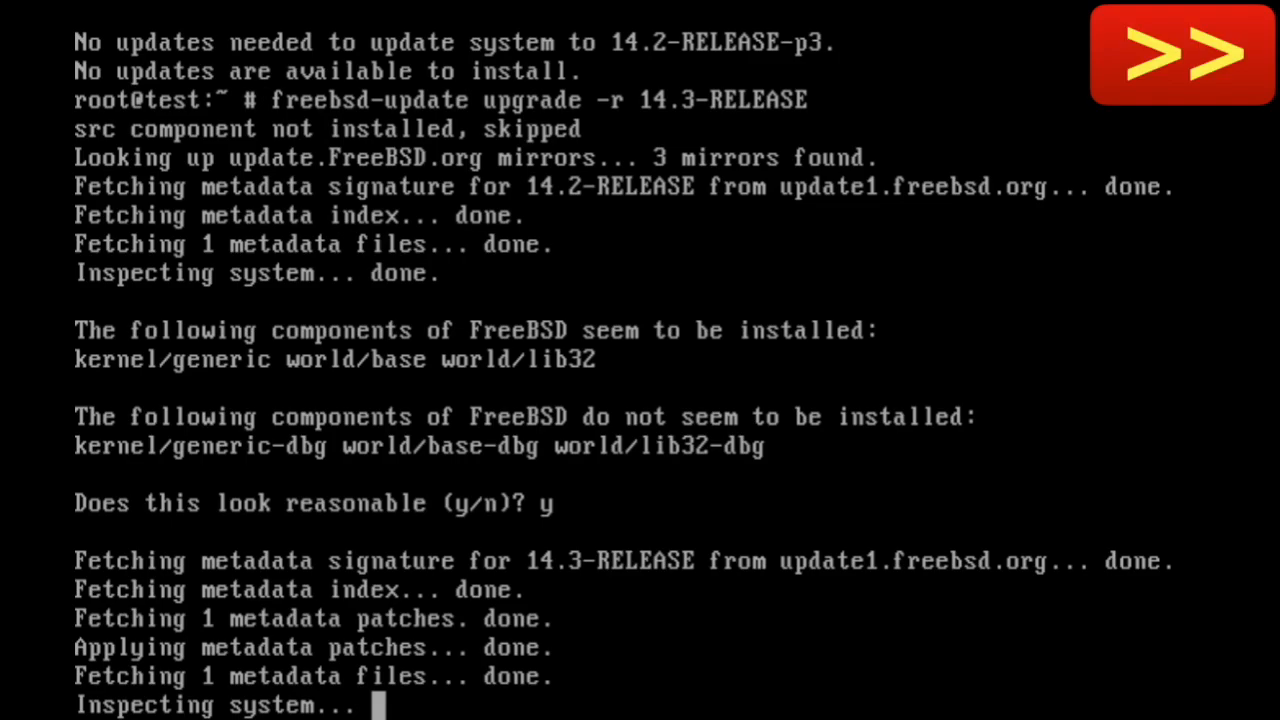
scroll("down", 3)
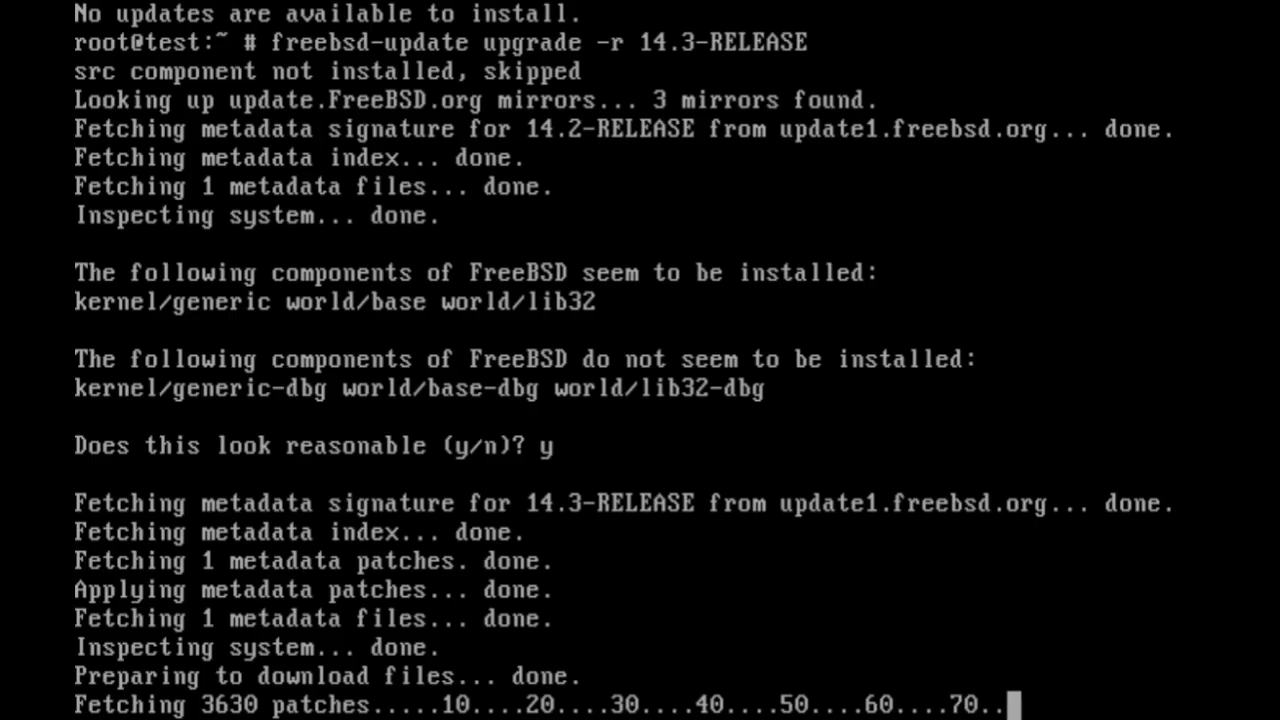
scroll("down", 3)
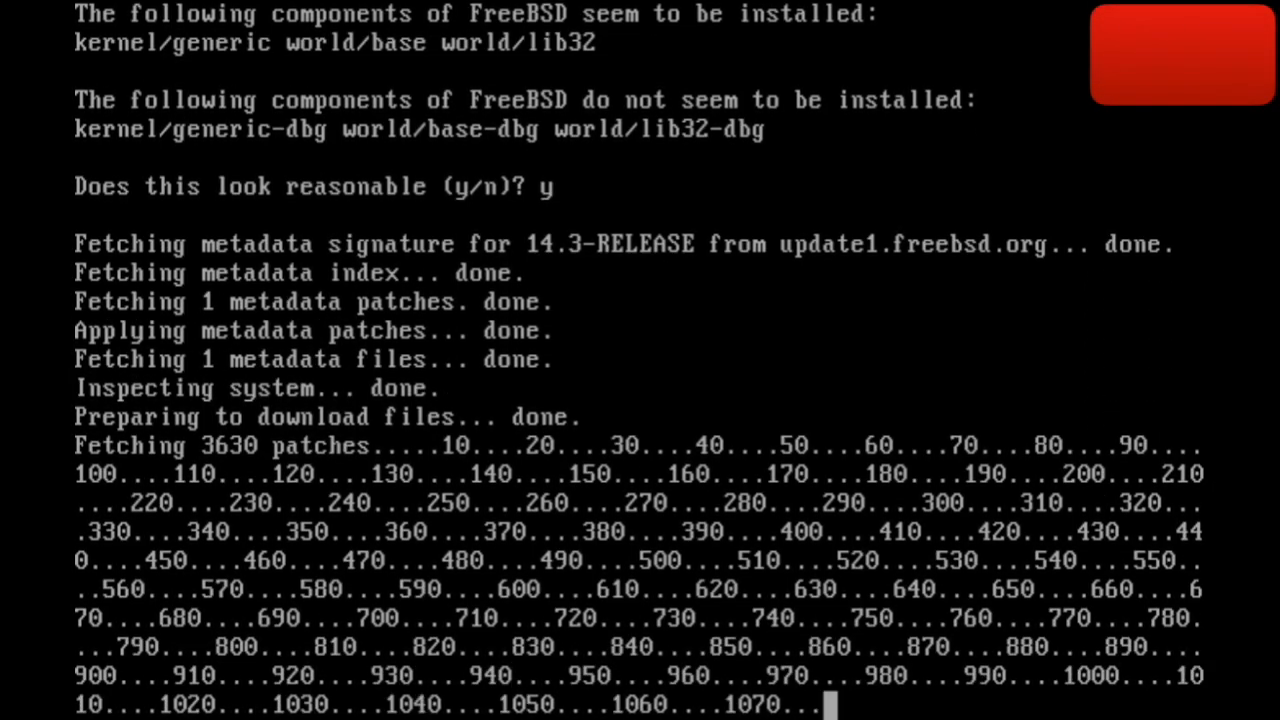
scroll("down", 3)
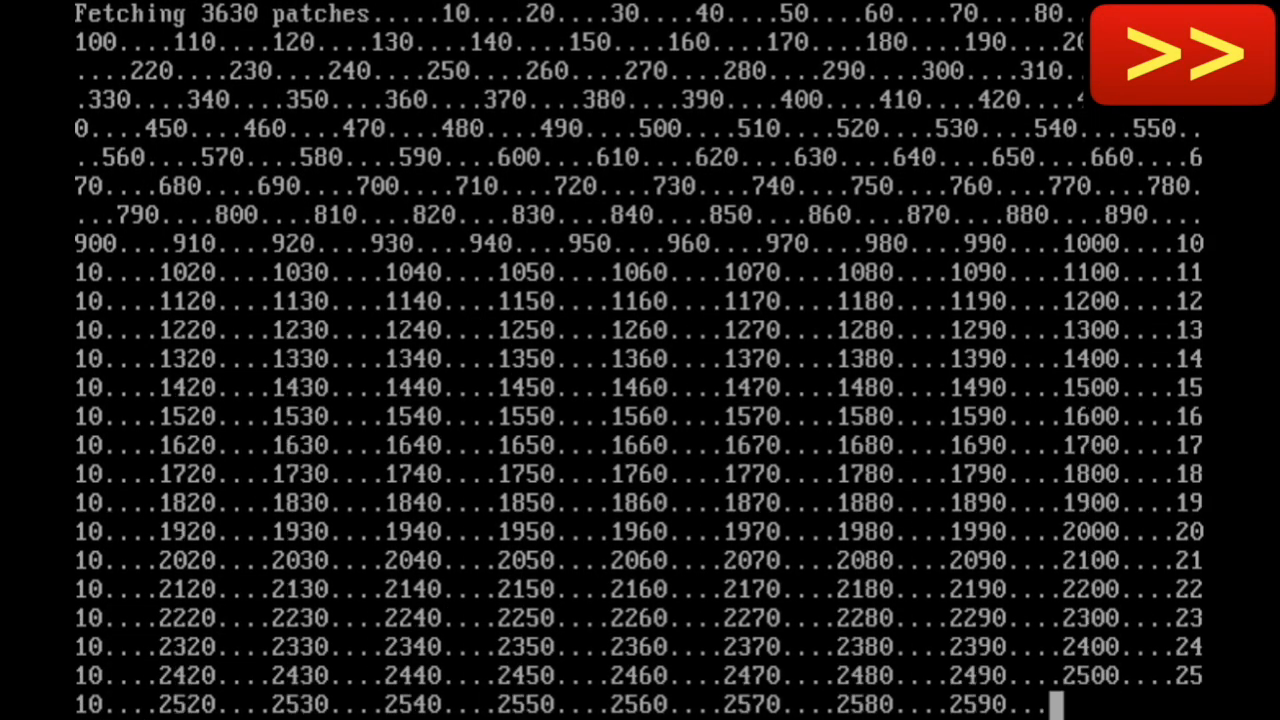
scroll("down", 3)
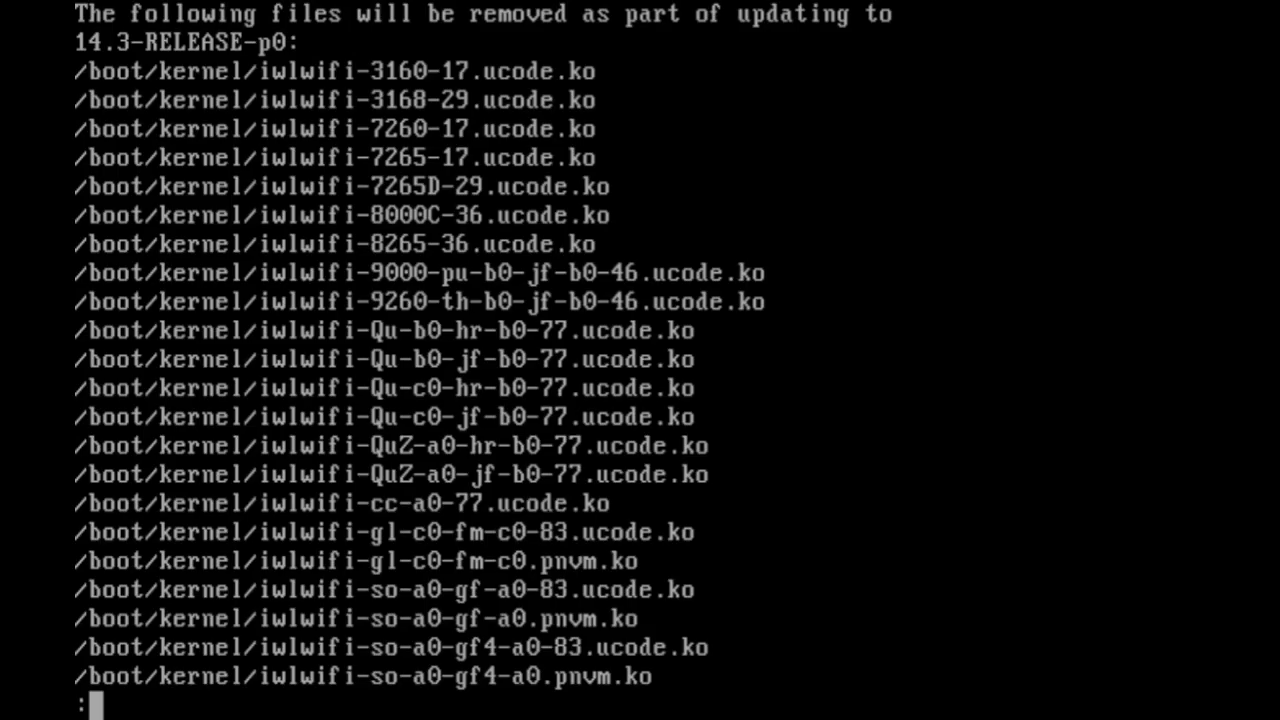
Review the list of files to be added, quit the pager and return to the root prompt
scroll("down", 3)
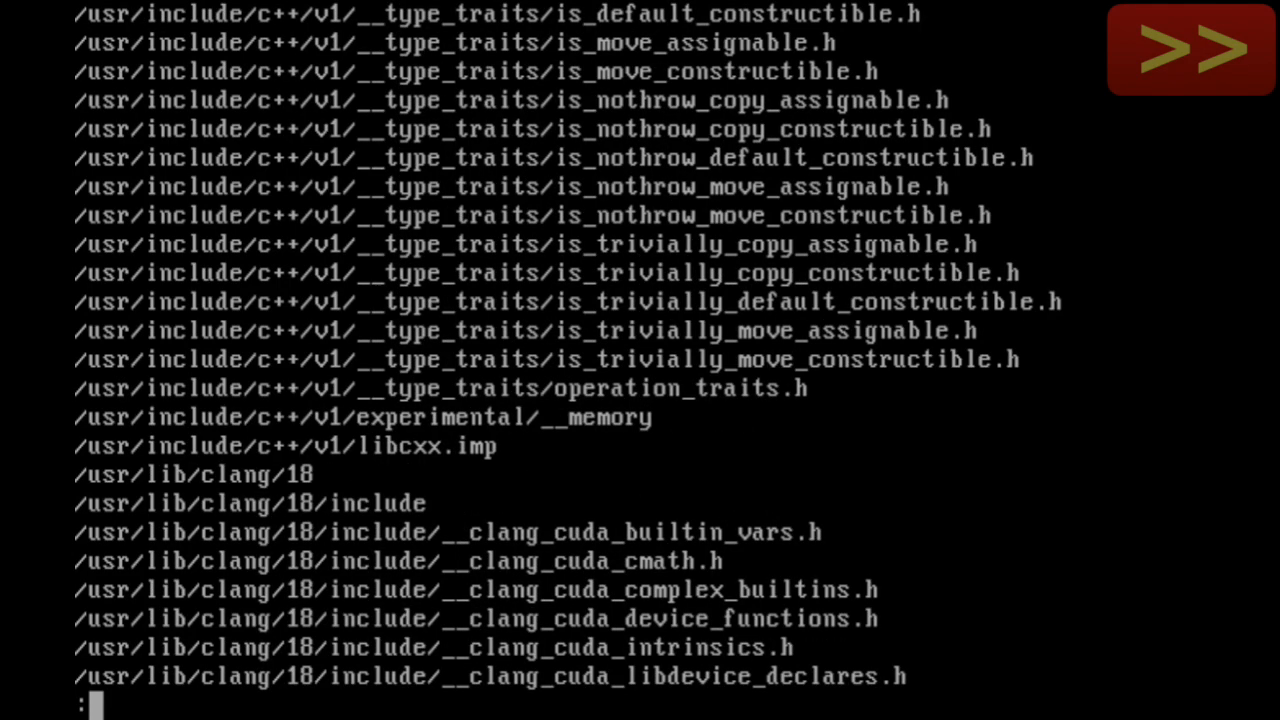
scroll("down", 3)
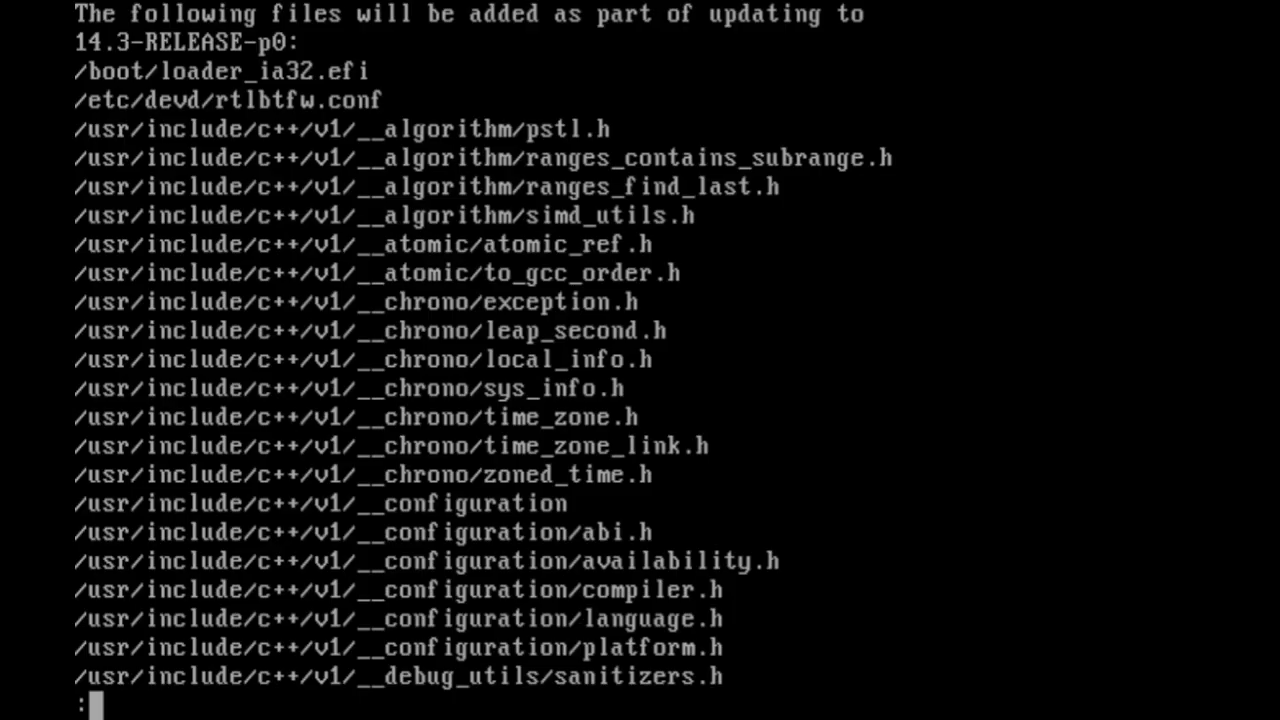
key("q")
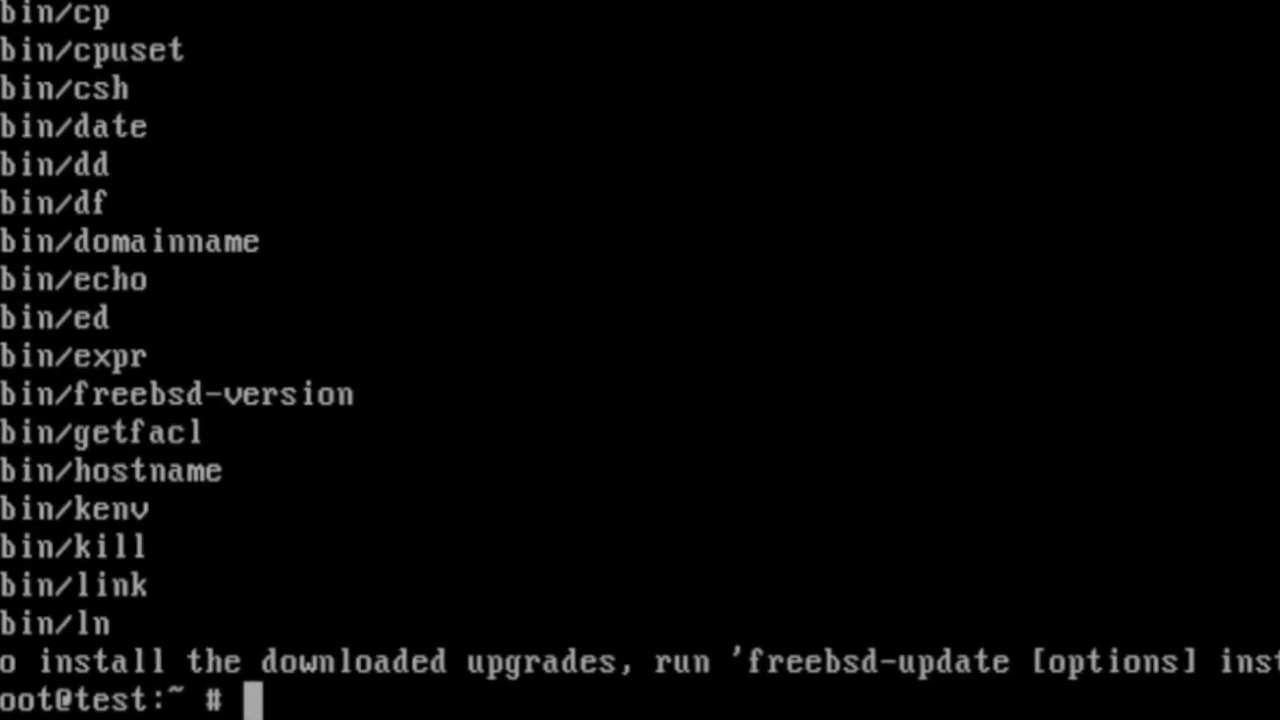
Run freebsd-update install to install the 14.3 kernel updates, prompting a reboot
type("freebsd-update upgrade -r 14.3-")
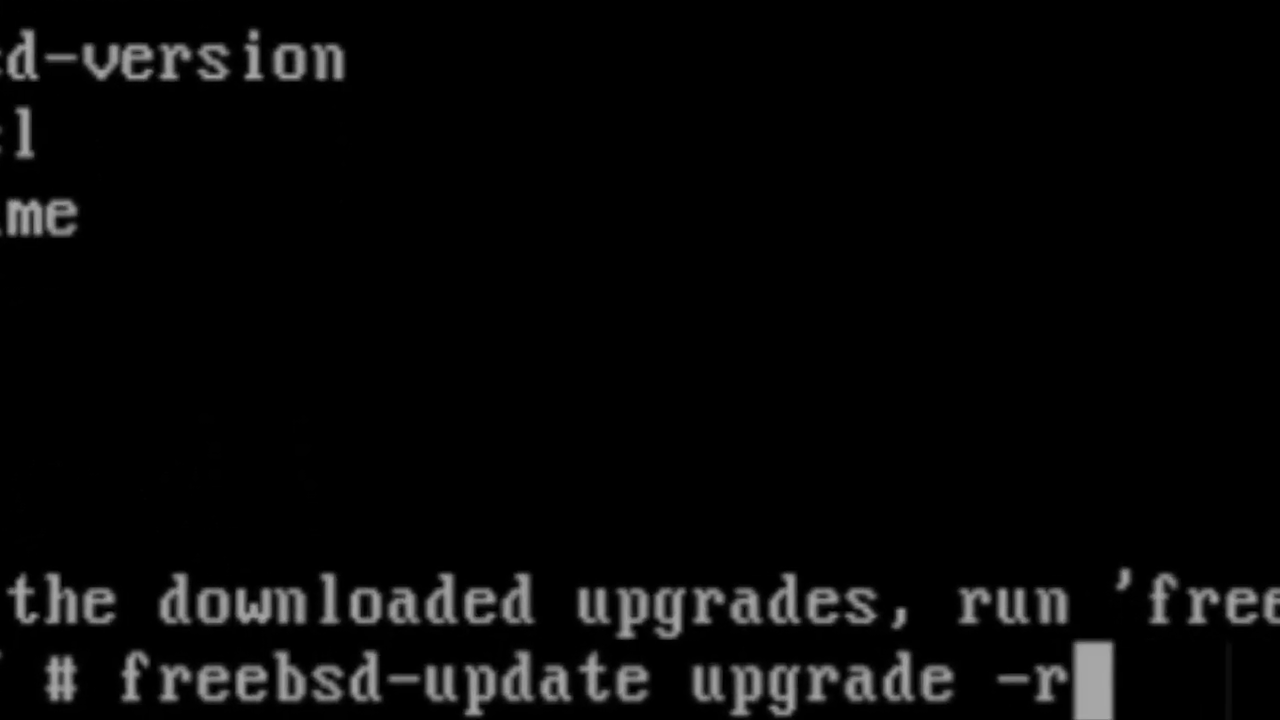
key("backspace")
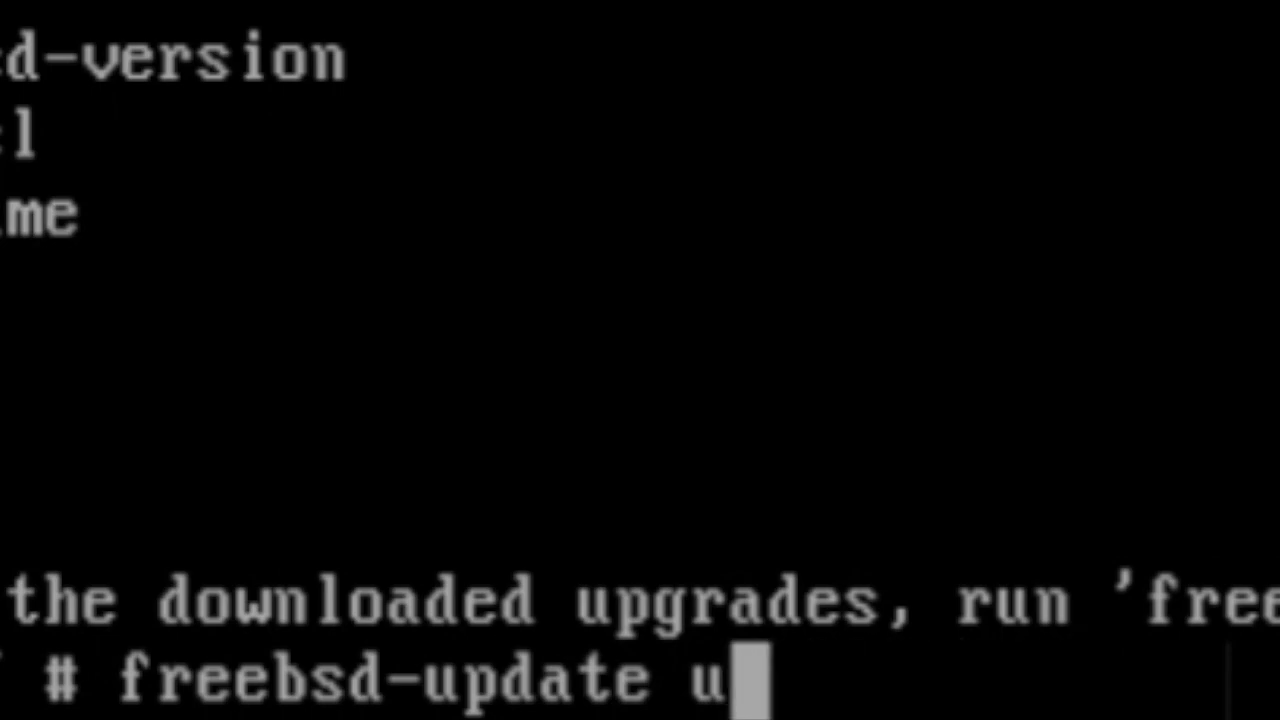
type("nstall")
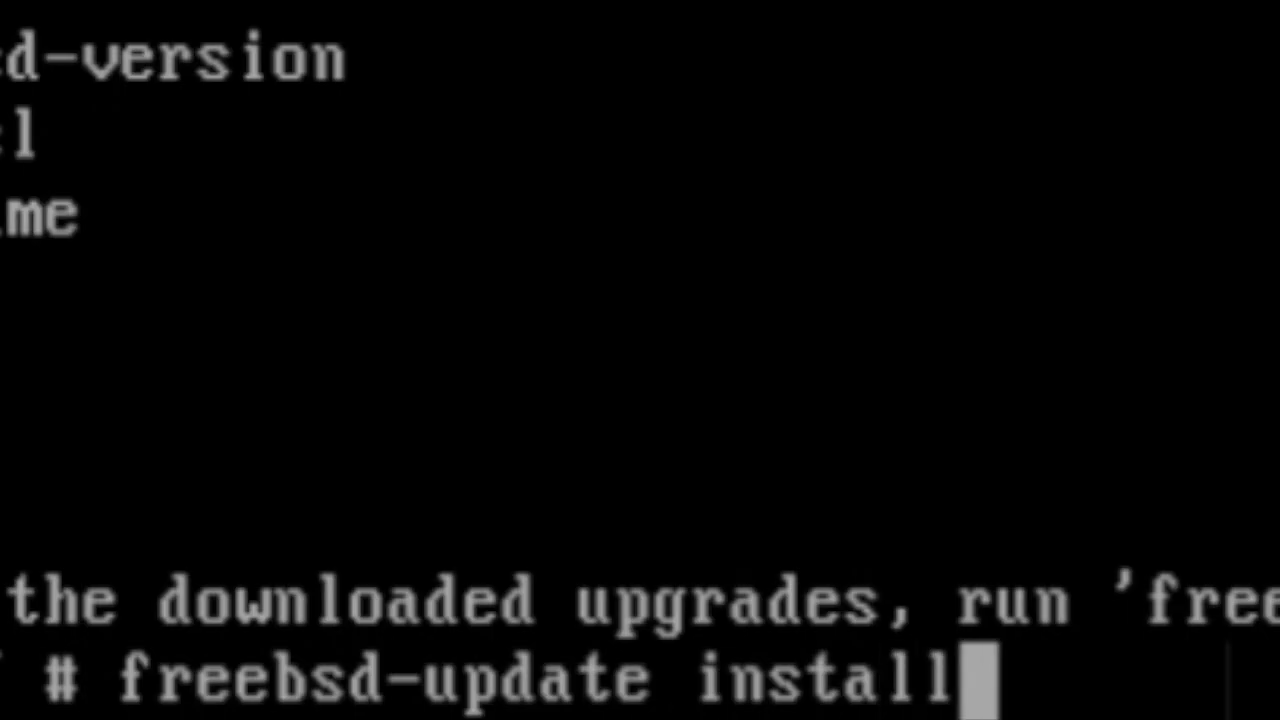
key("Return")
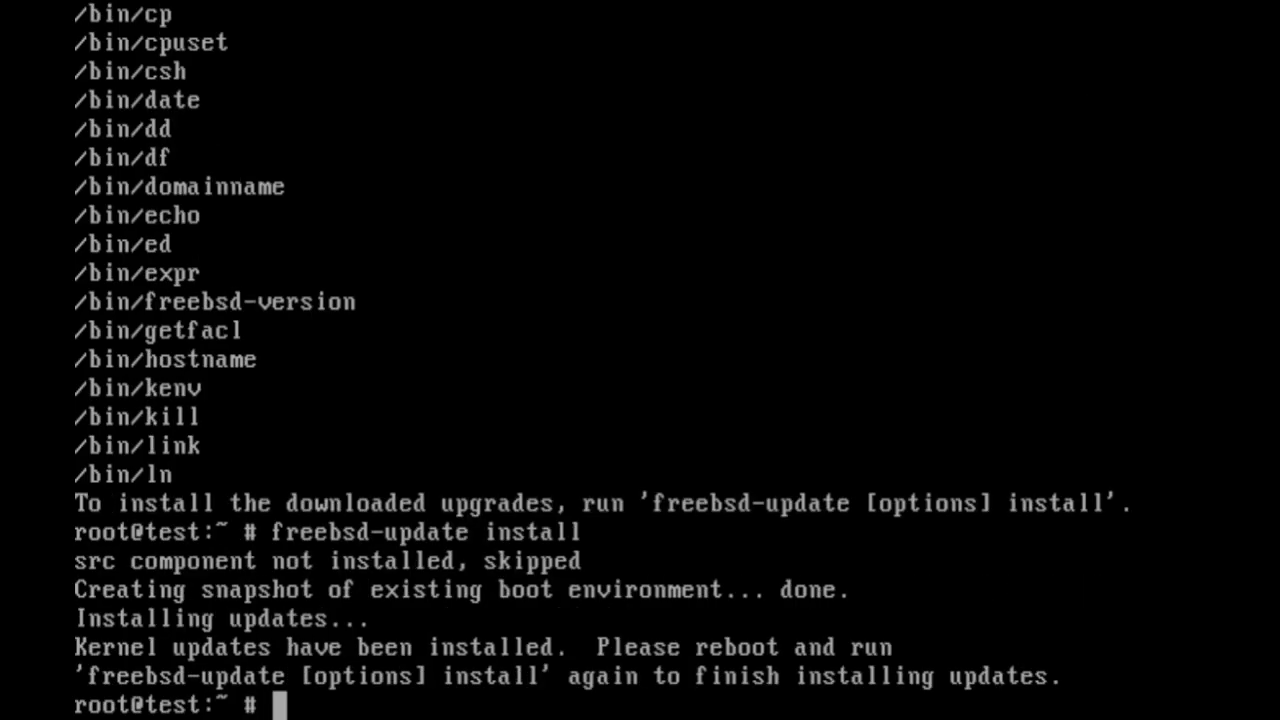
type("sh")
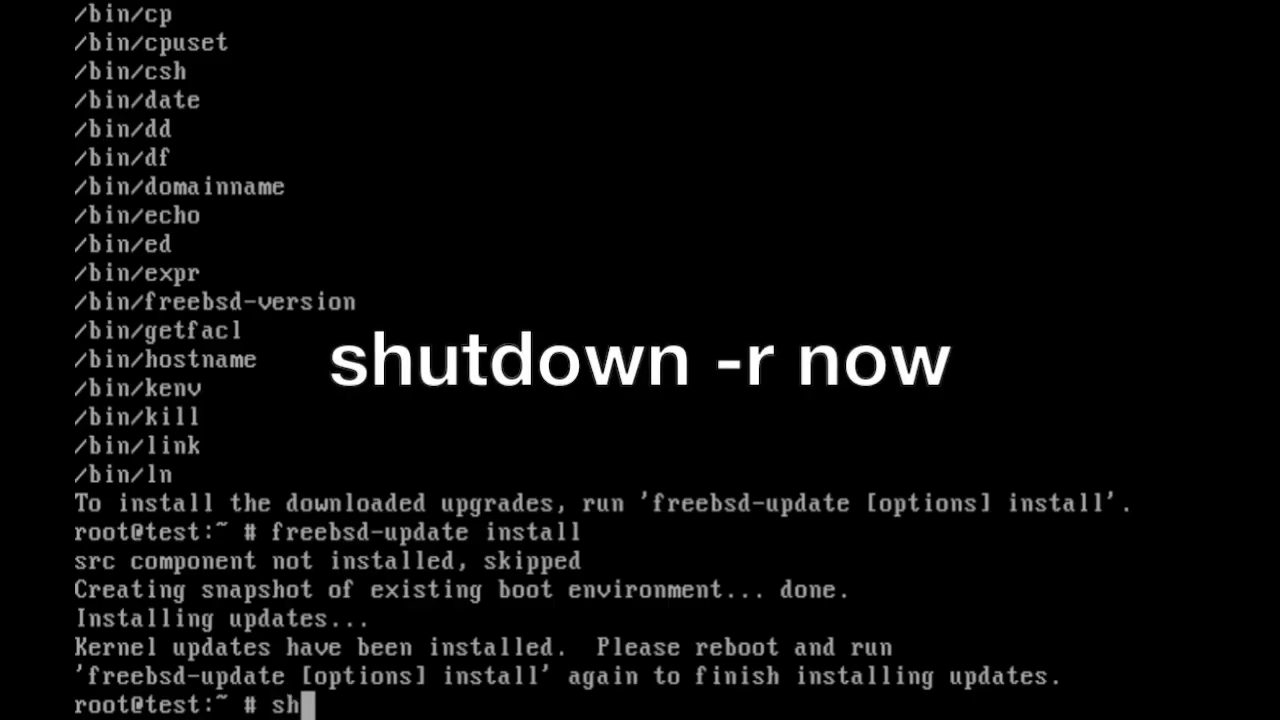
Reboot into the new kernel with shutdown -r now
type("utdown")
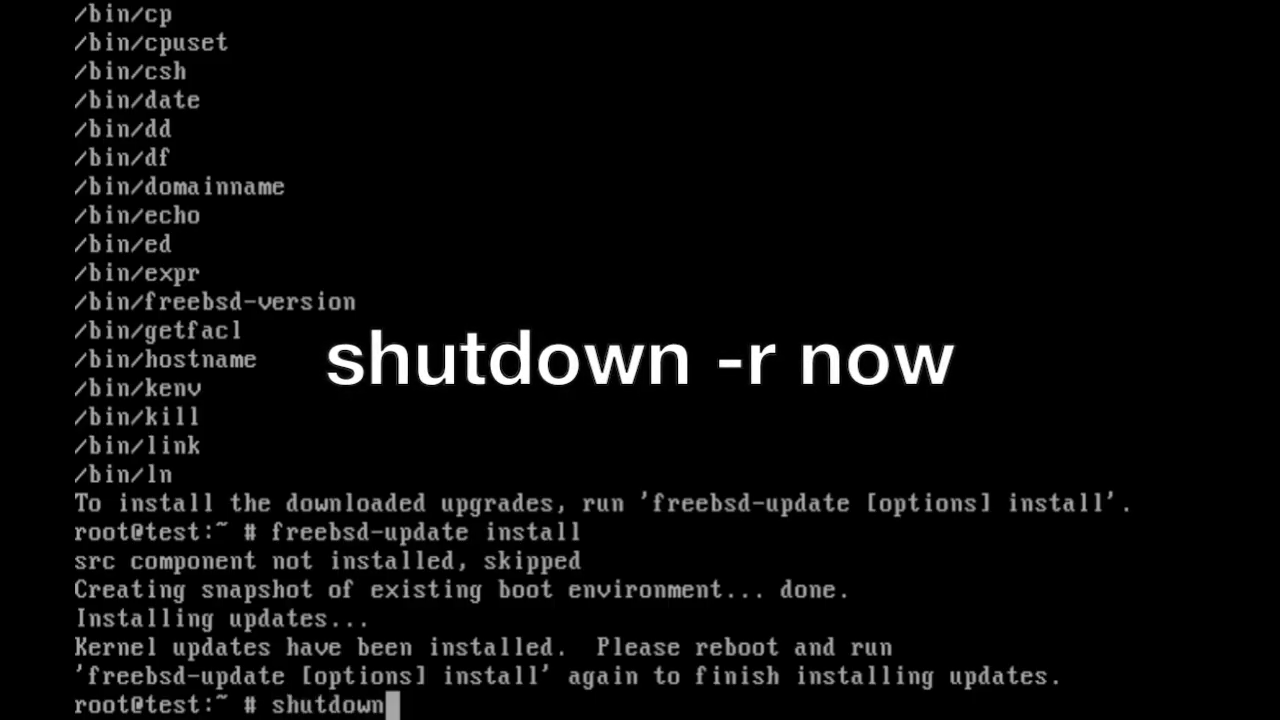
type("-r")
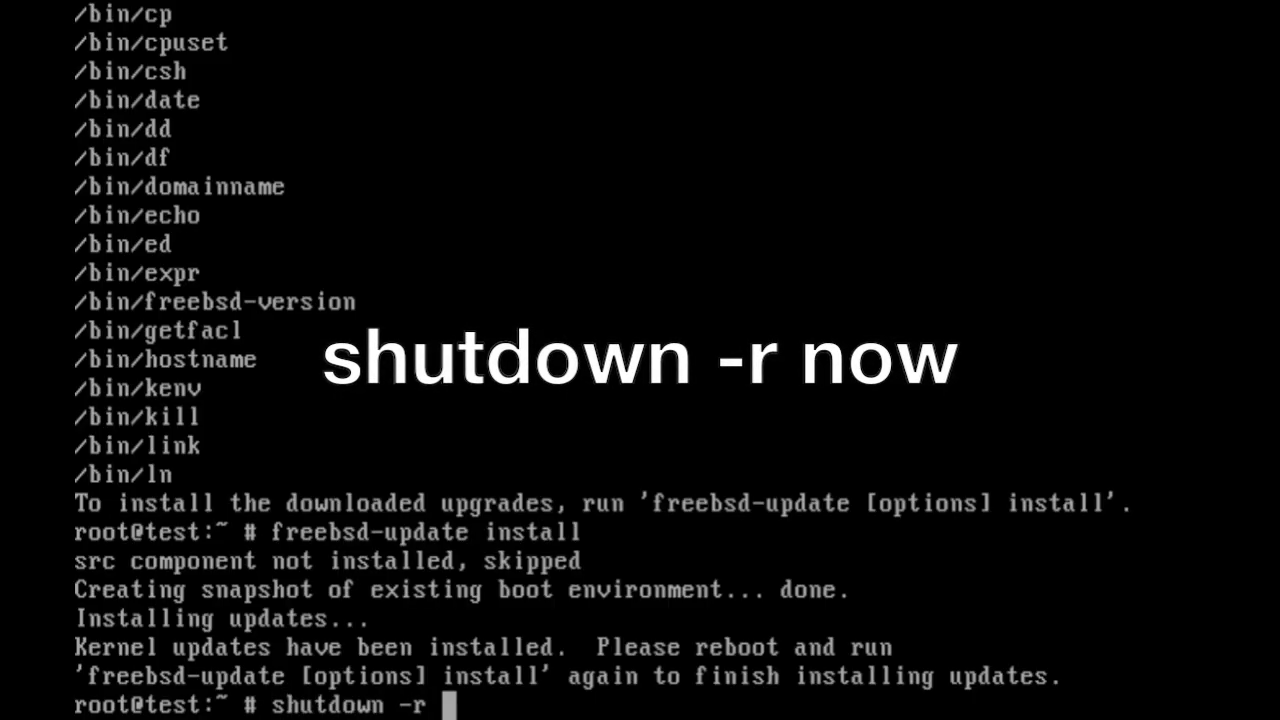
type("now")
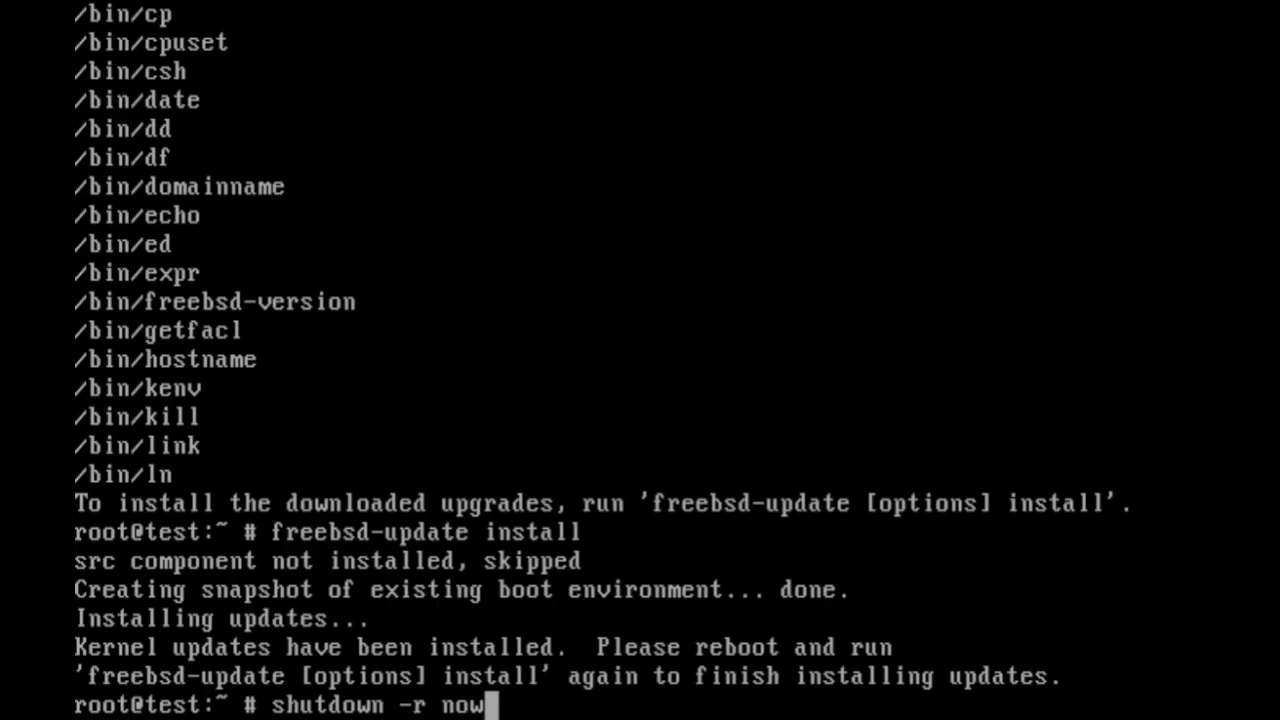
key("Return")
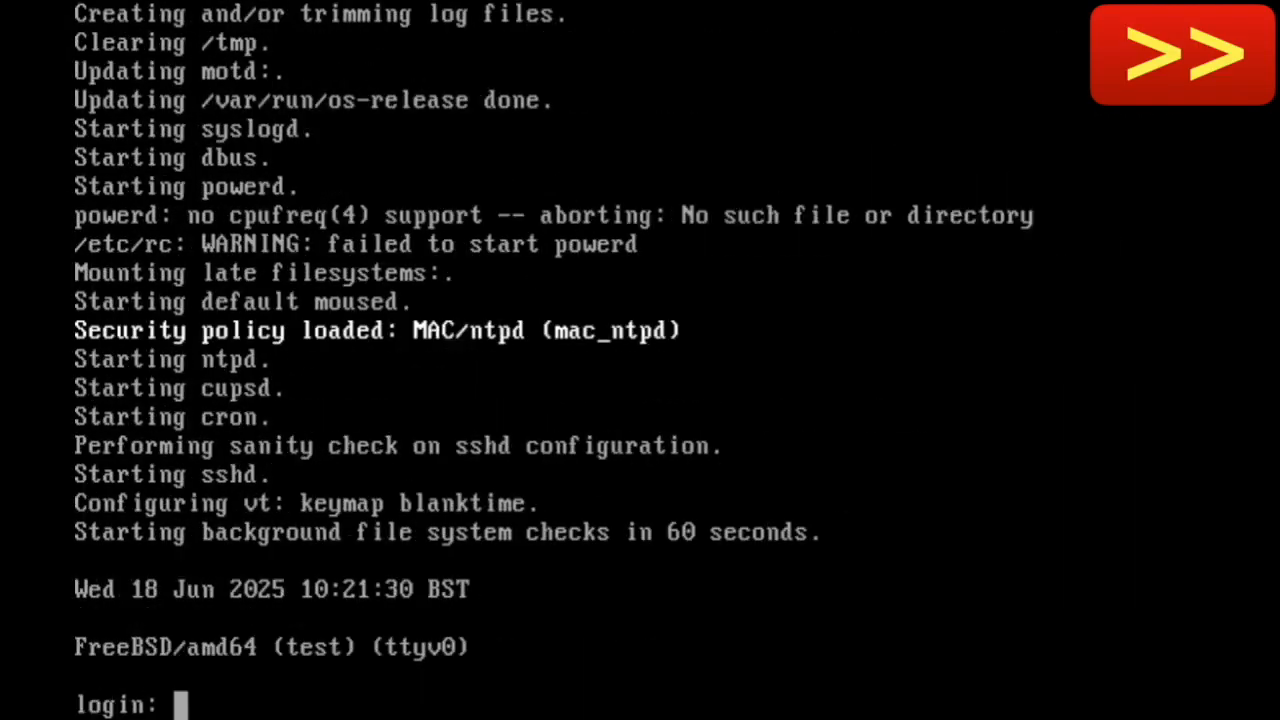
Log in as christopher, su to root, finish freebsd-update install and confirm 14.3-RELEASE with uname
type("christopher")
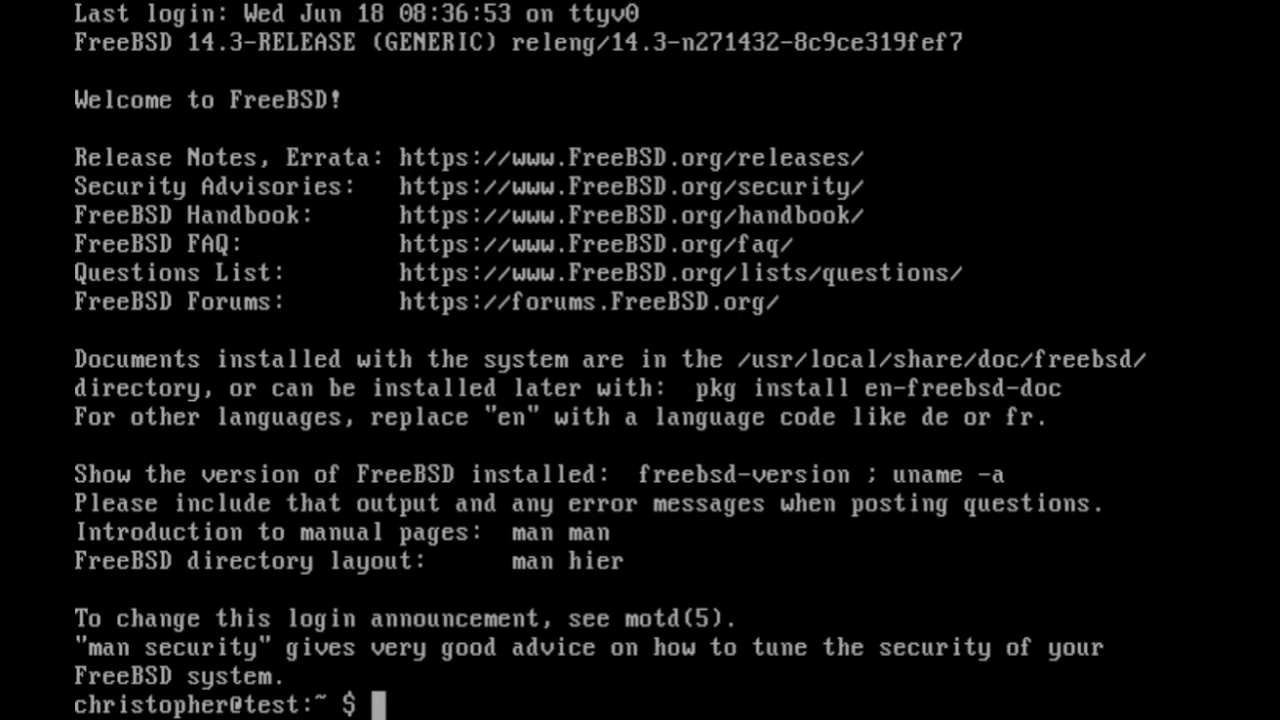
type("su -")
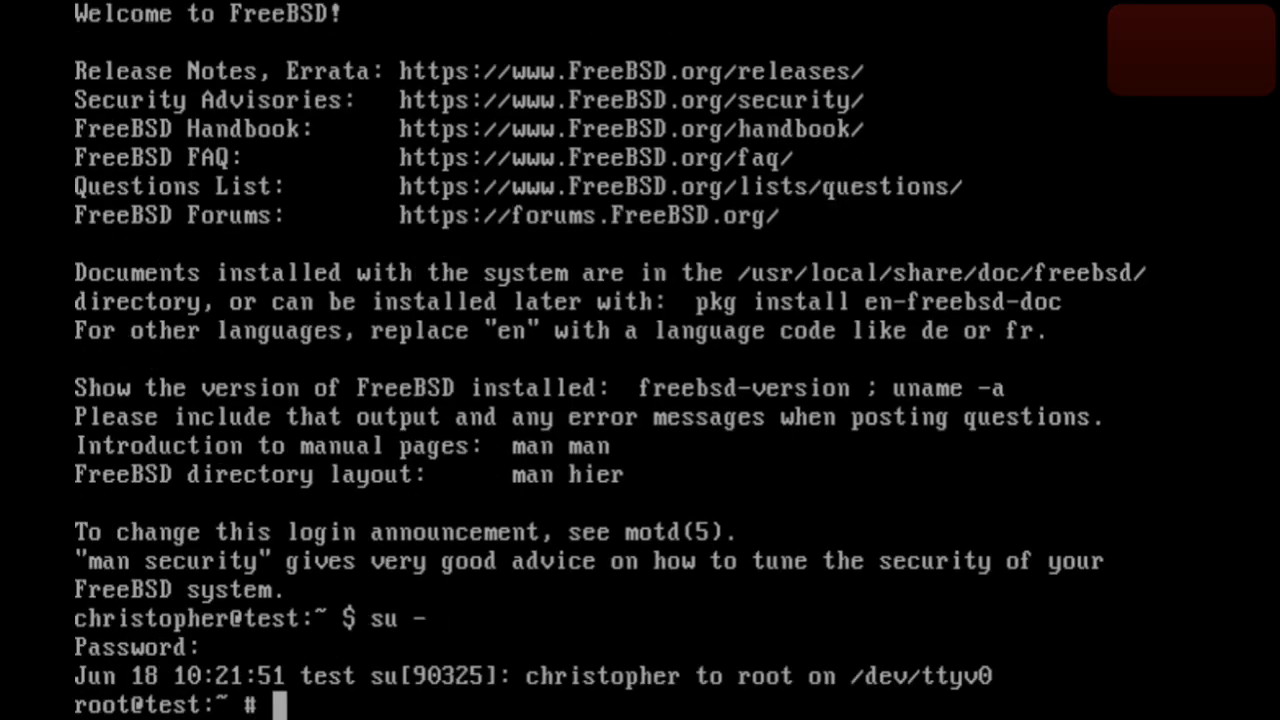
type("freebsd-update install")
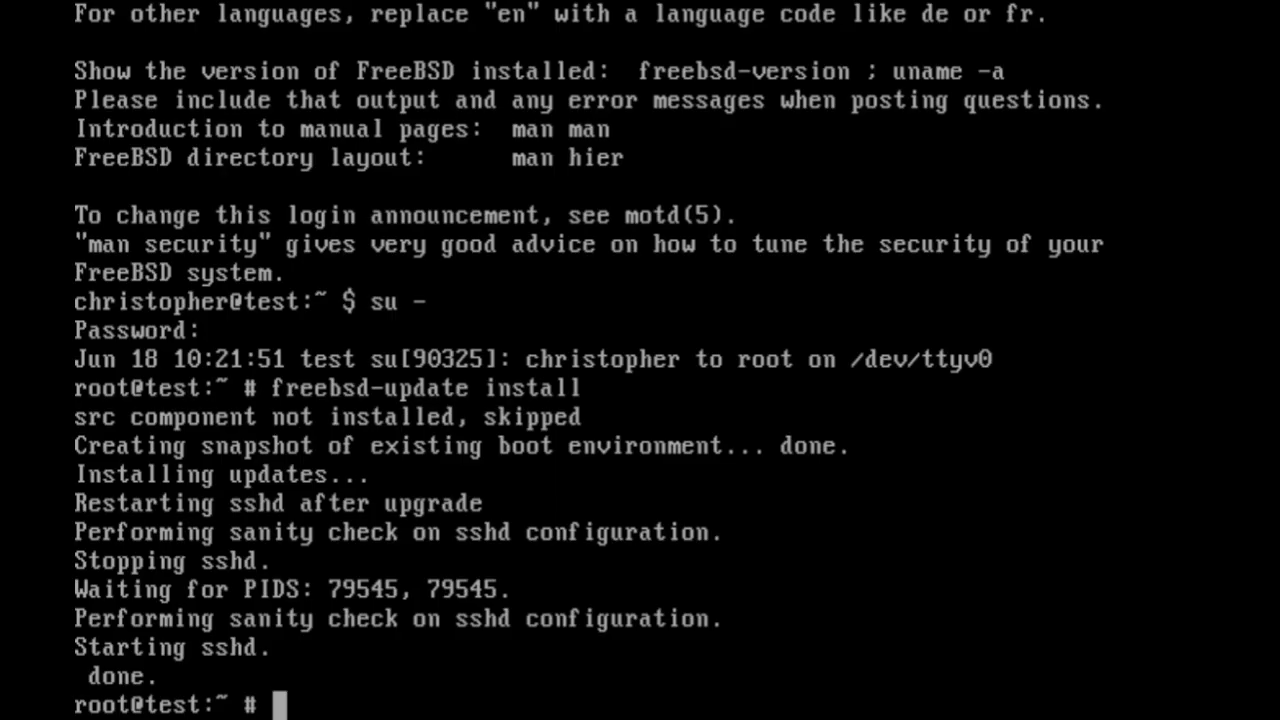
type("uname -a")
type("freebsd-update fetch")
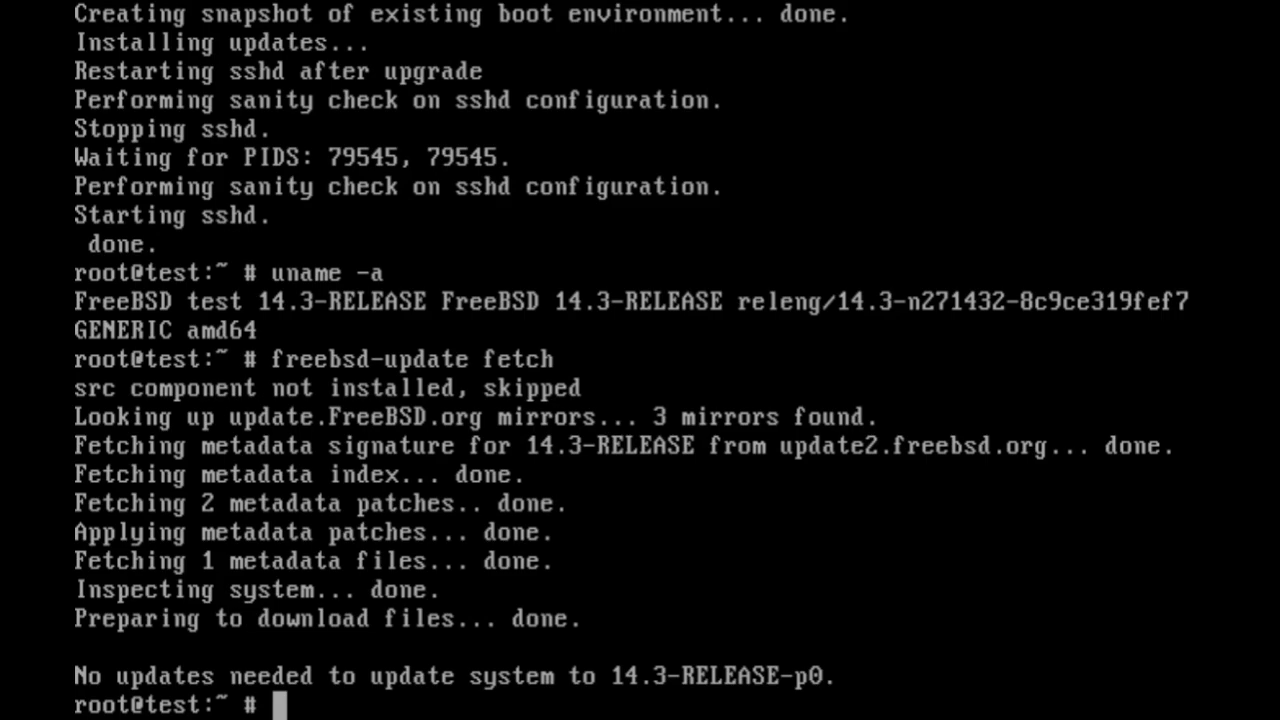
Run pkg update && pkg upgrade and answer y to upgrade the eight outdated packages
type("pkg")
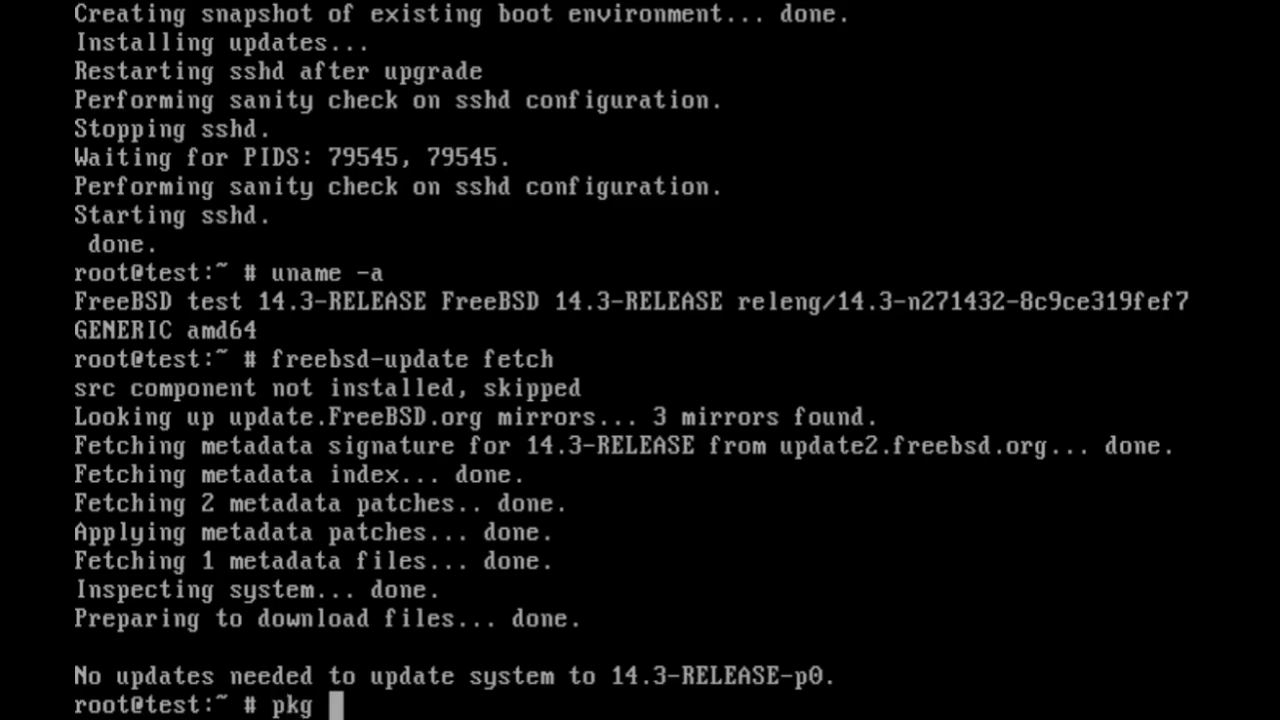
type("update")
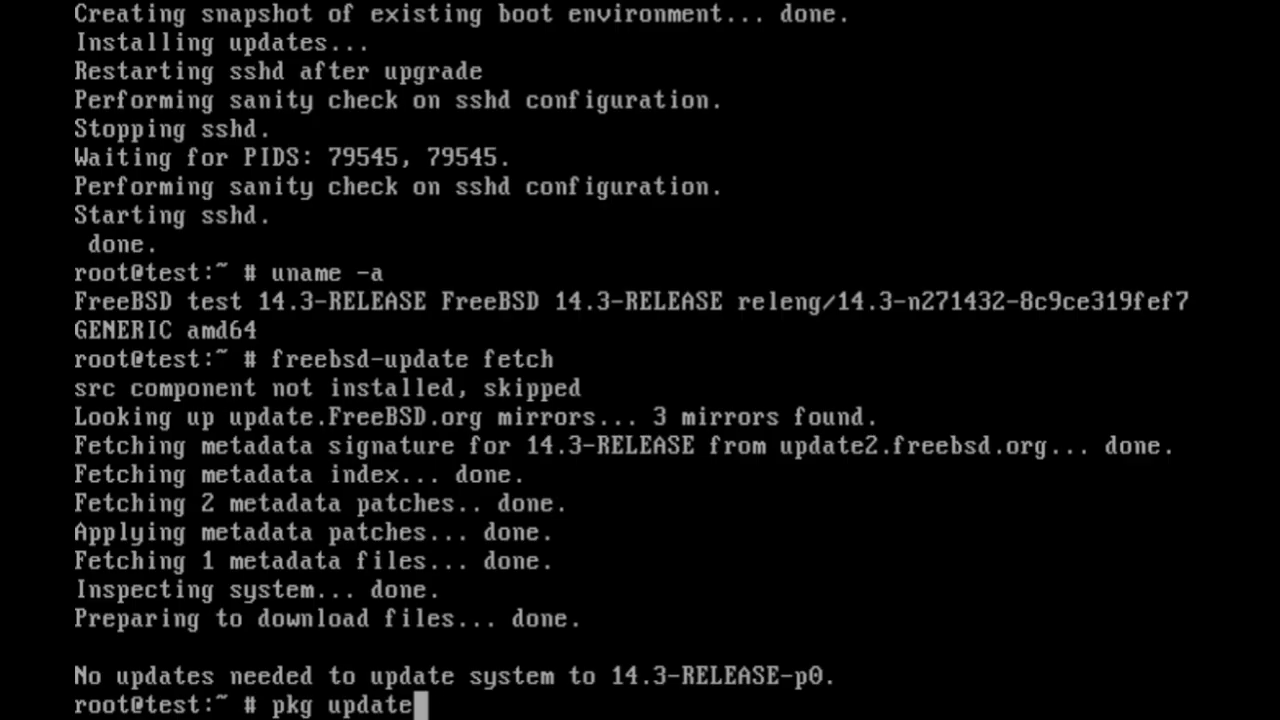
type("&&")
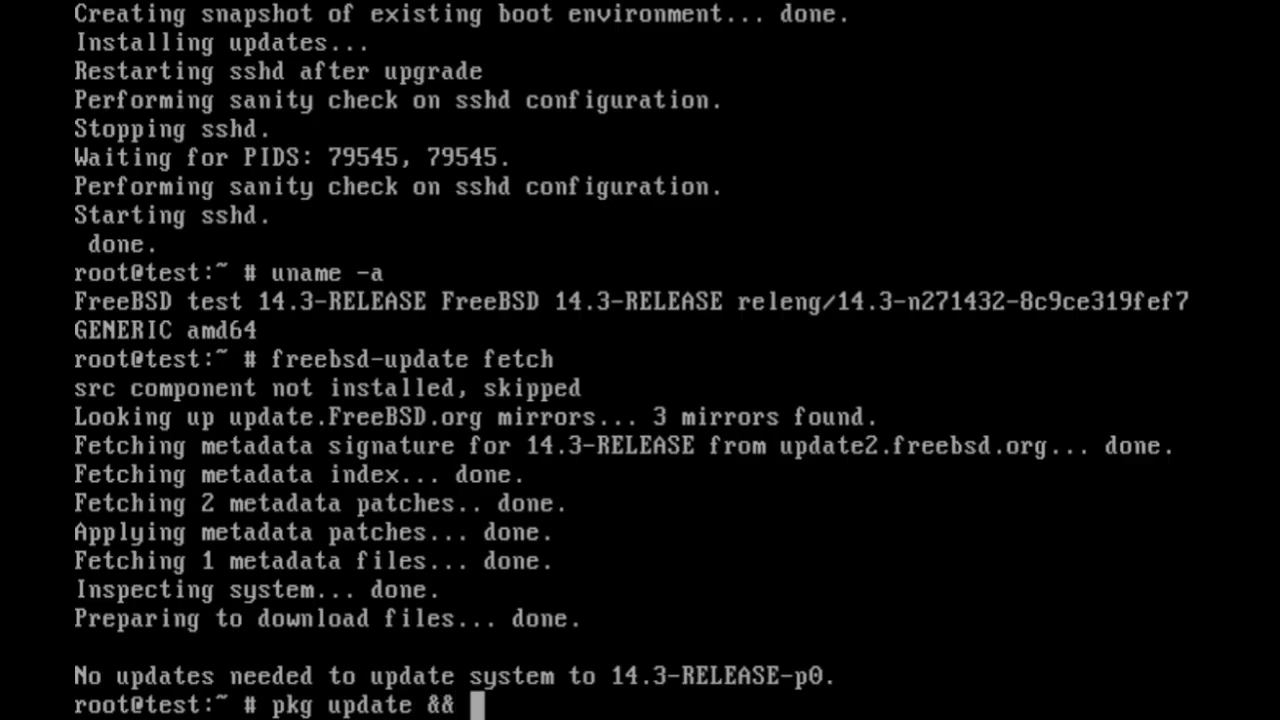
type("pkg up")
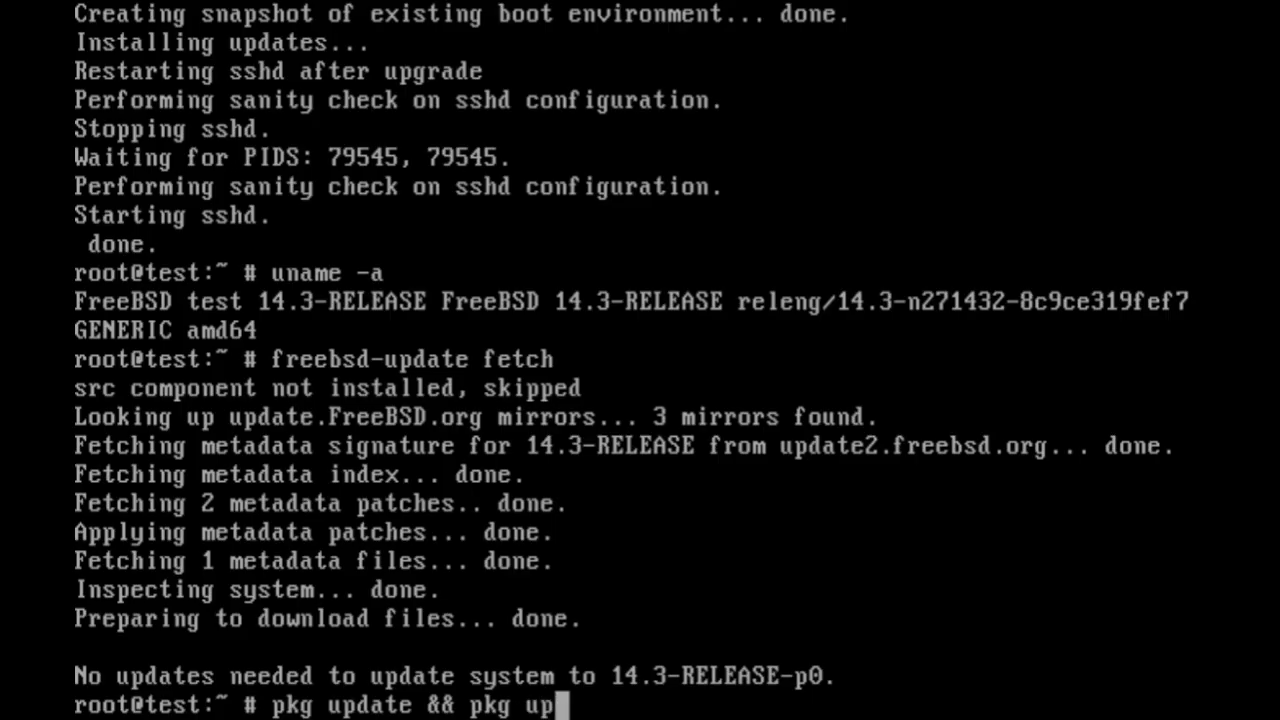
key("Return")
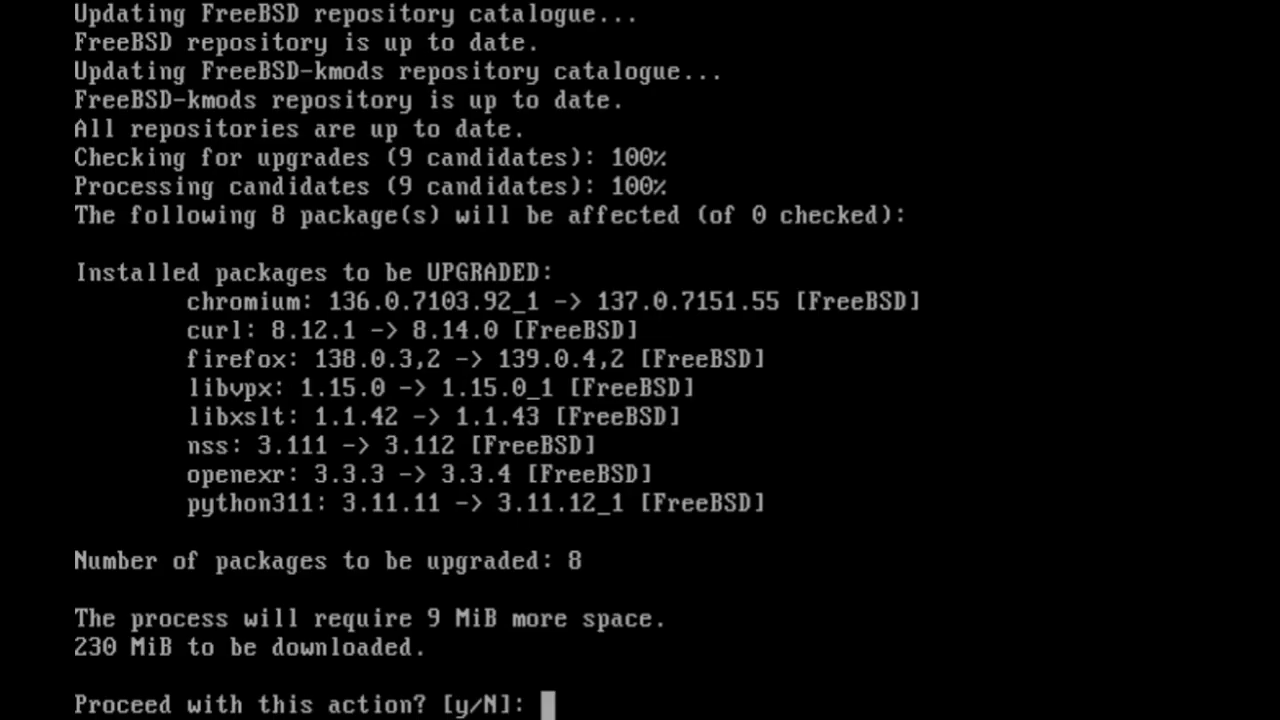
type("y")
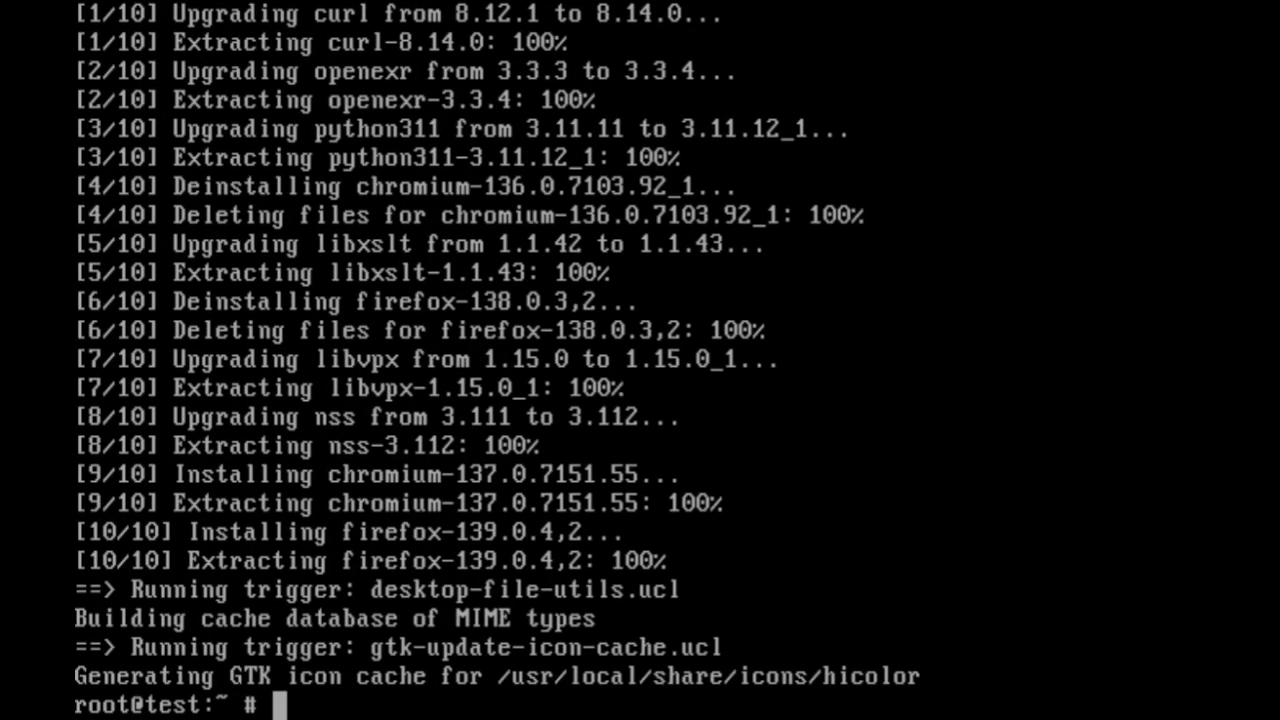
type("exi")
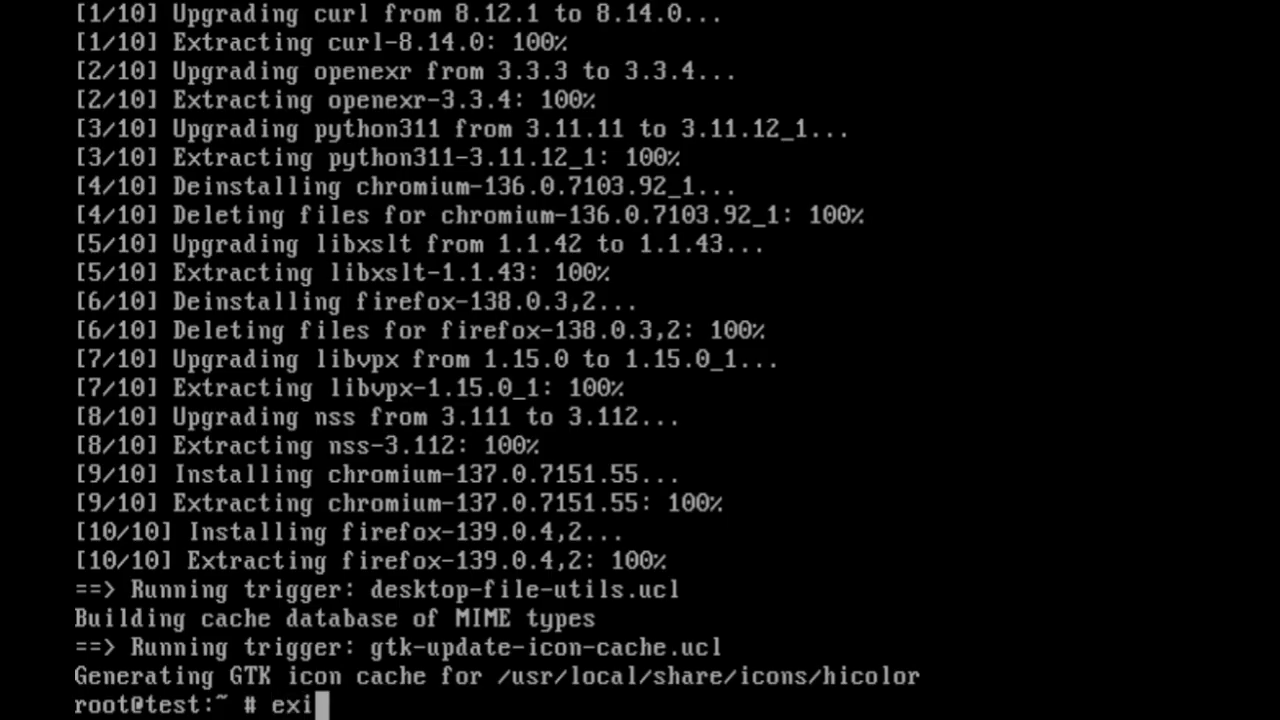
key("Return")
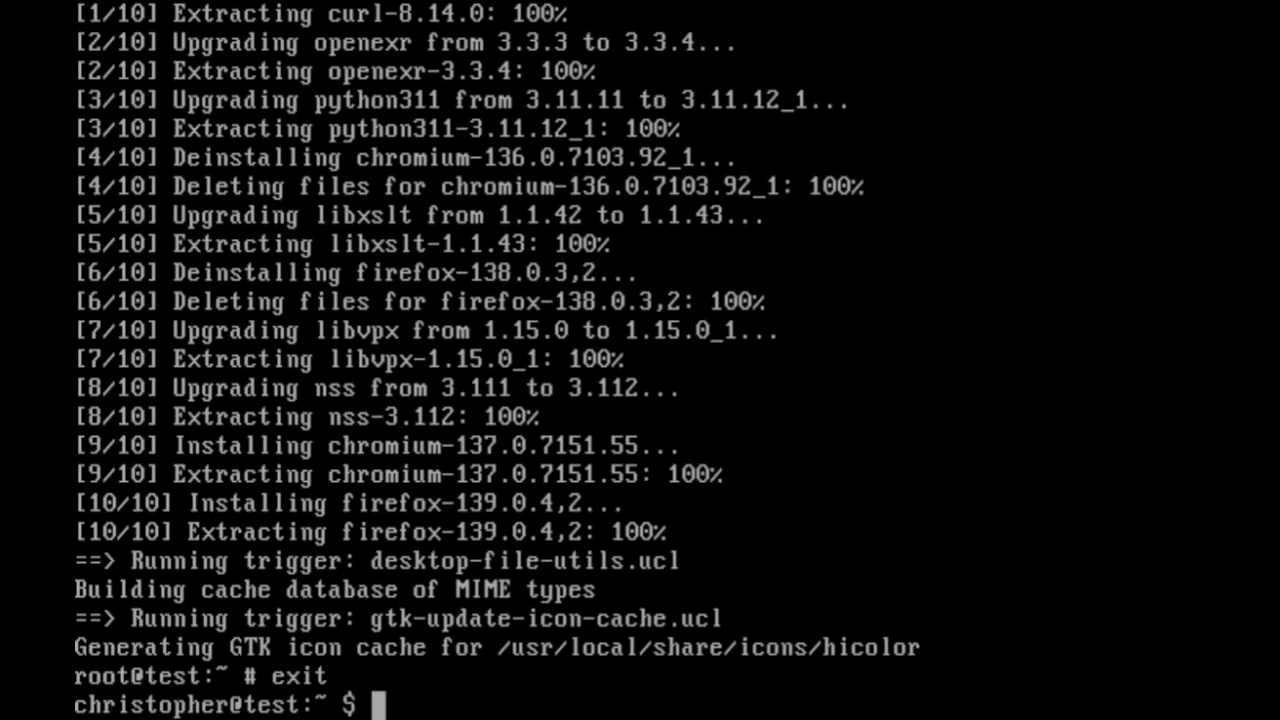
type("startx")
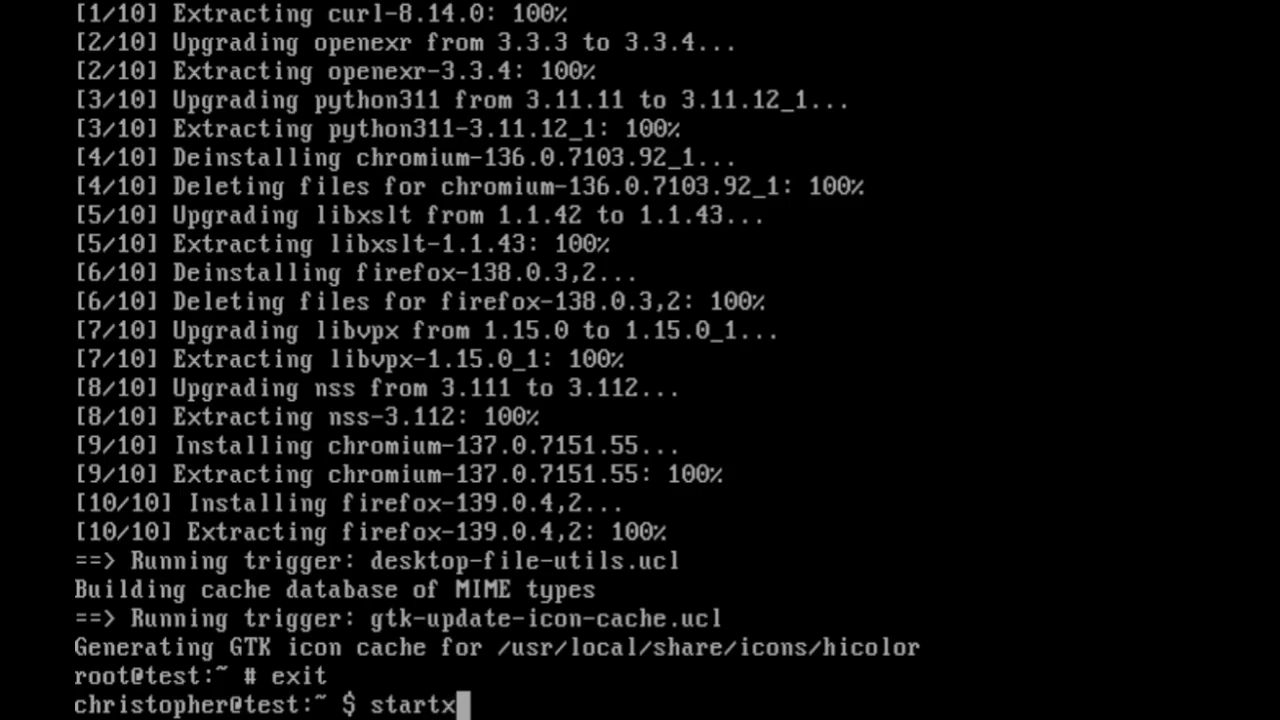
key("Return")
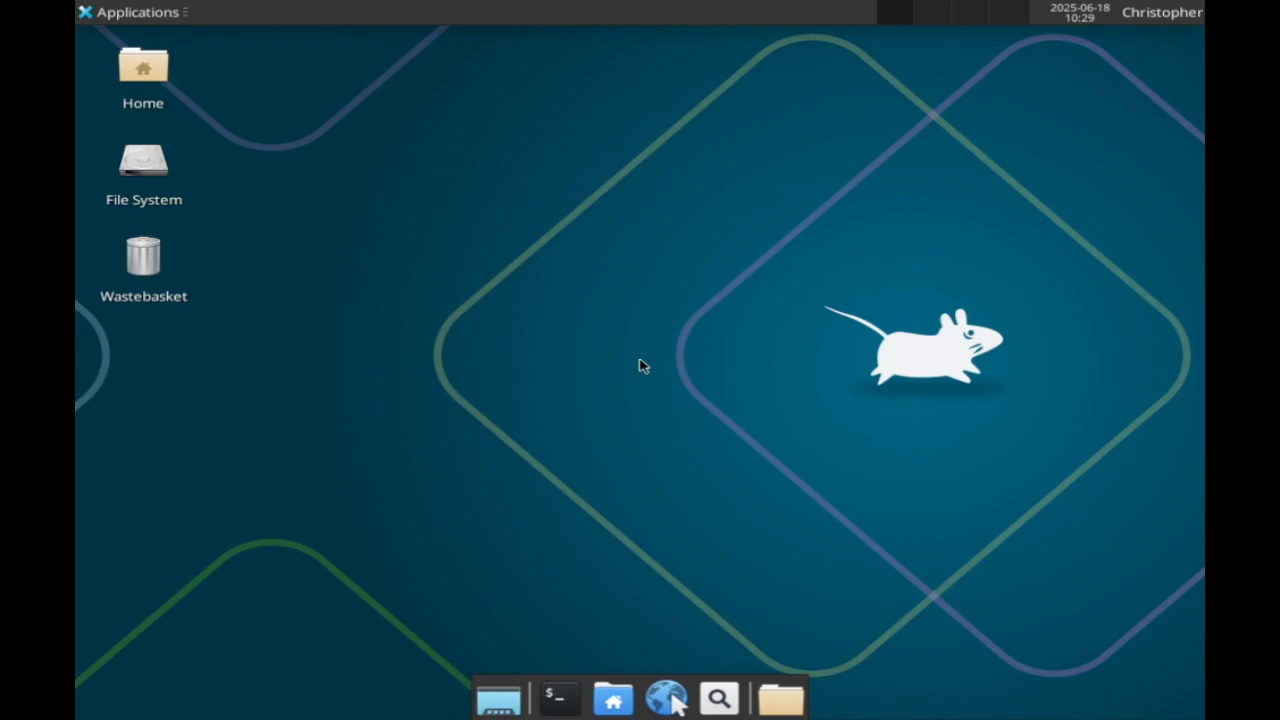
mouse_move(642, 356)
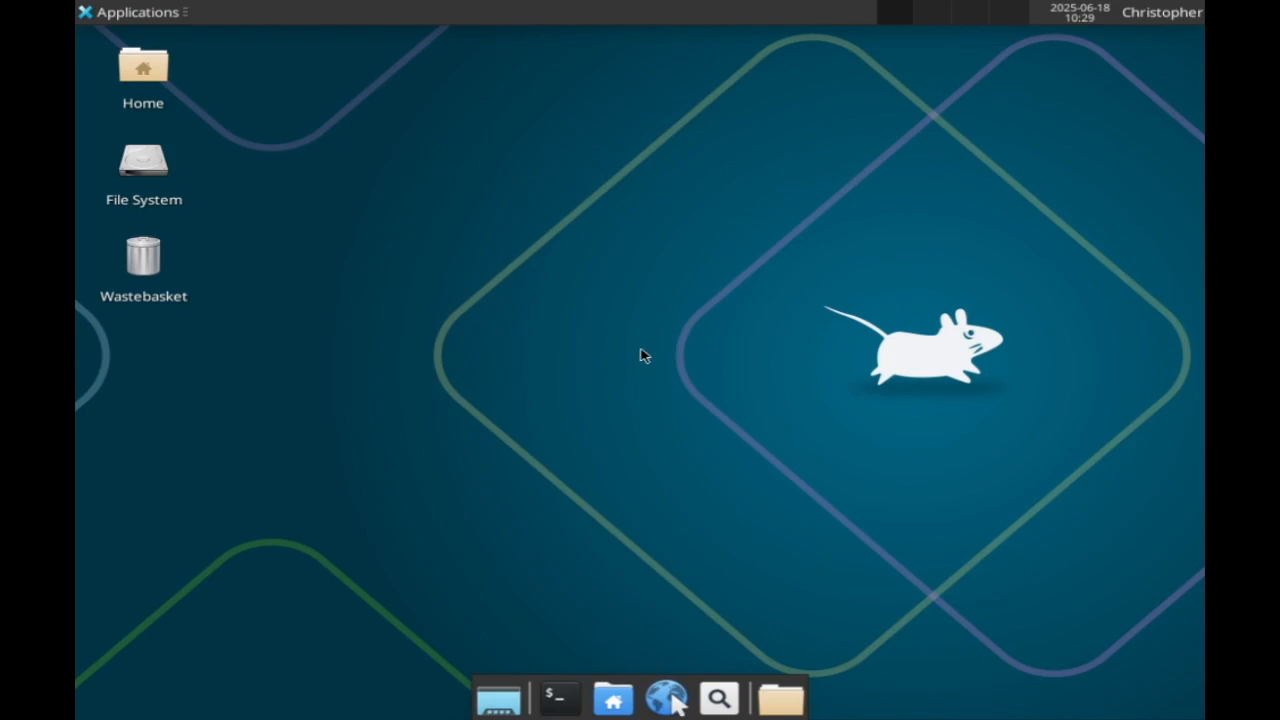
left_click(130, 12)
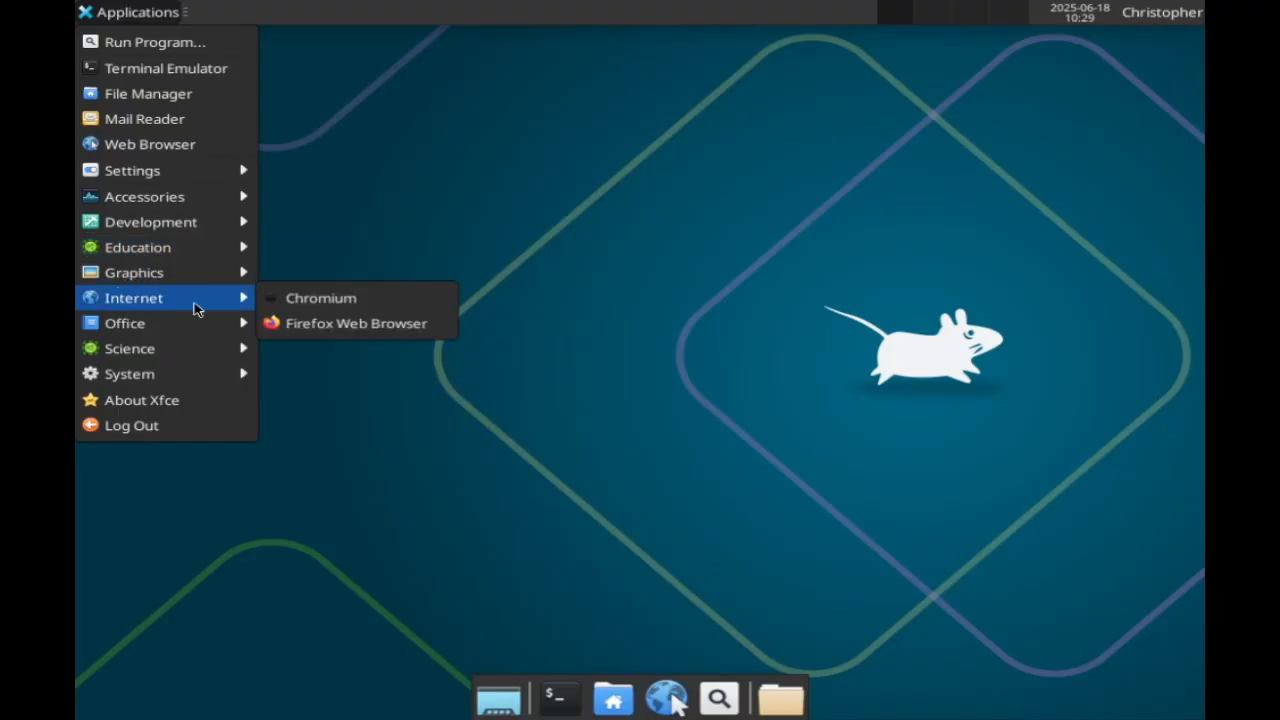
left_click(340, 324)
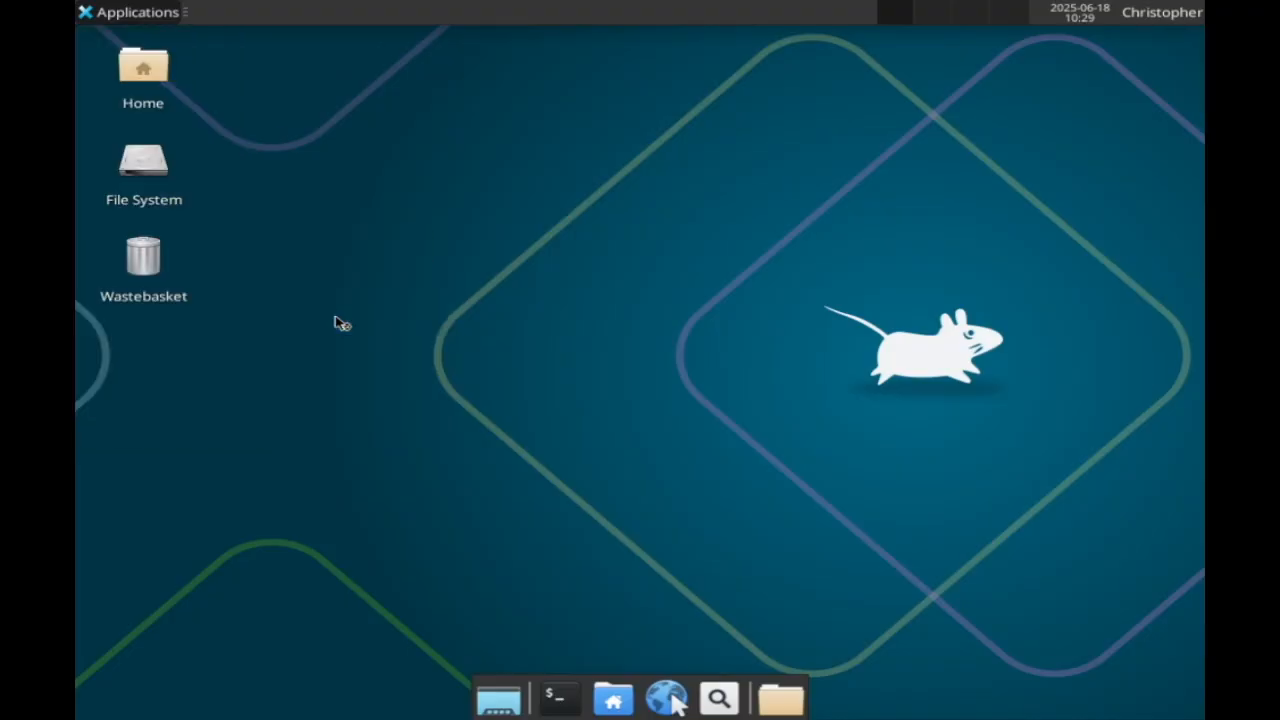
mouse_move(336, 312)
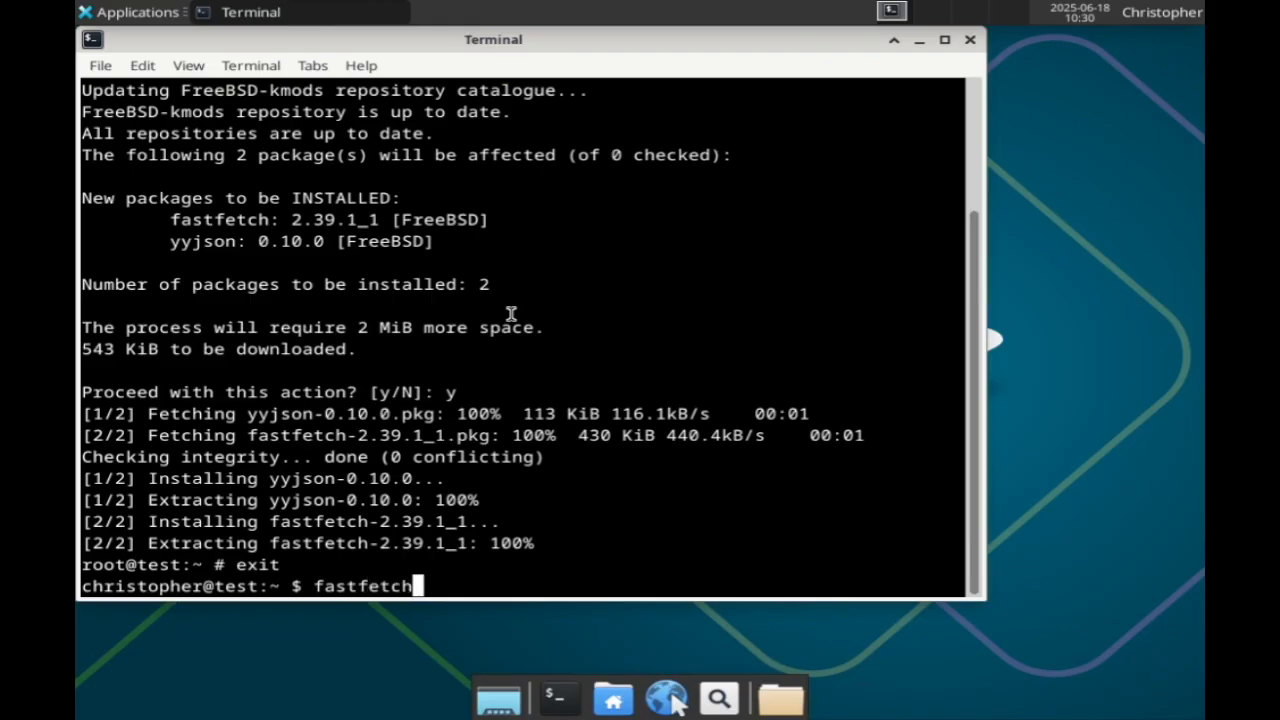
Run fastfetch to show the FreeBSD 14.3-RELEASE system summary with Xfce4
key("Return")
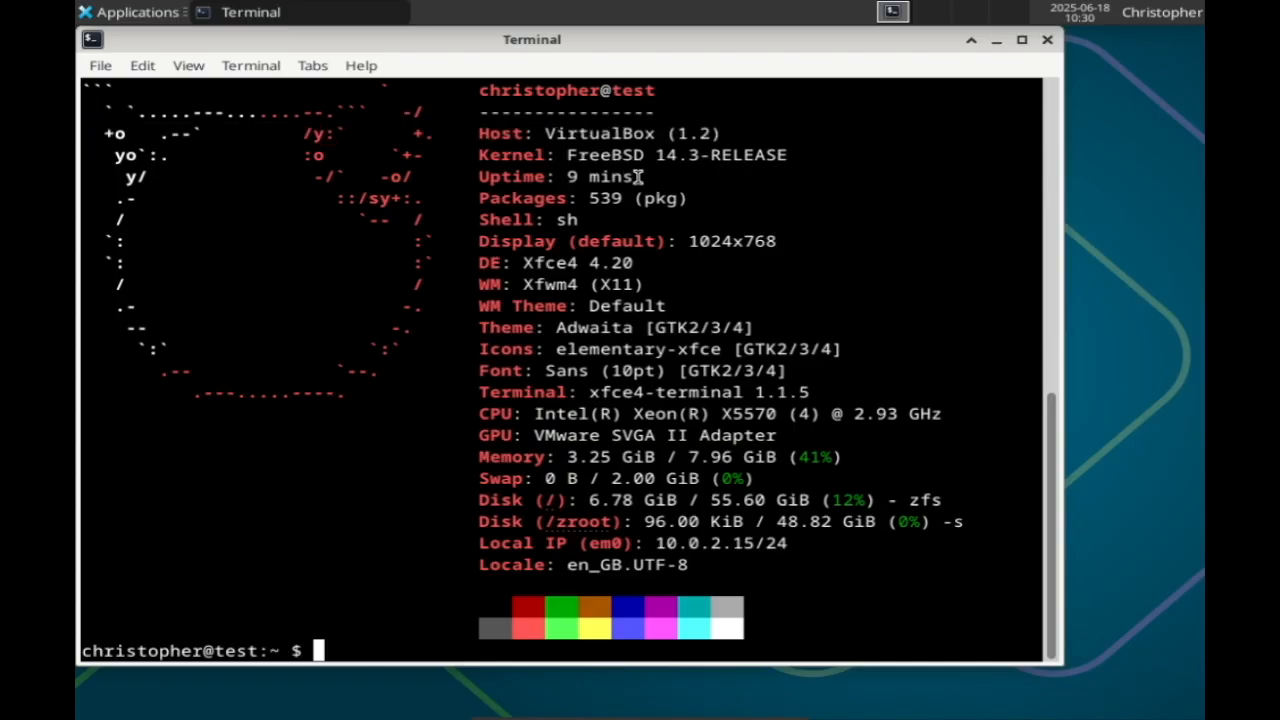
mouse_move(560, 320)
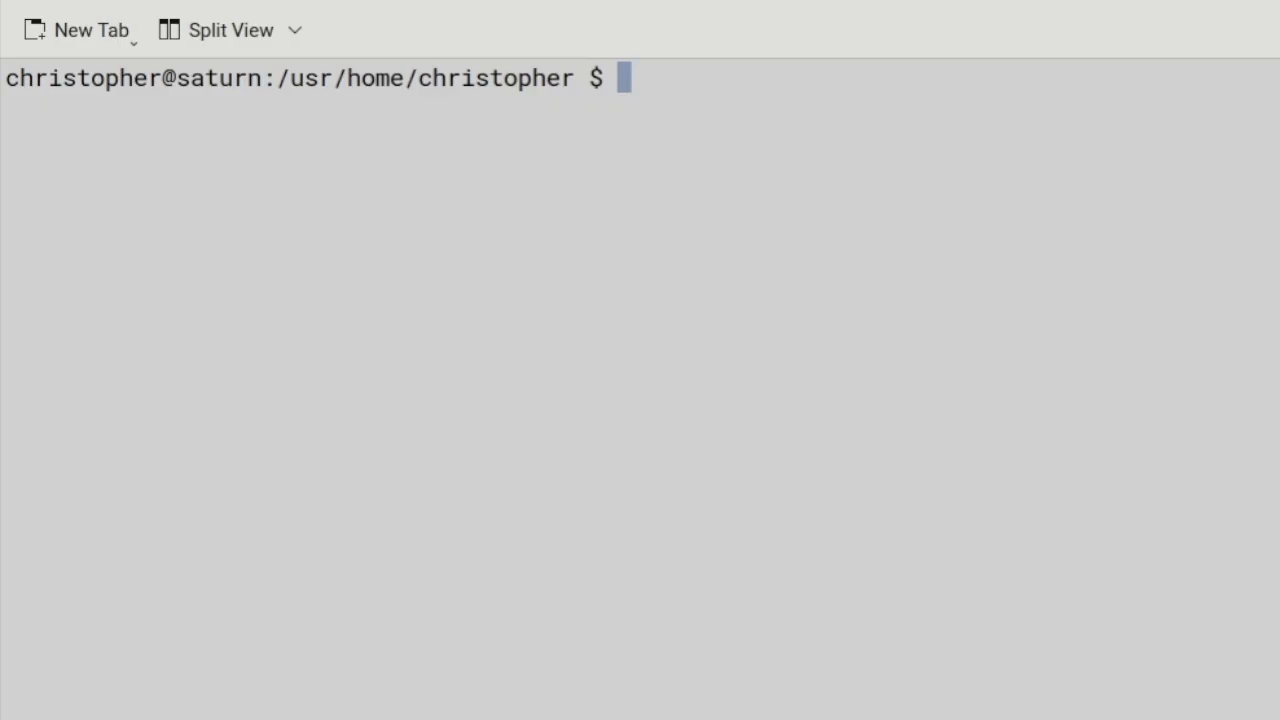
Check the running kernel with uname -a, showing 14.2-RELEASE-p1
type("uname")
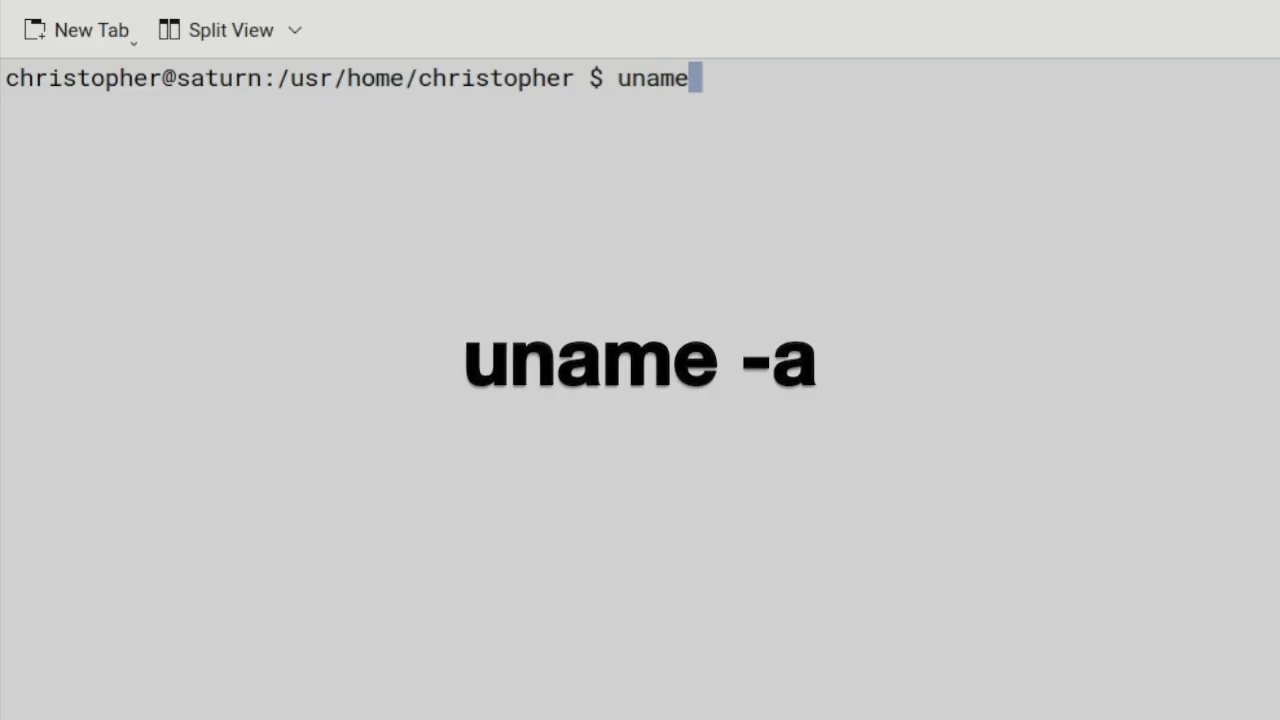
key("Return")
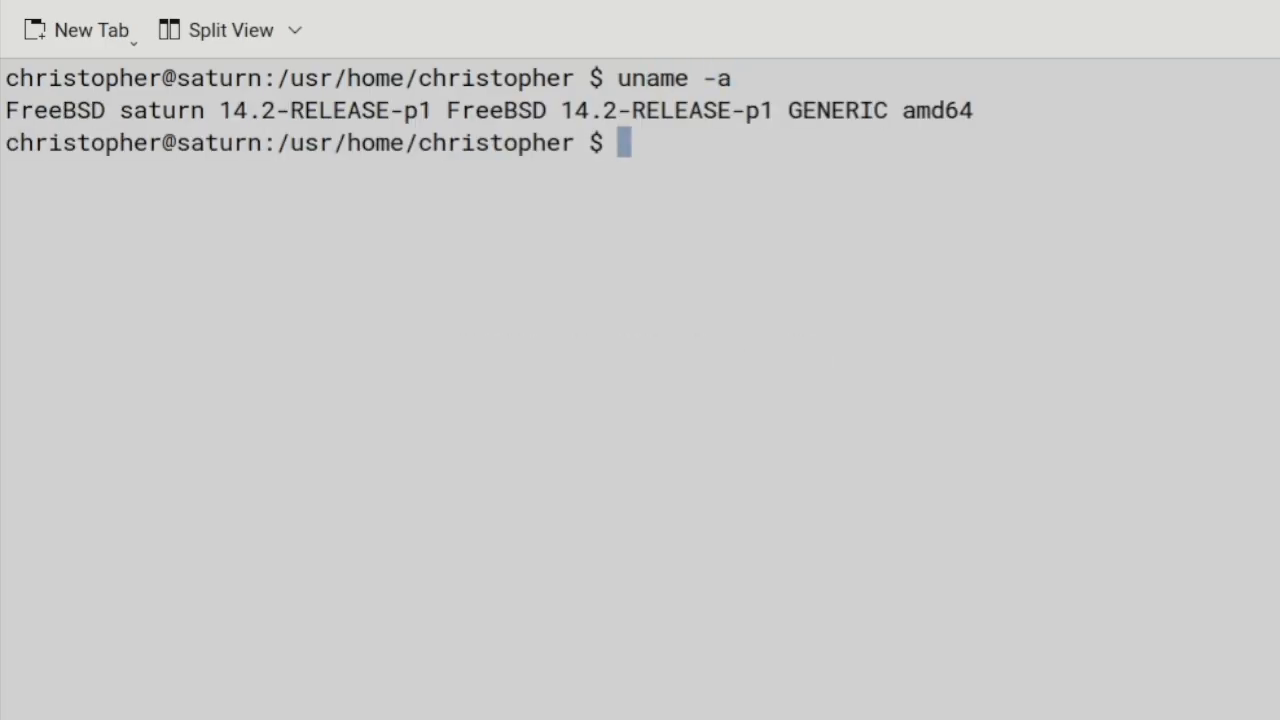
Run doas freebsd-update fetch install, which reports no patch updates needed
type("doas")
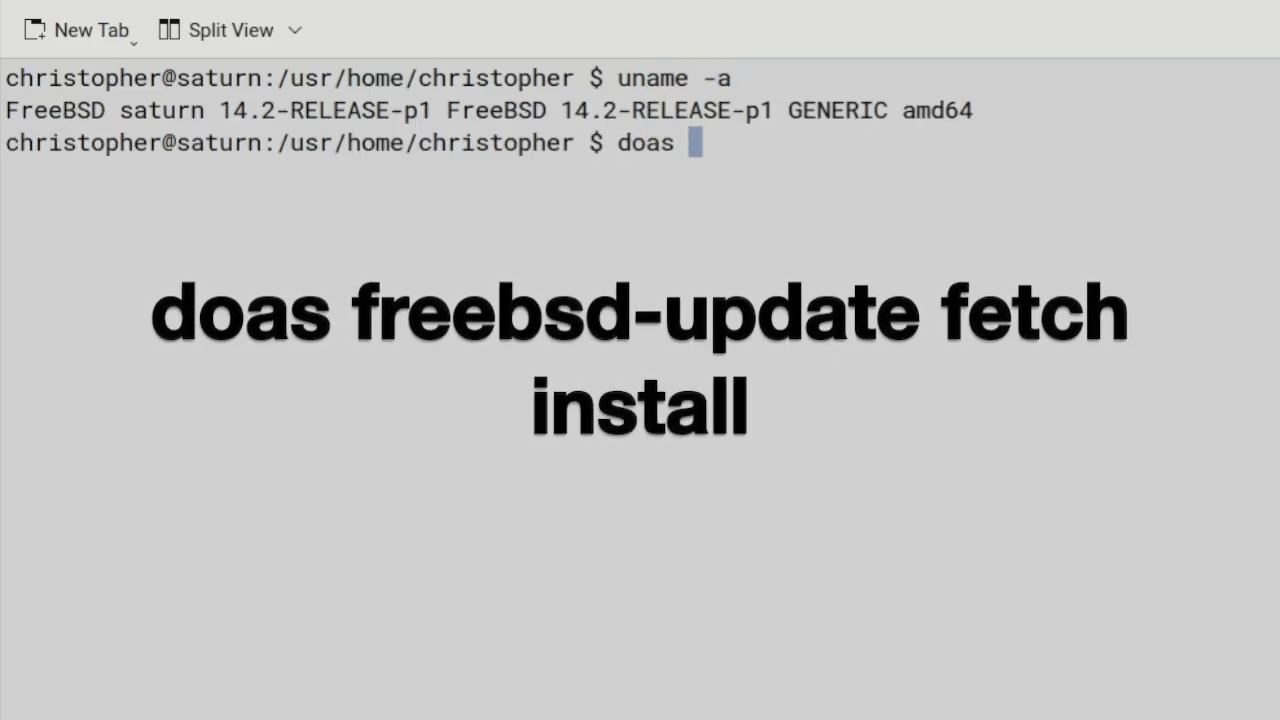
type("fr")
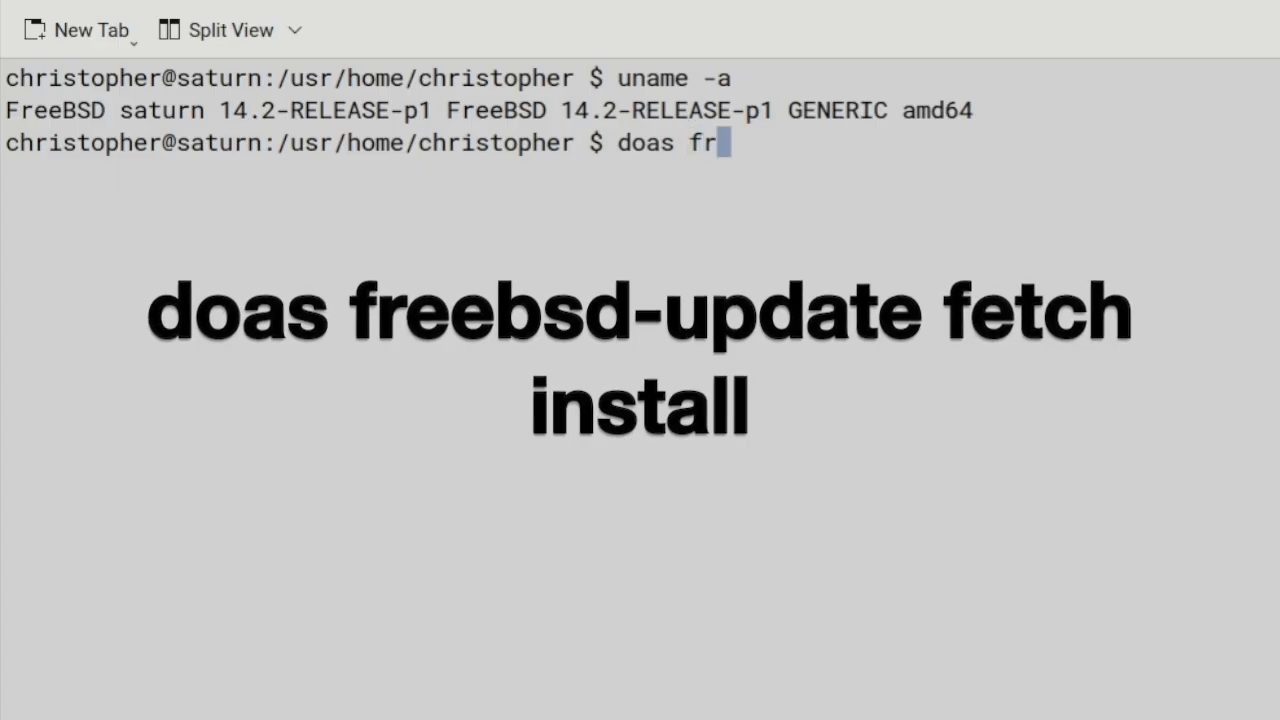
type("eebsd-")
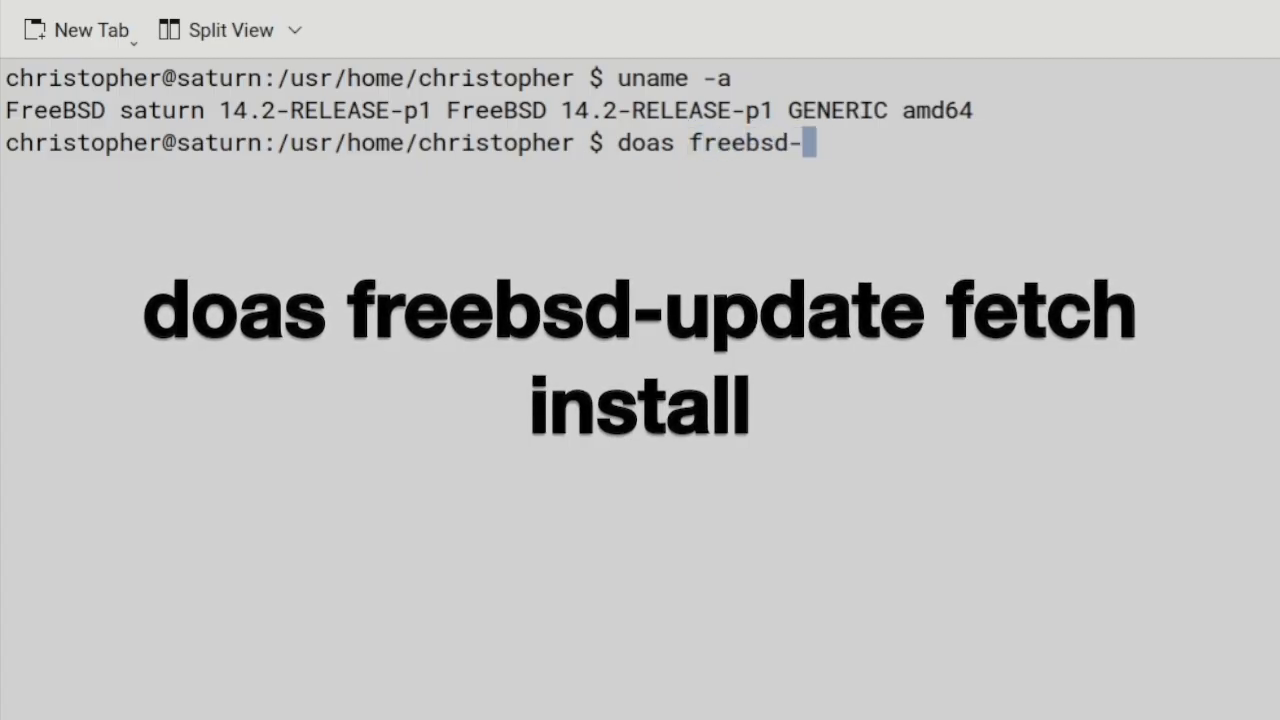
type("update fet")
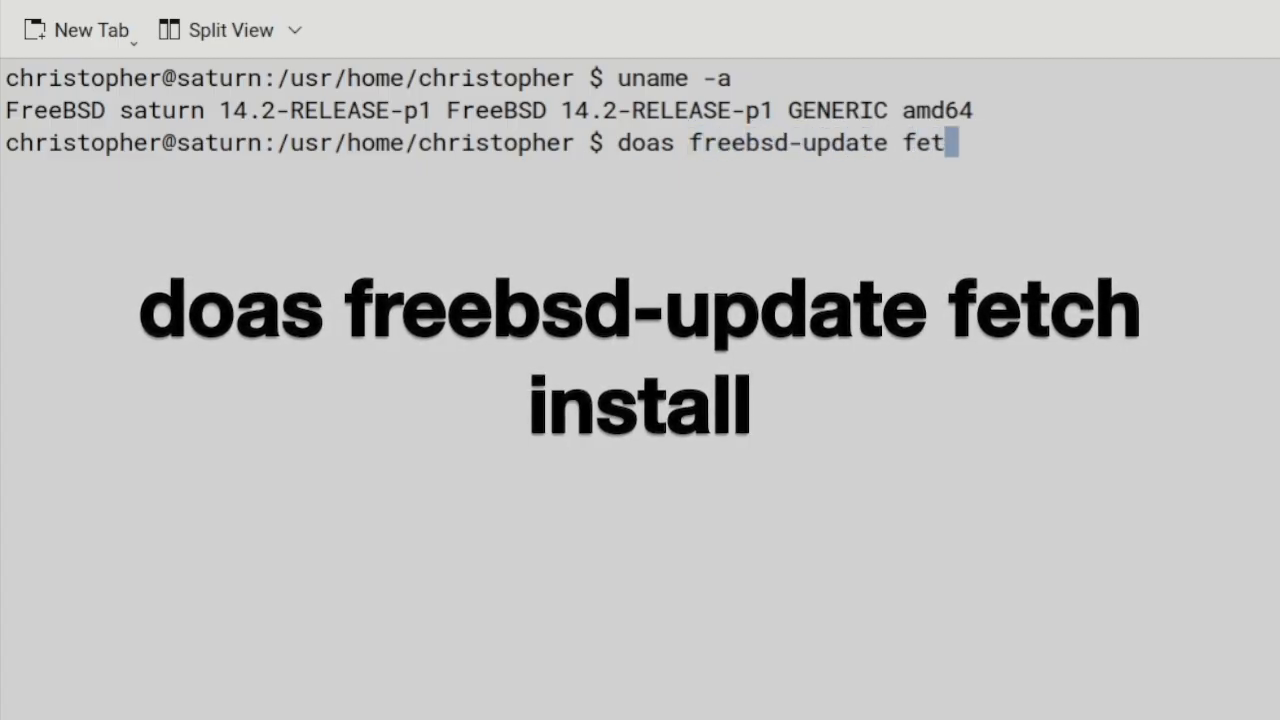
type("ch")
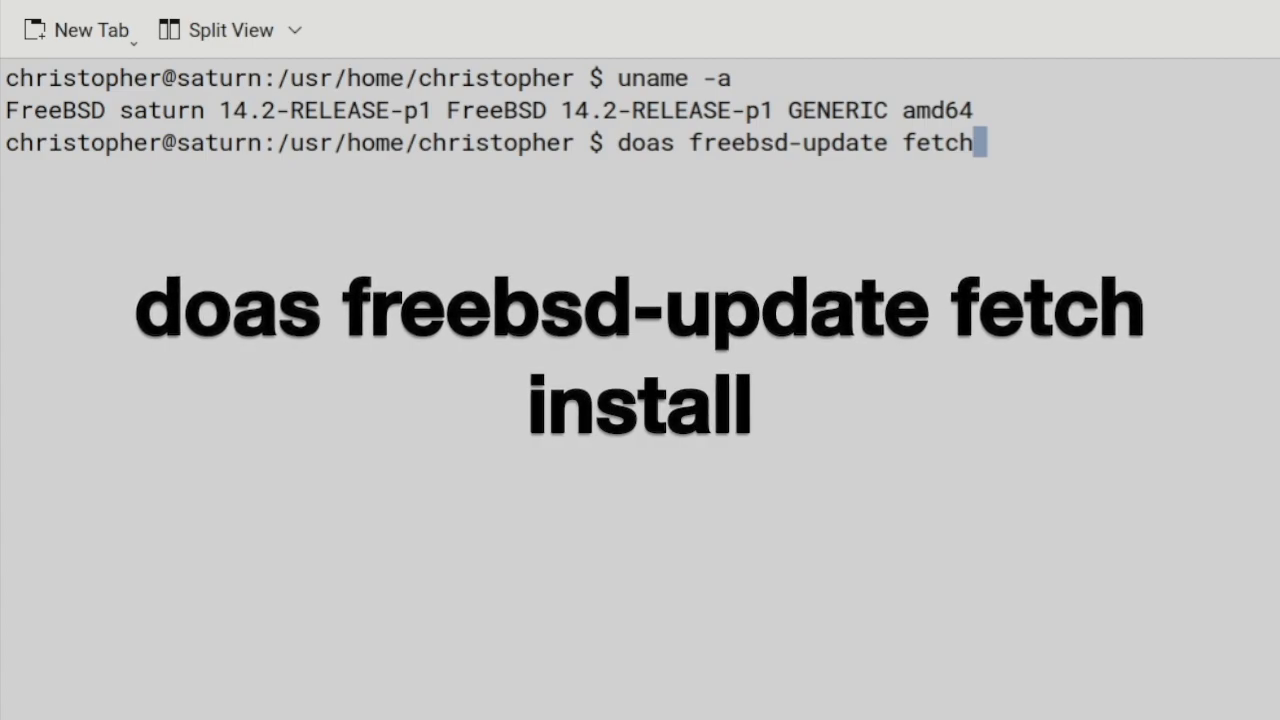
type("insta")
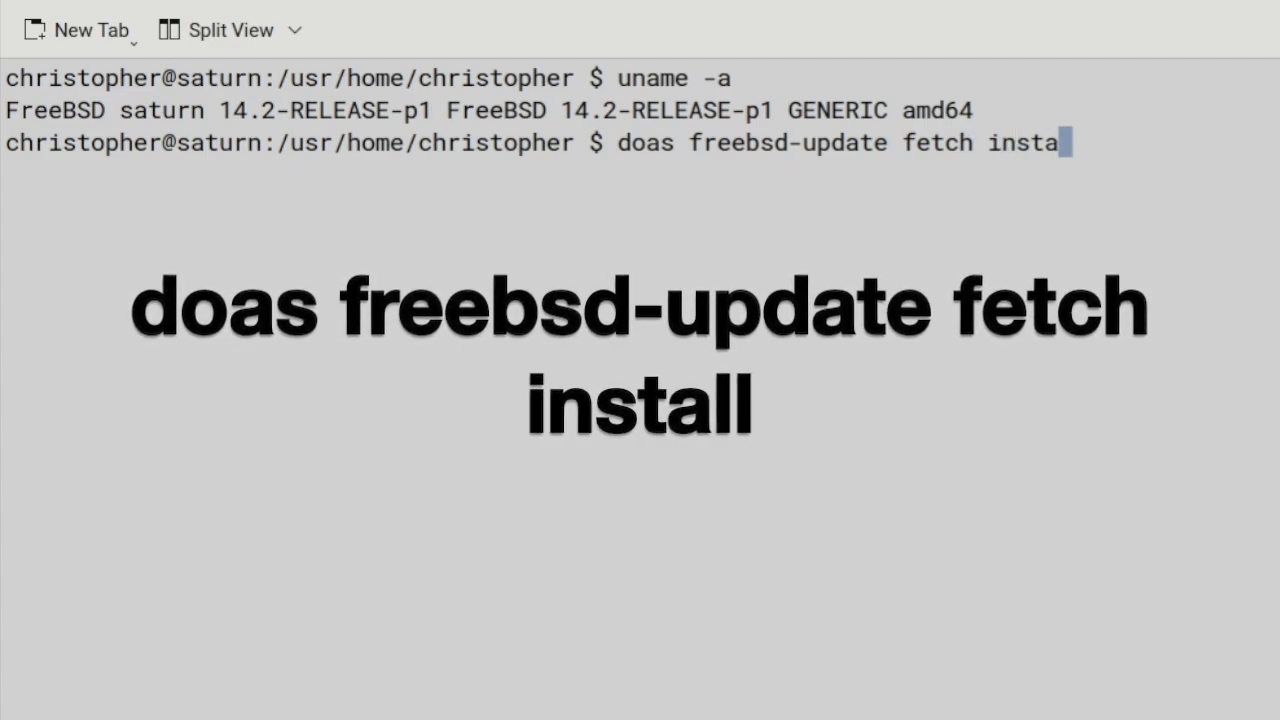
key("Return")
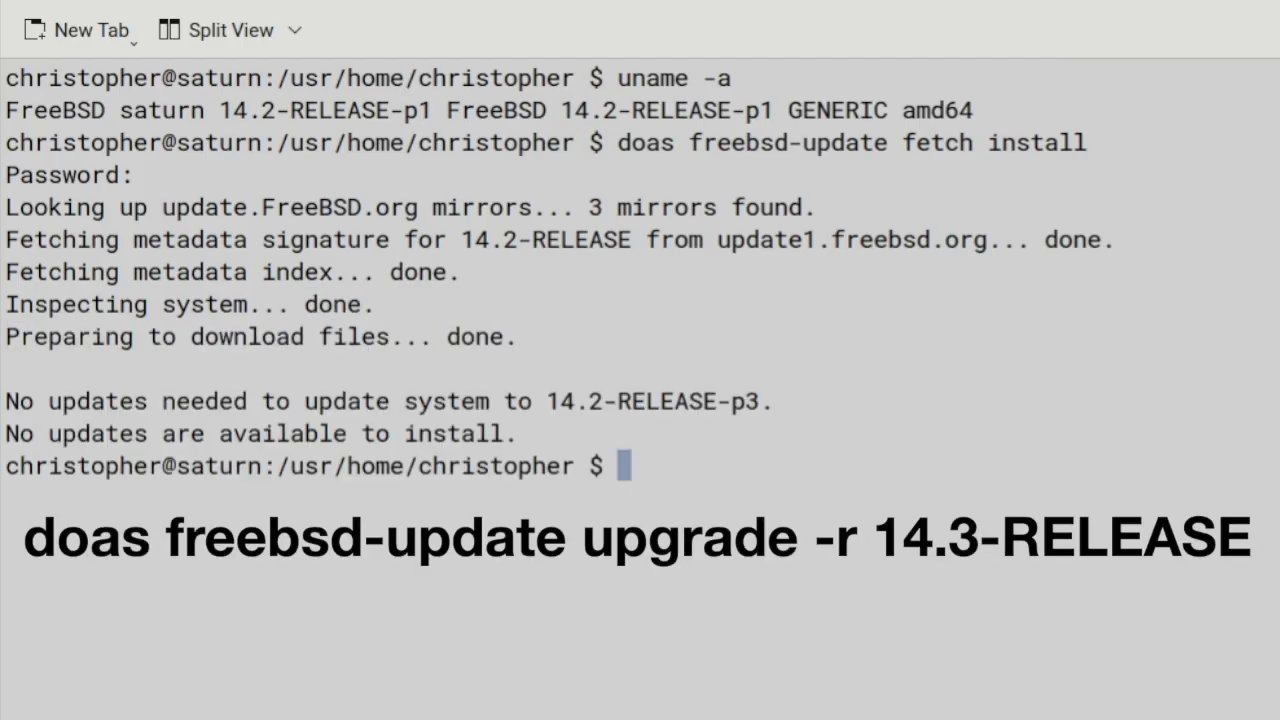
Run doas freebsd-update upgrade -r 14.3-RELEASE and review its fetched component and patch output
type("doas")
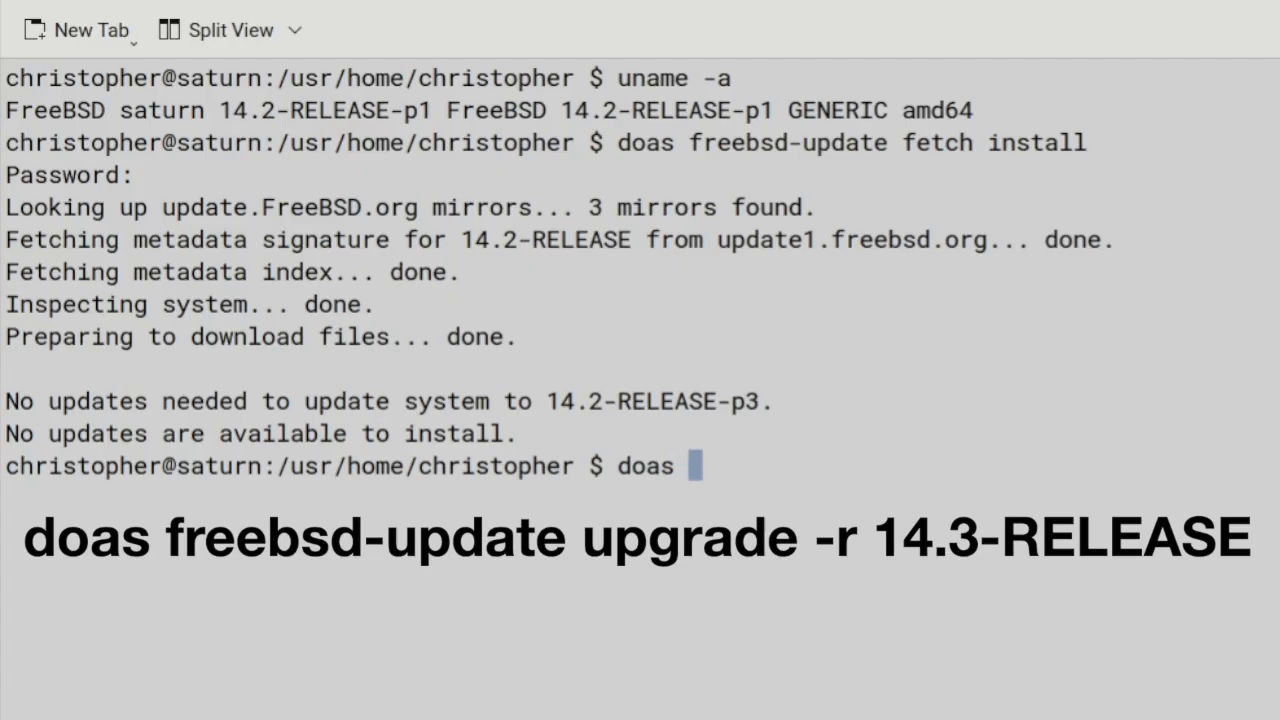
type("freebsd-")
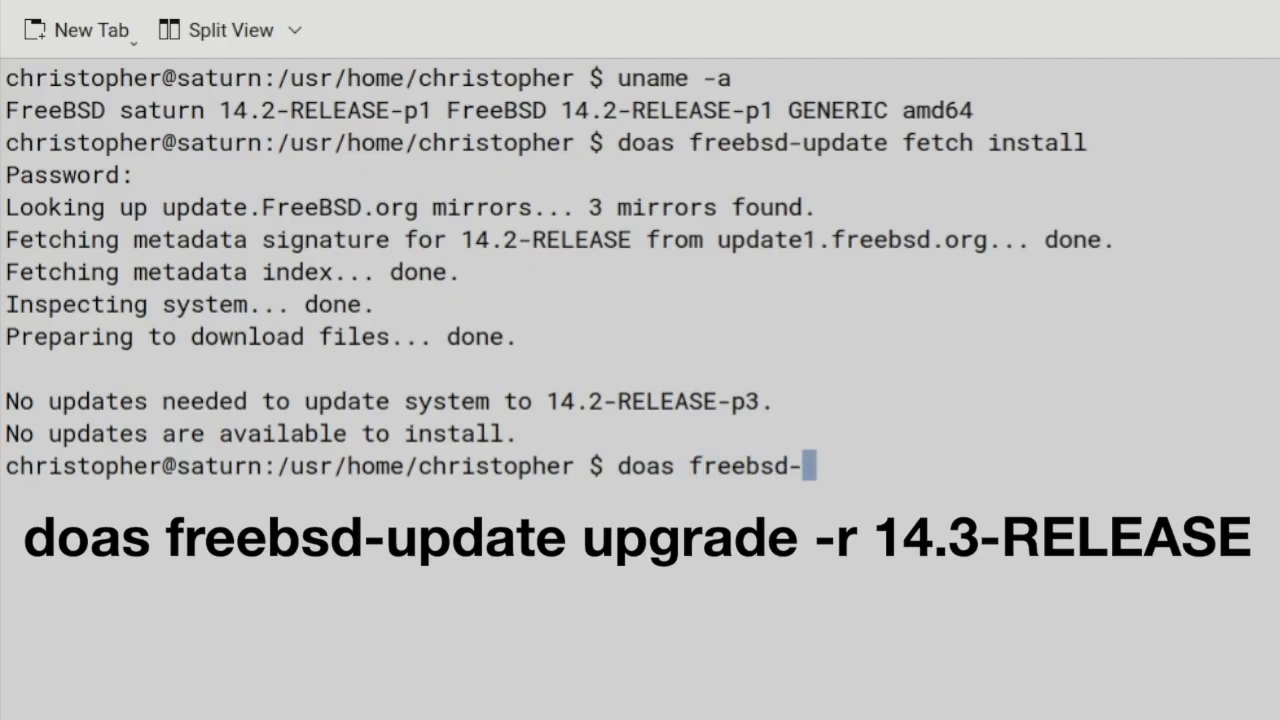
type("update")
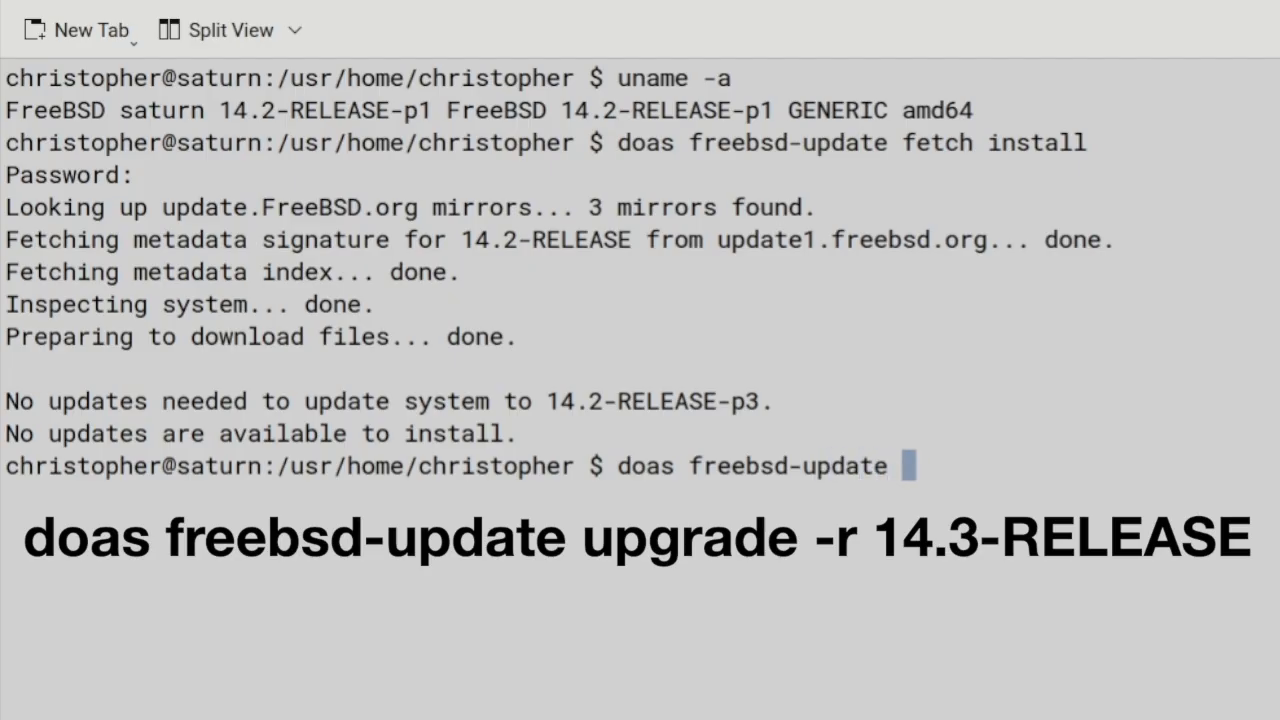
type("upgrade -r")
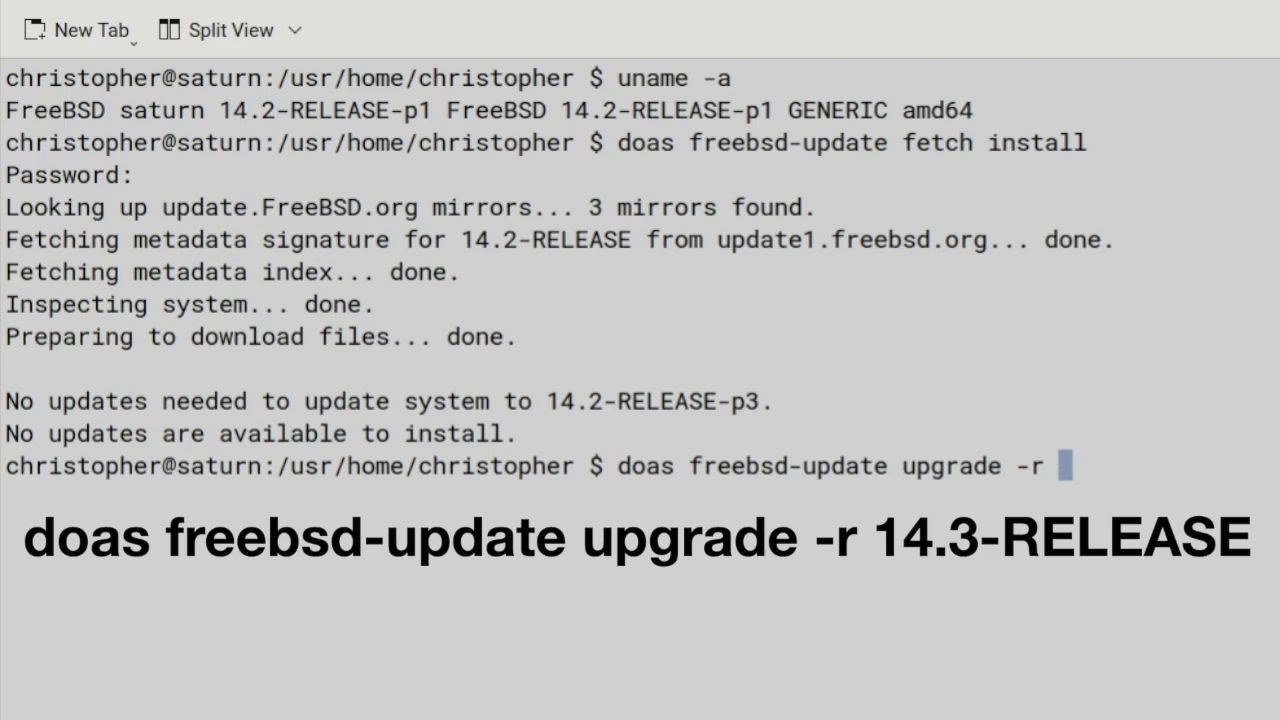
type("14.")
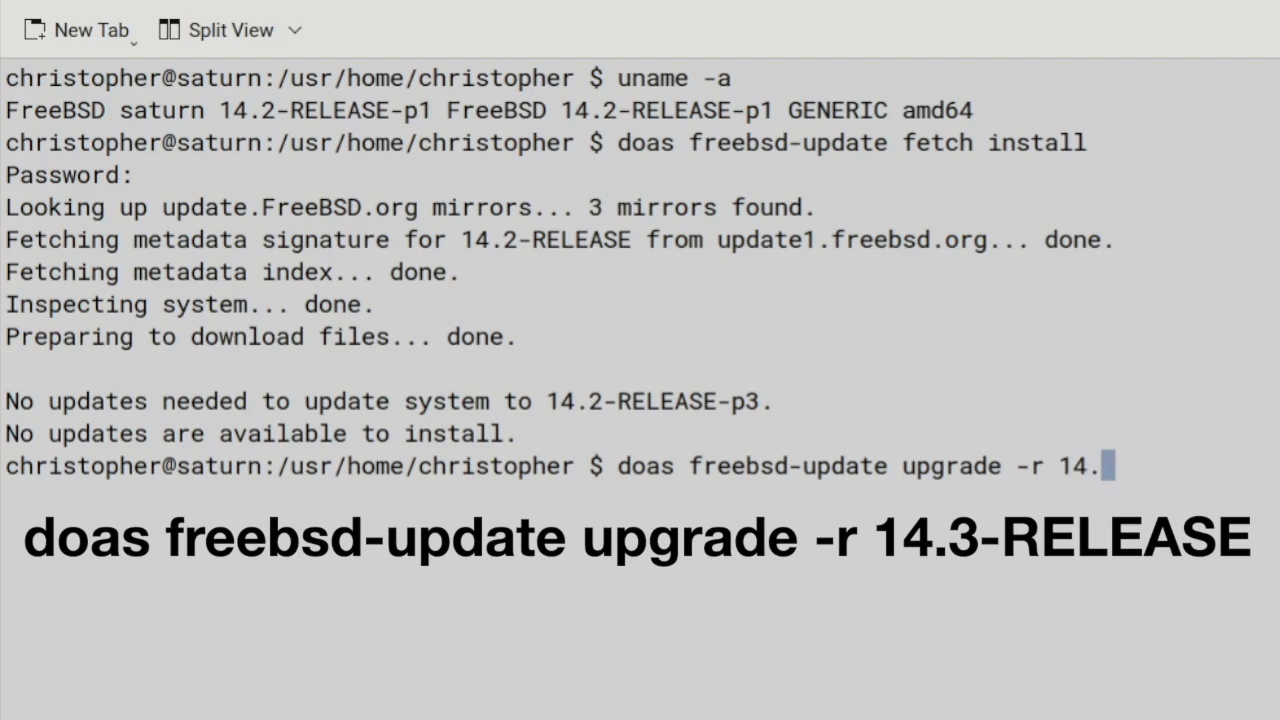
type("3-")
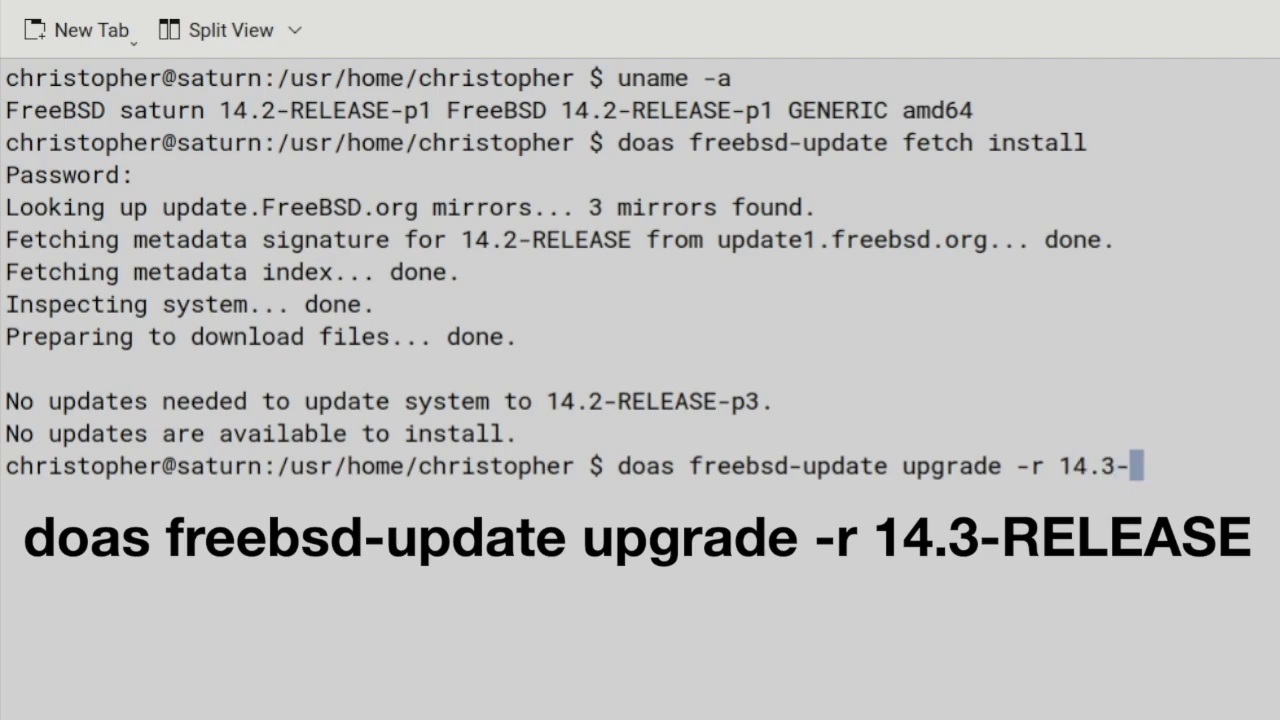
type("RELEASE")
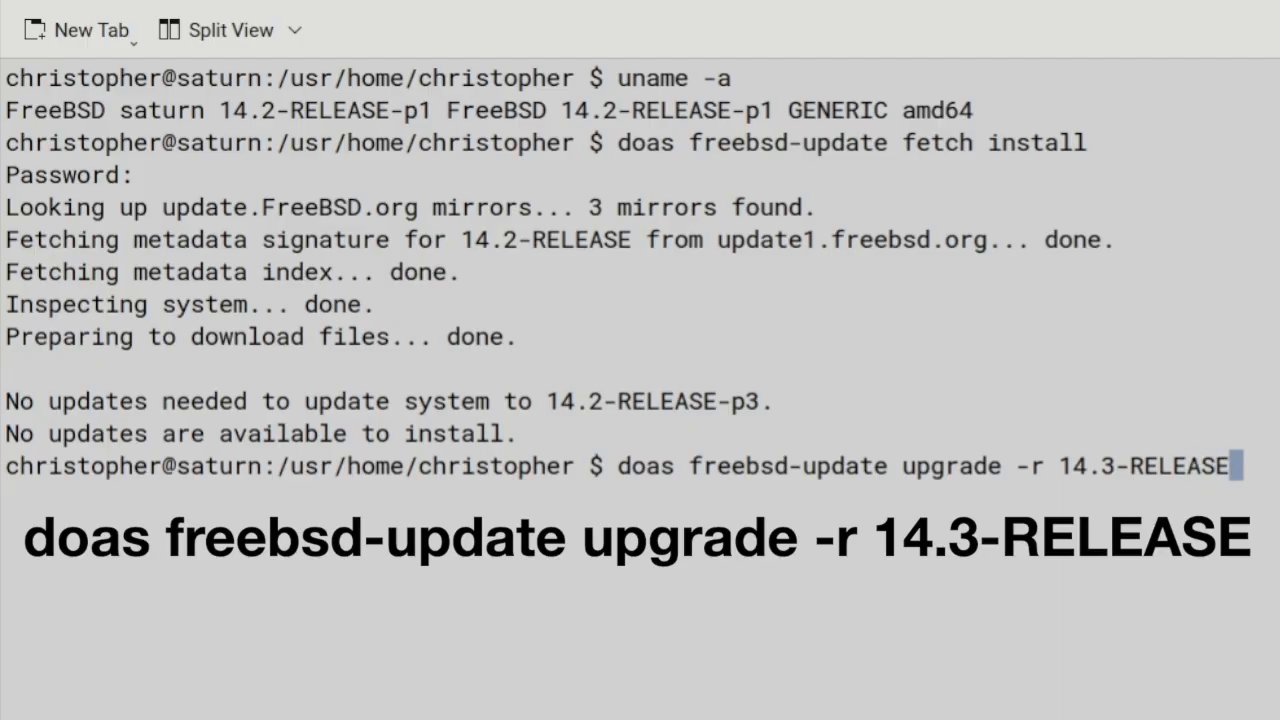
key("Return")
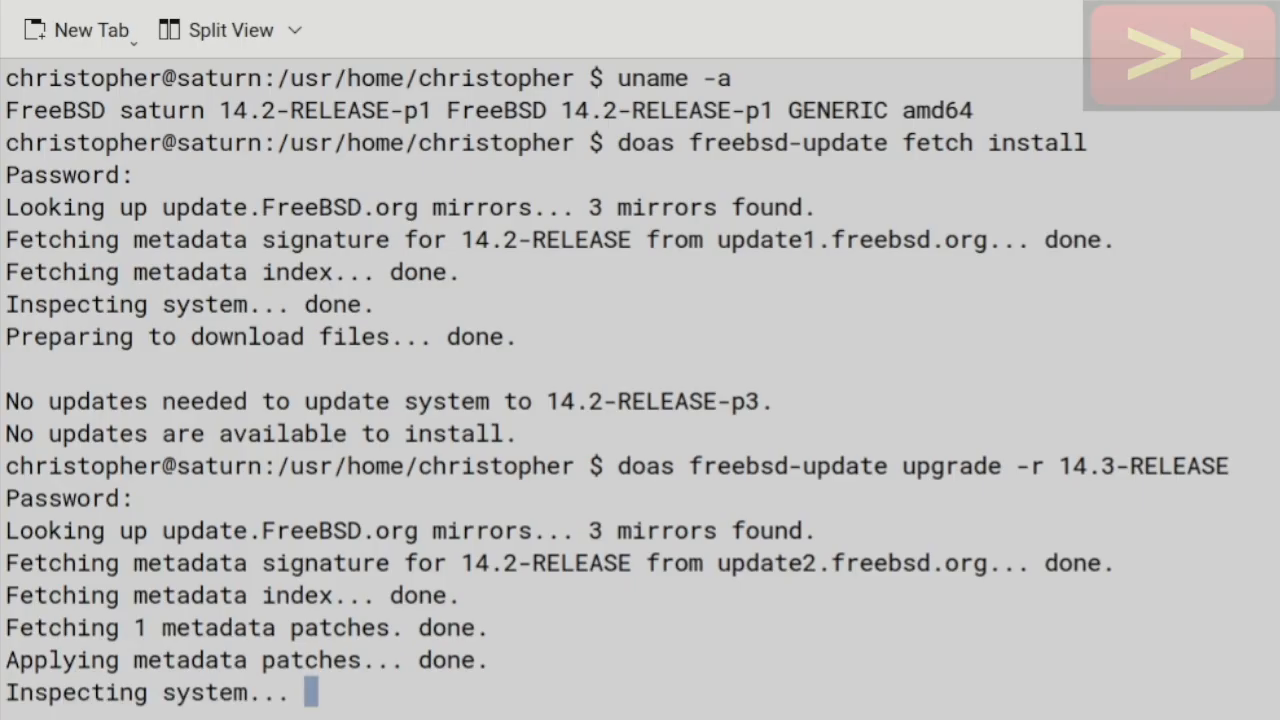
scroll("down", 3)
type("y")
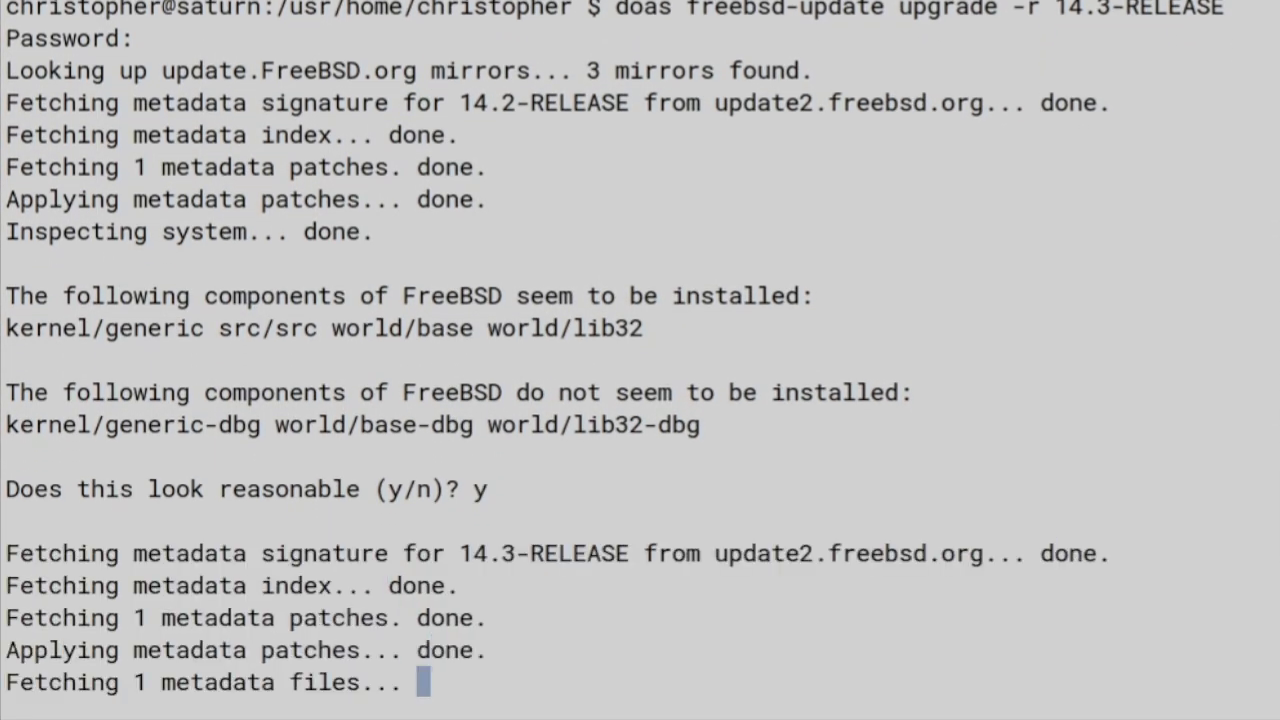
scroll("down", 3)
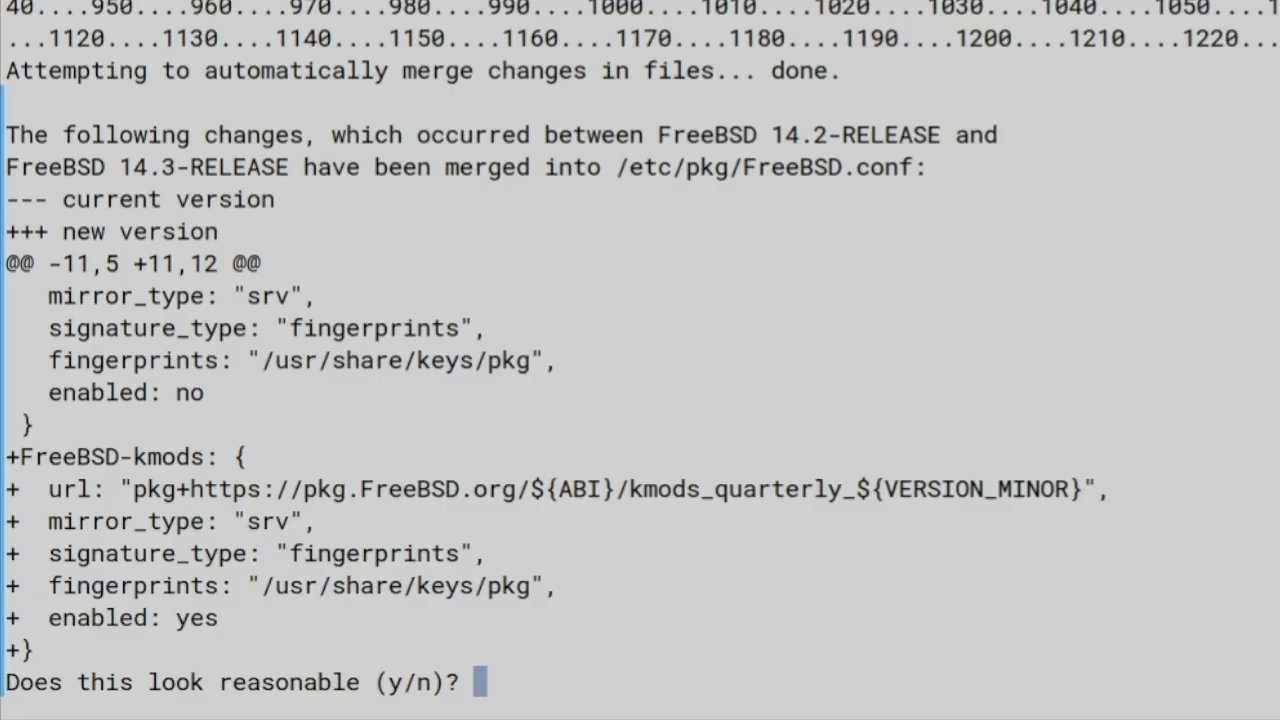
Answer y to accept the merged pkg configuration changes
type("y")
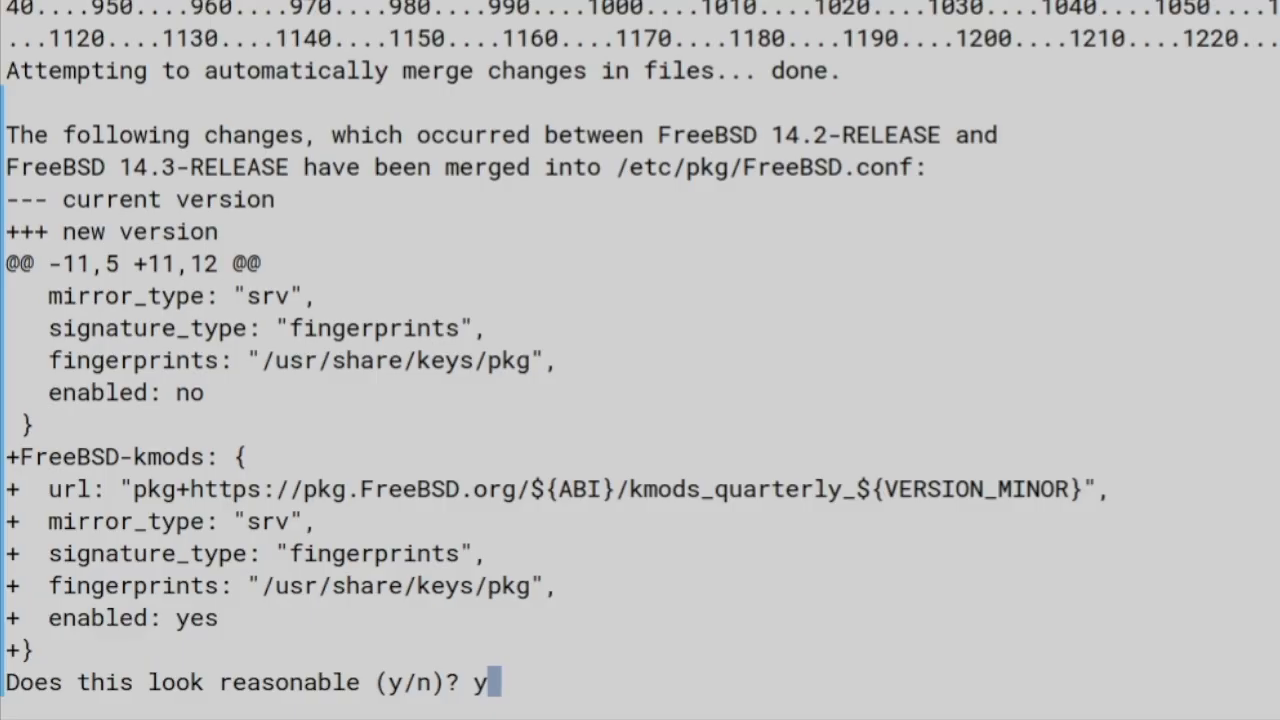
key("Return")
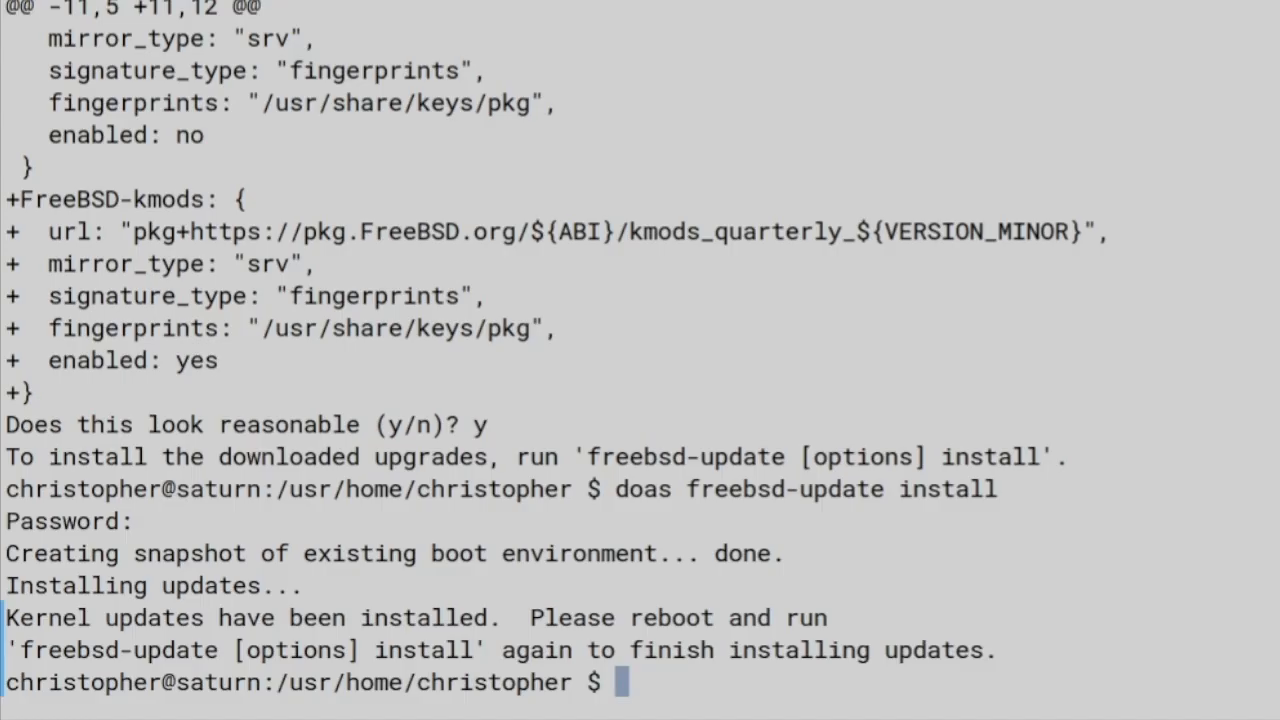
Reboot the machine with doas shutdown -r now
type("doas s")
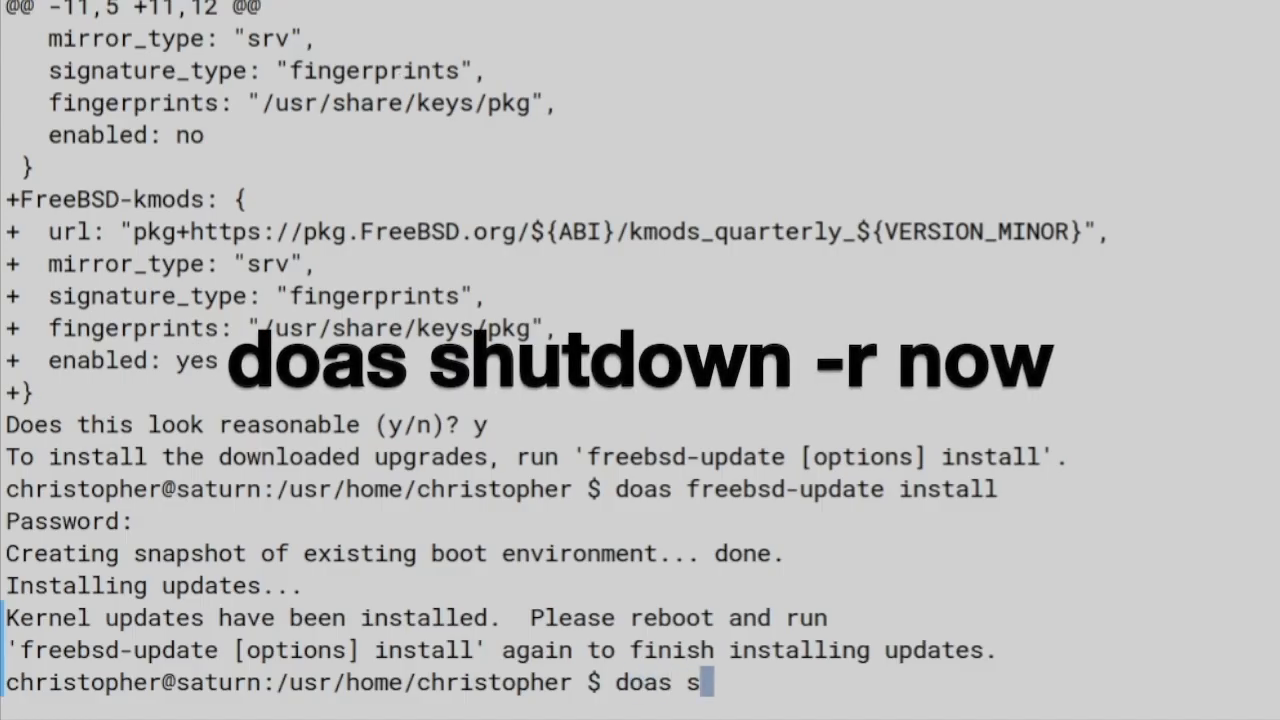
type("hutdo")
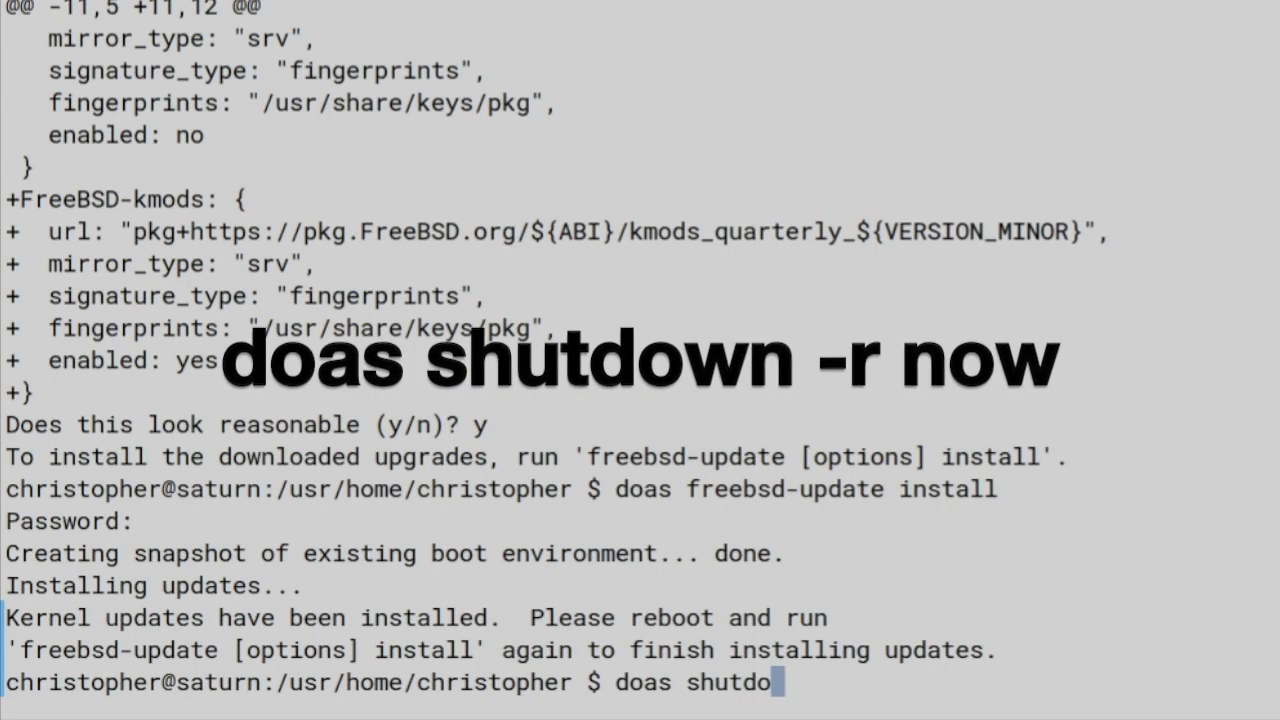
type("wn -")
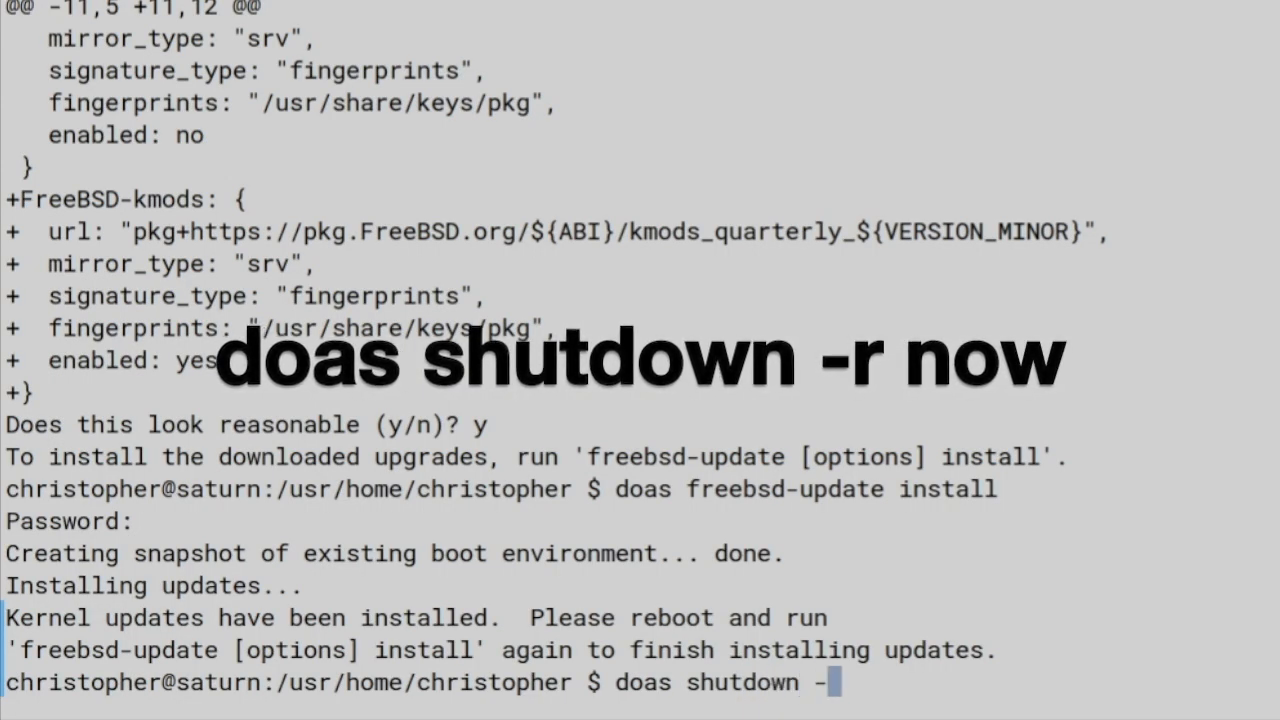
type("r no")
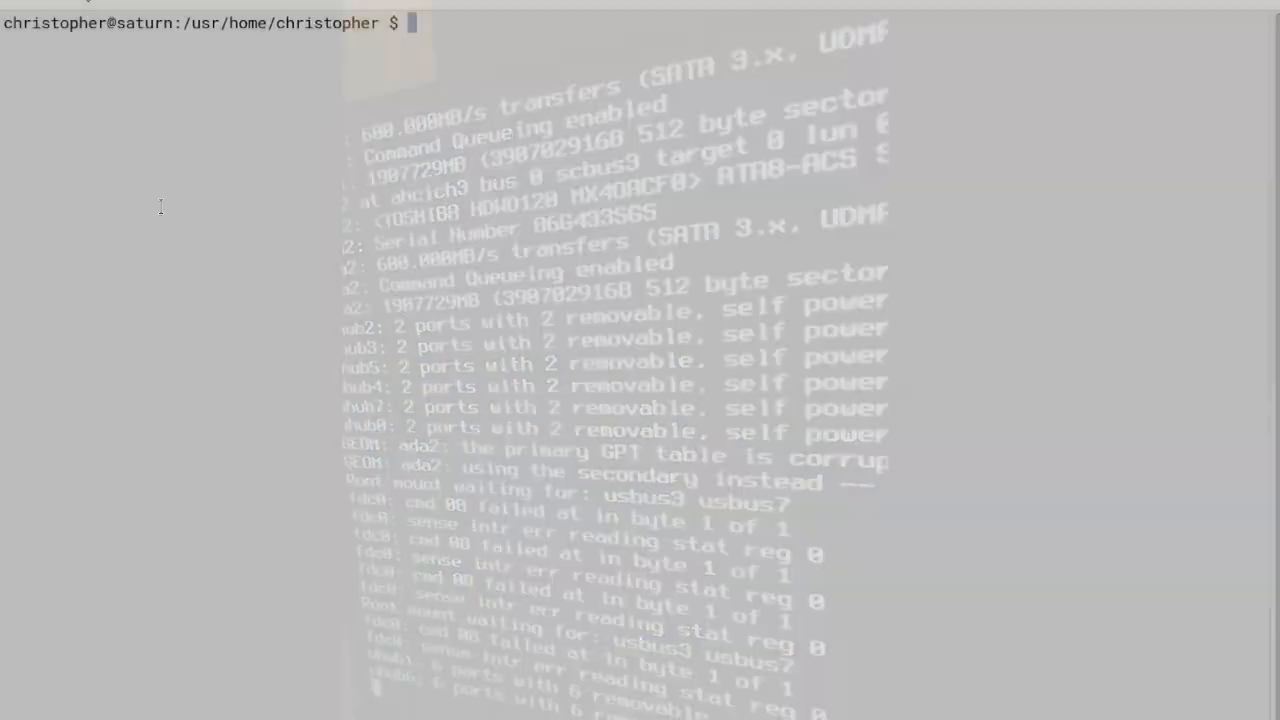
Run doas freebsd-update install again and confirm uname now reports 14.3-RELEASE
type("do")
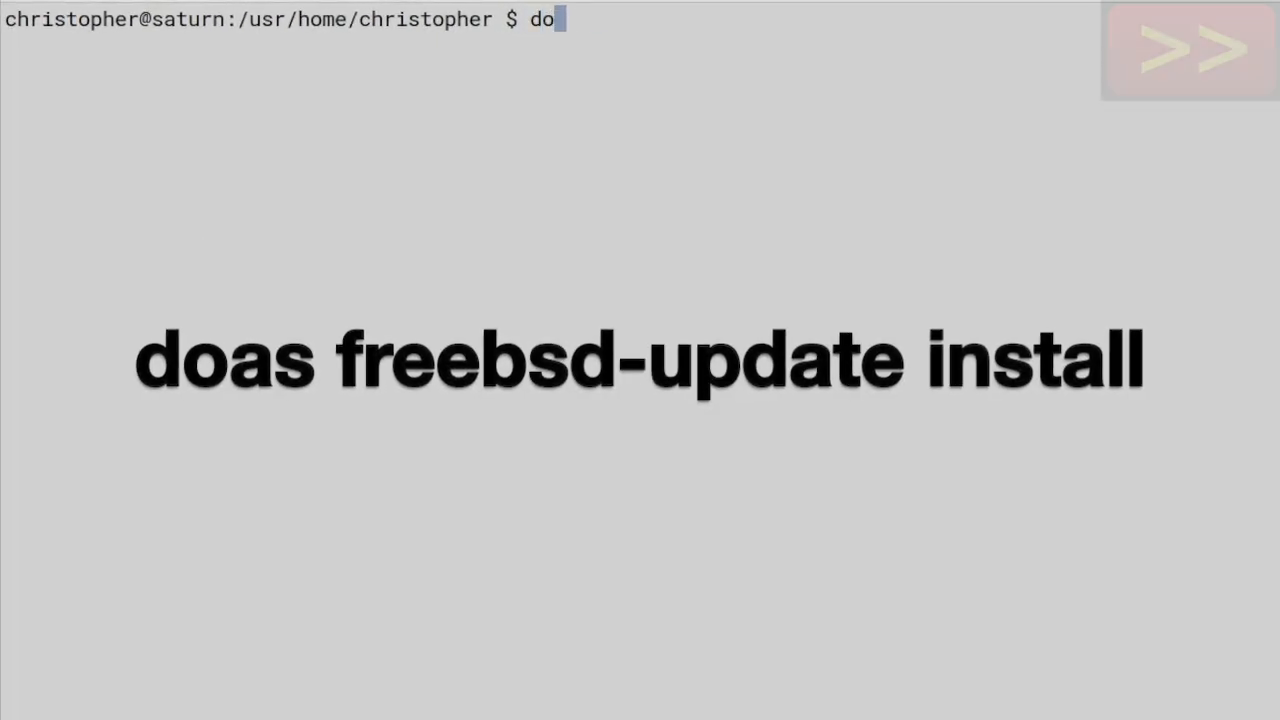
key("Return")
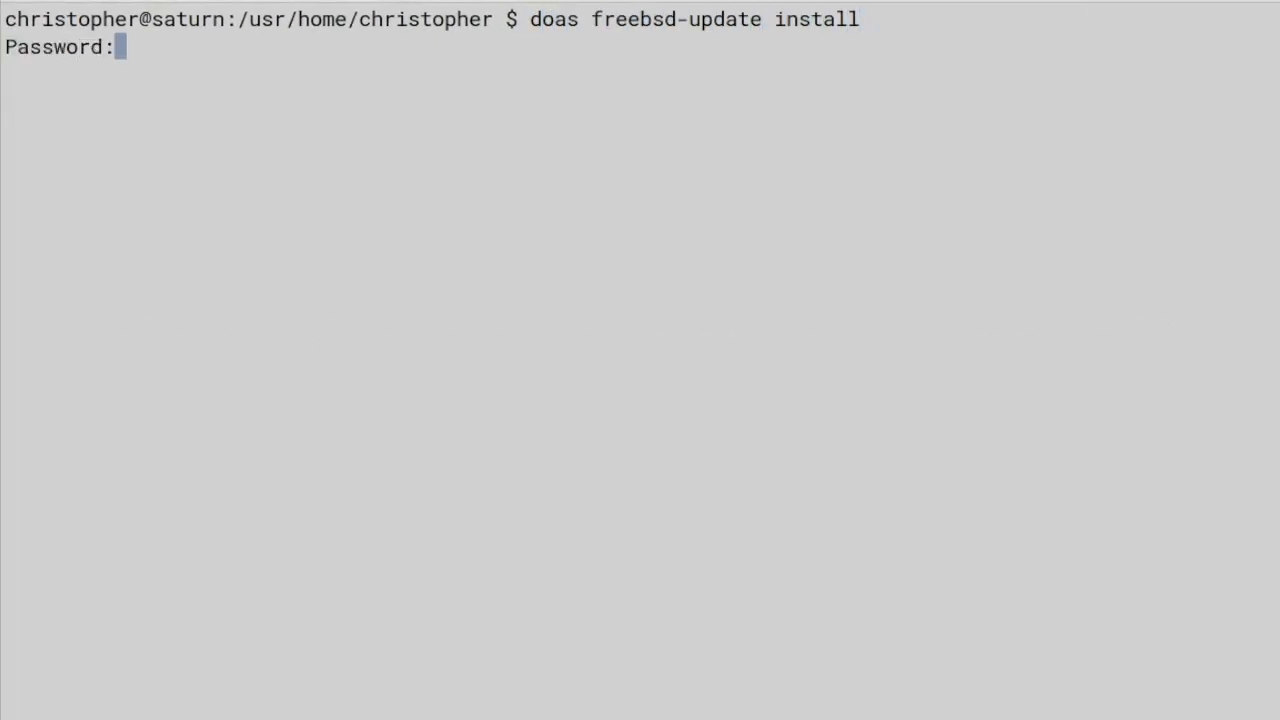
key("Return")
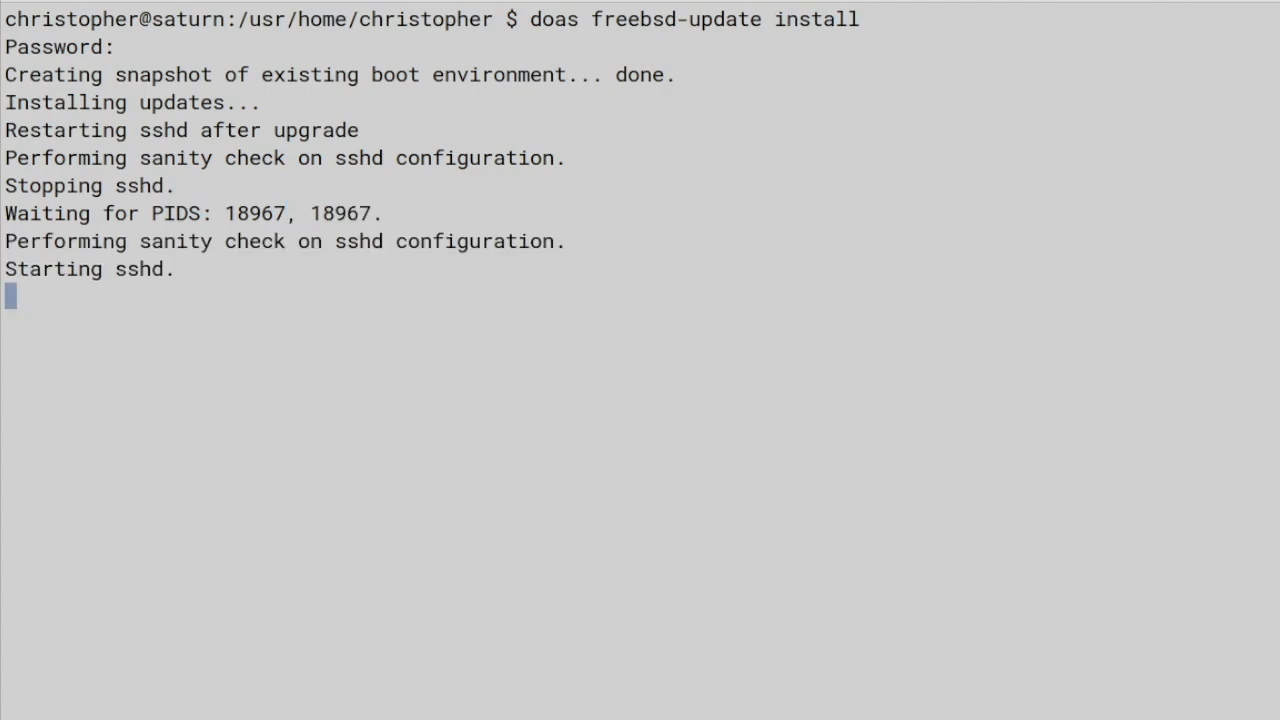
type("uname -a")
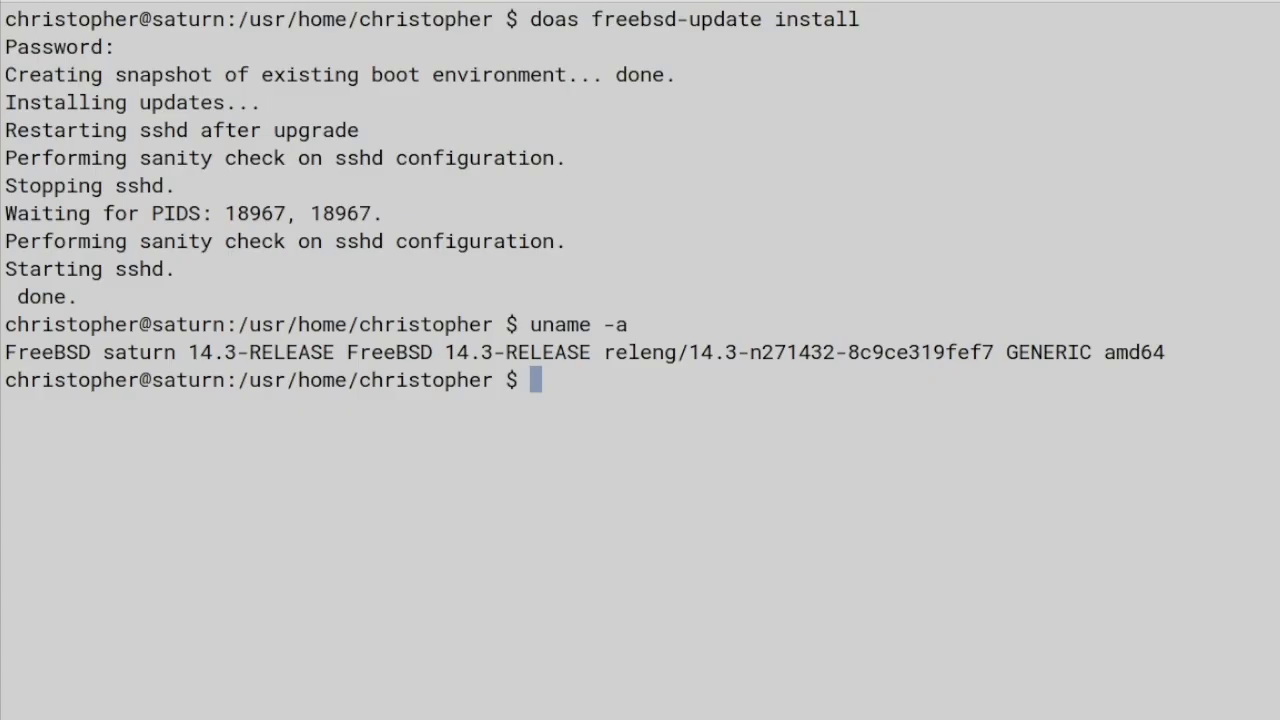
Run doas freebsd-update fetch, which reports no further updates needed
type("doas")
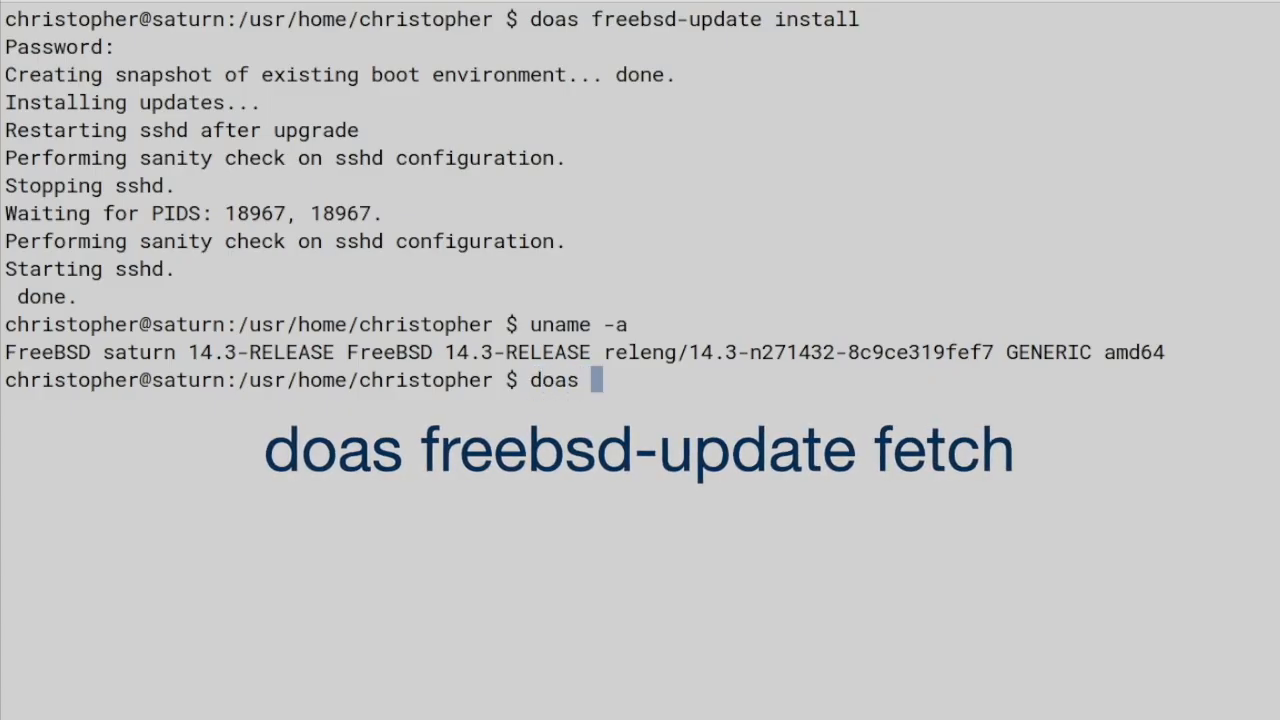
type("freebsd-update fet")
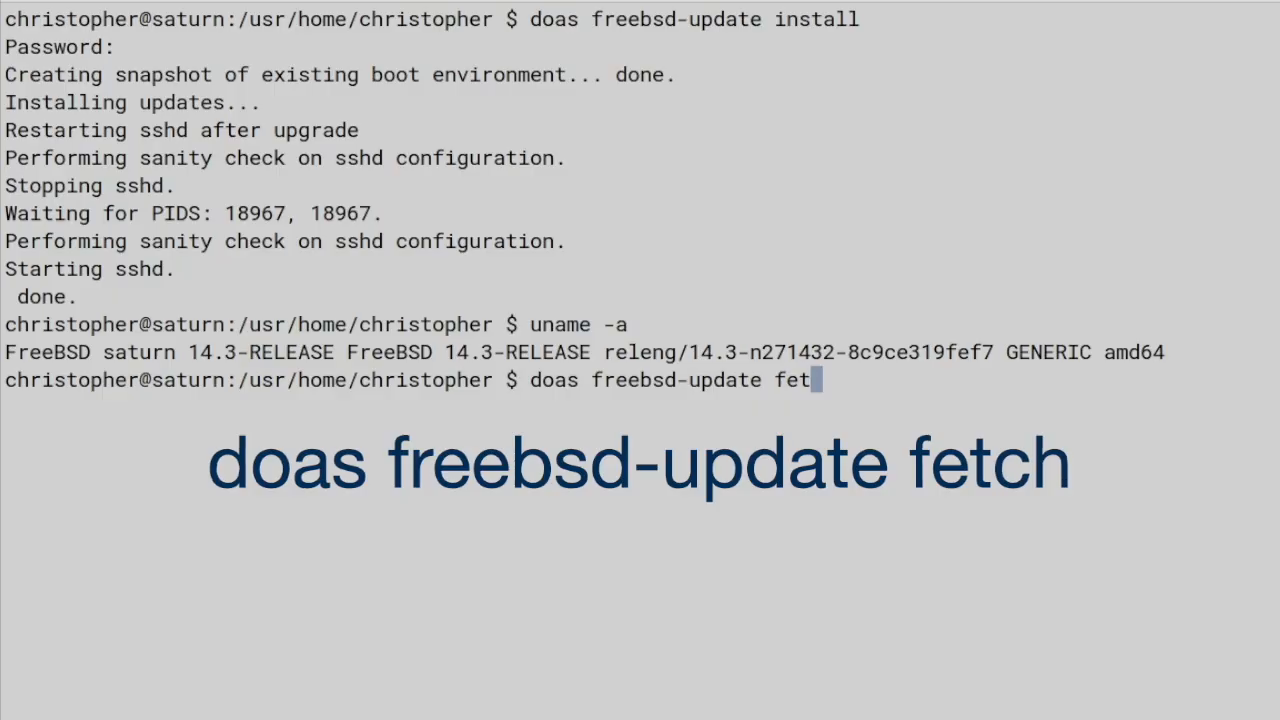
key("Return")
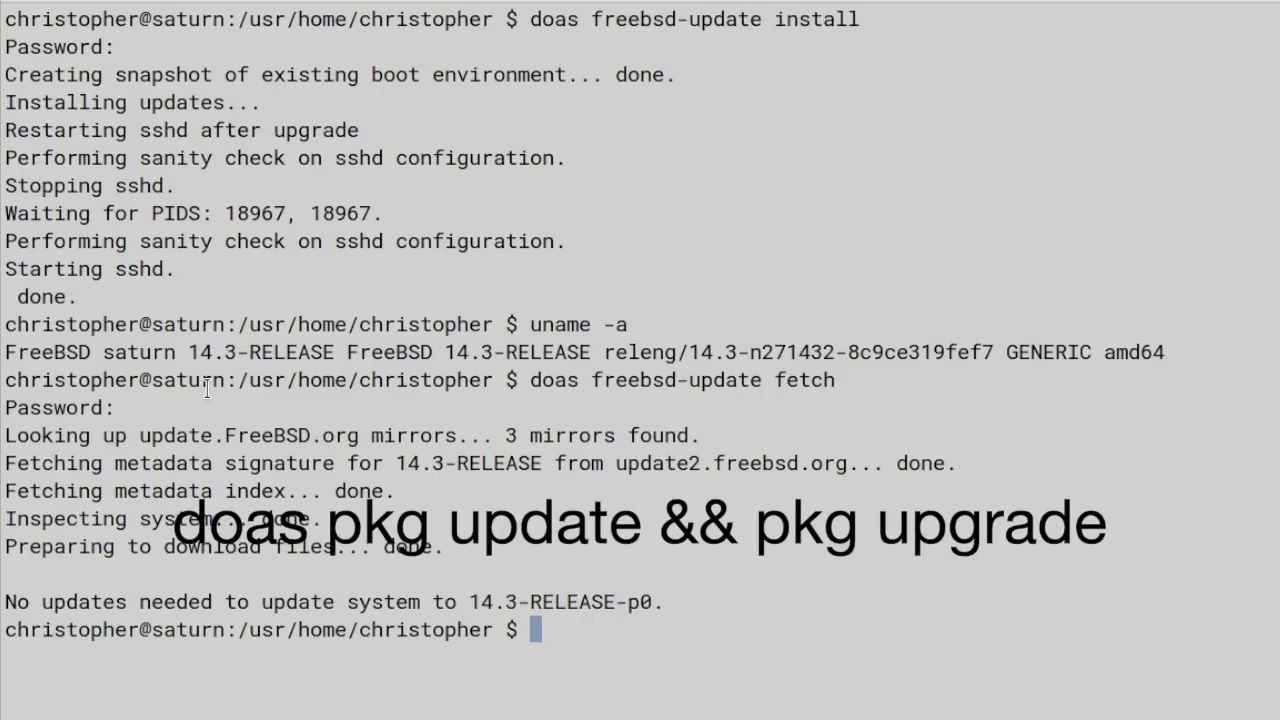
Run doas pkg update && doas pkg upgrade and submit the password
type("doas pkg update &&")
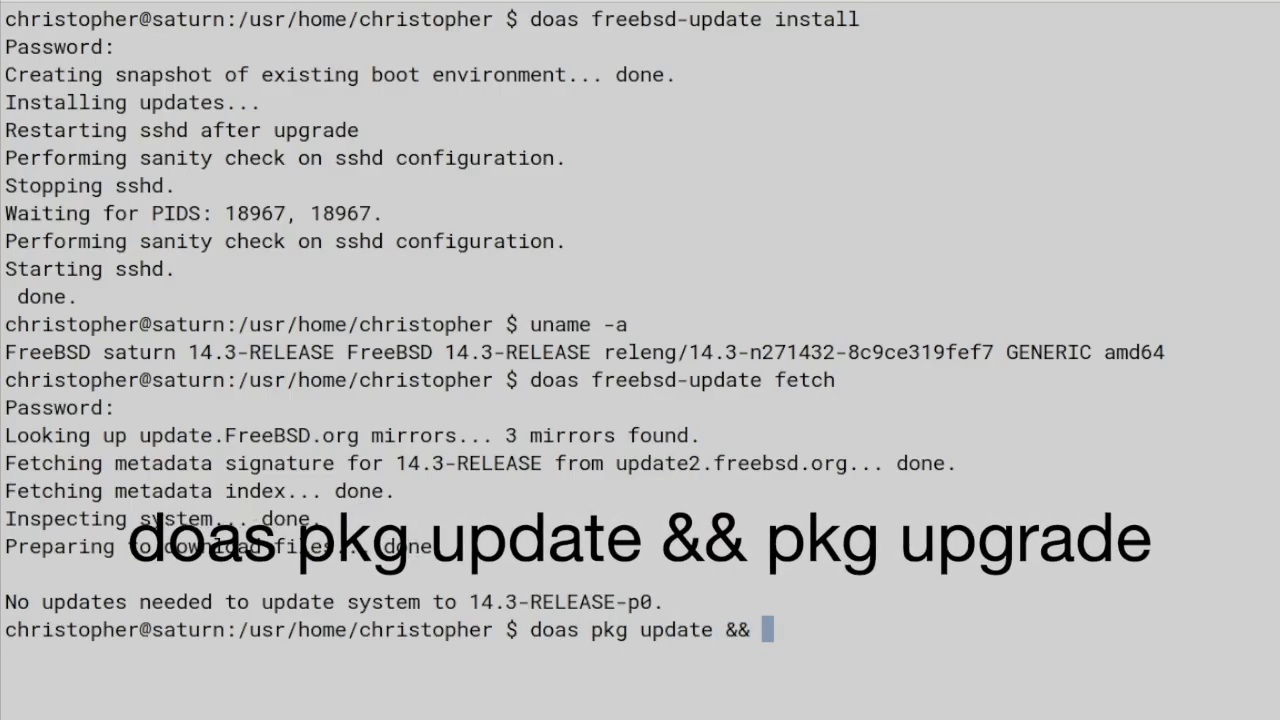
type("doas")
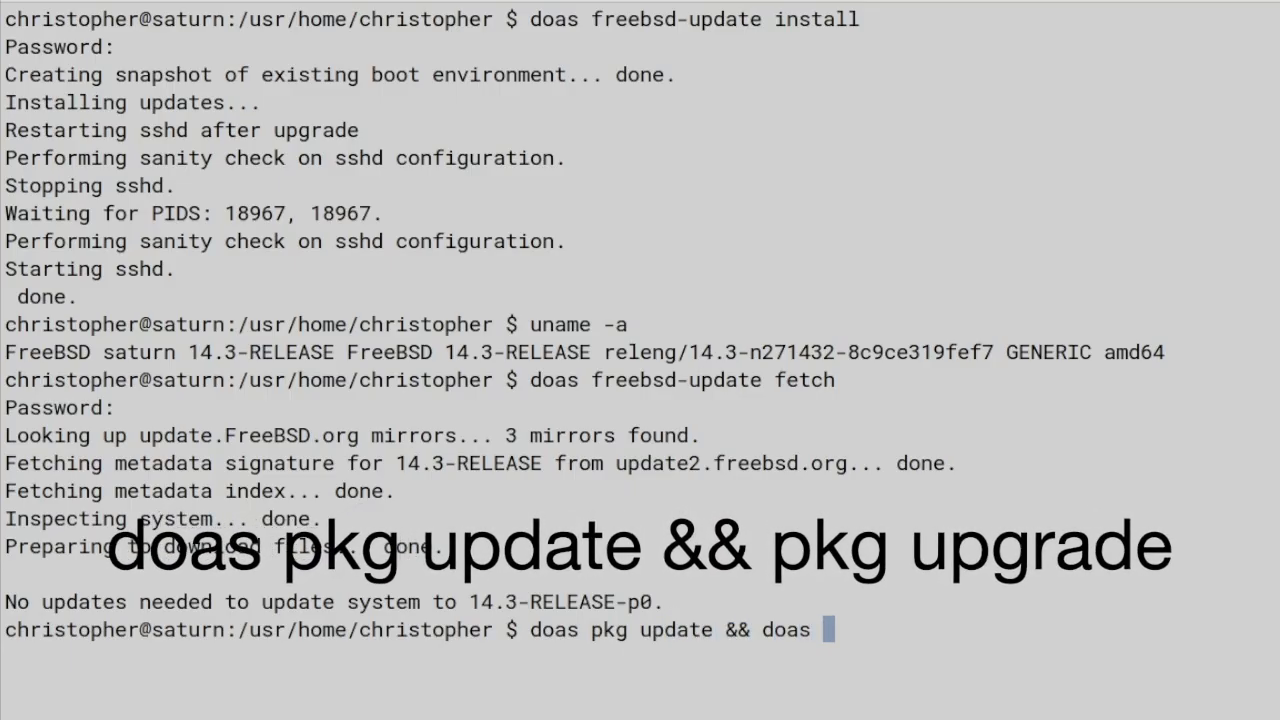
type("pkg upg")
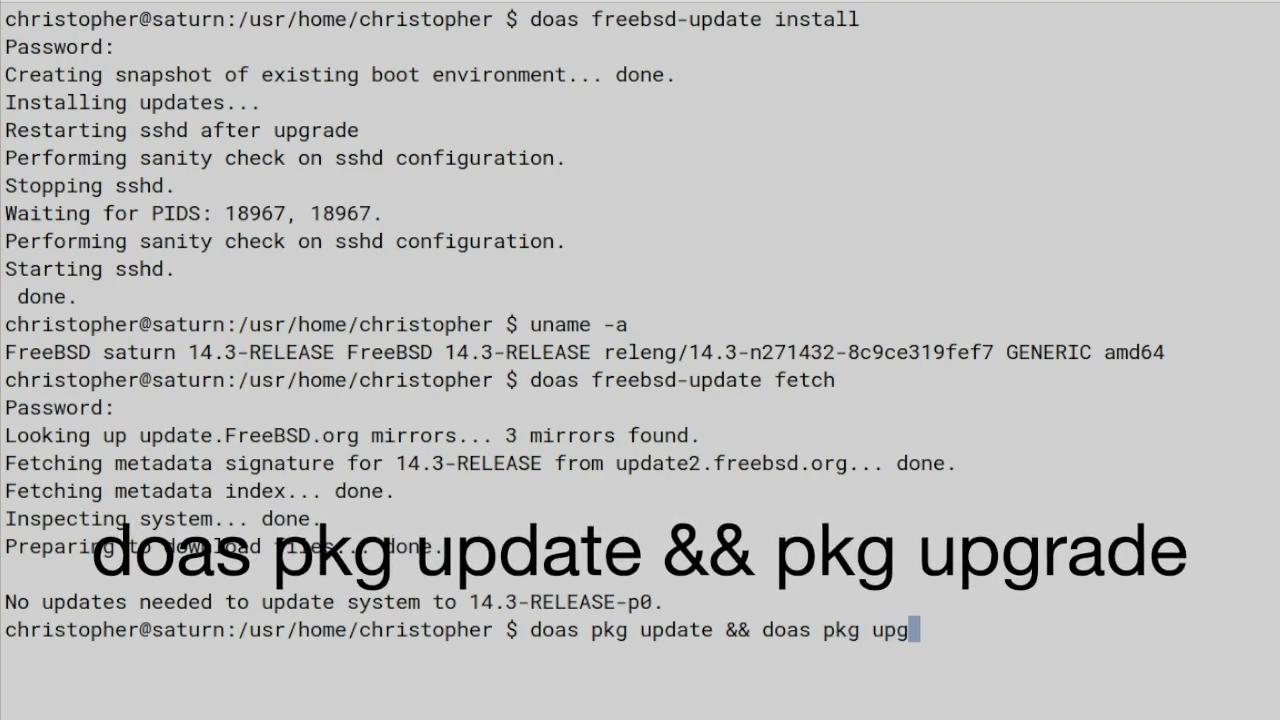
key("Return")
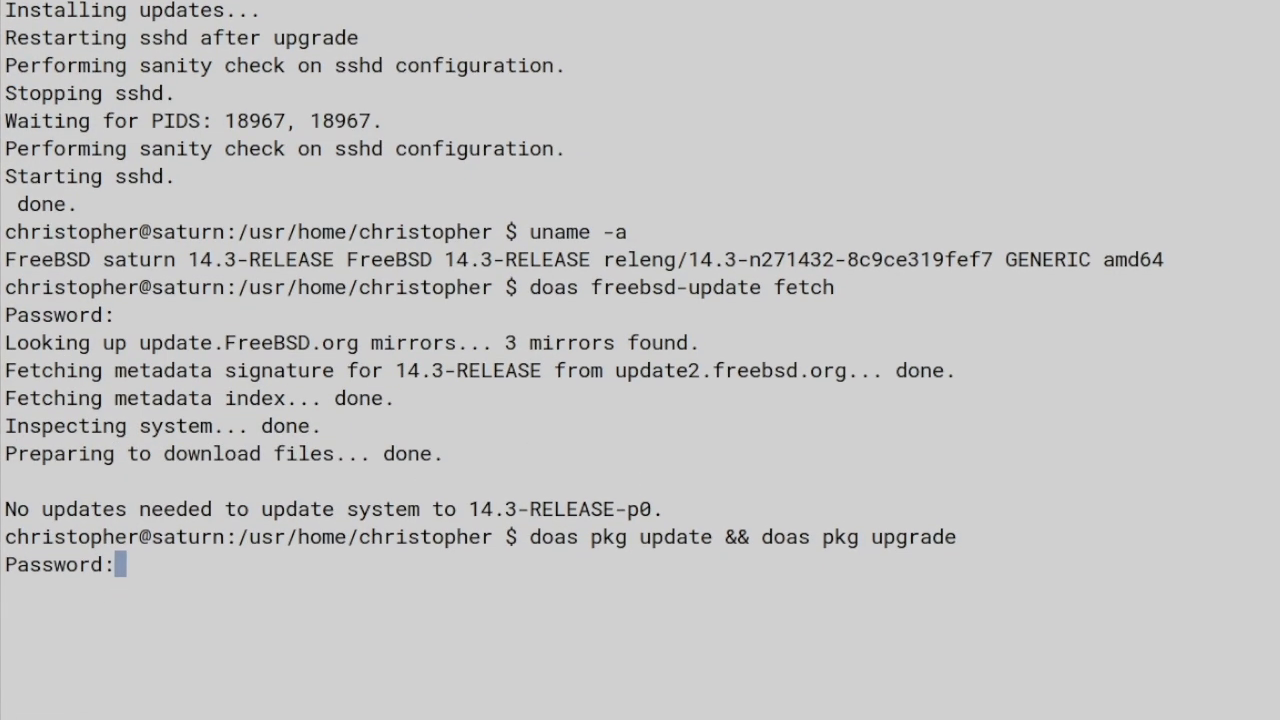
scroll("up", 3)
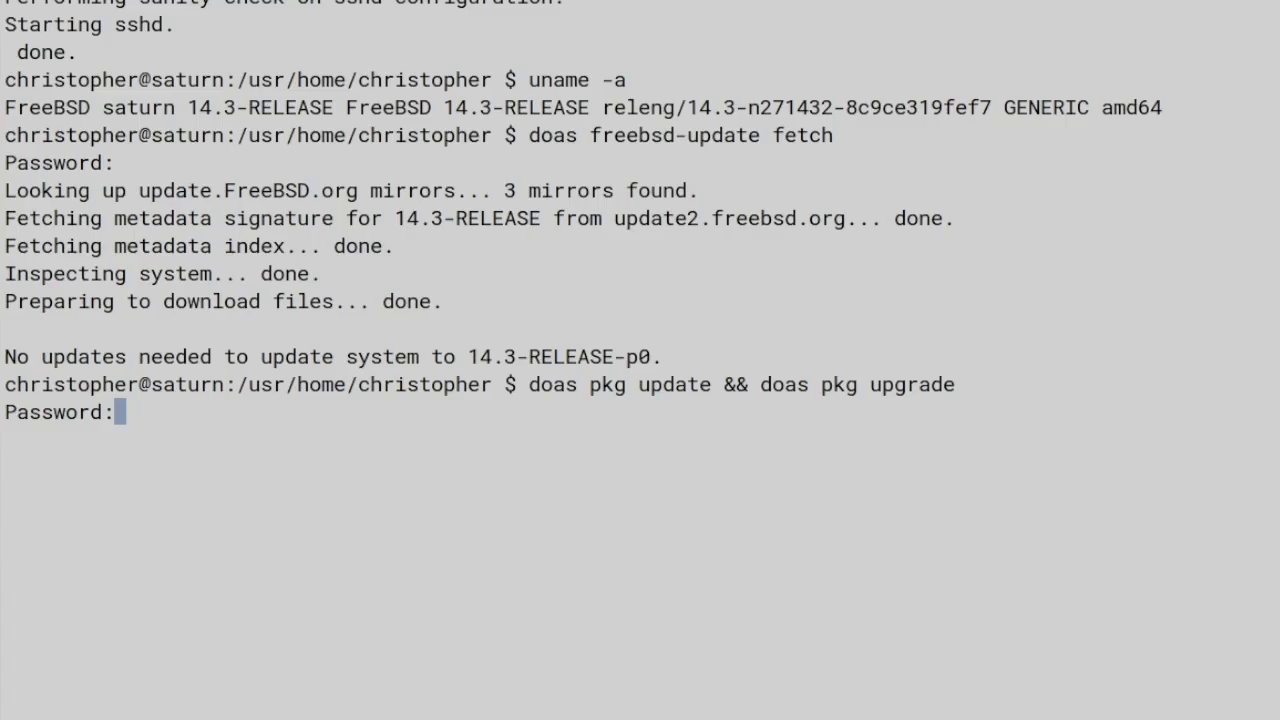
key("Return")
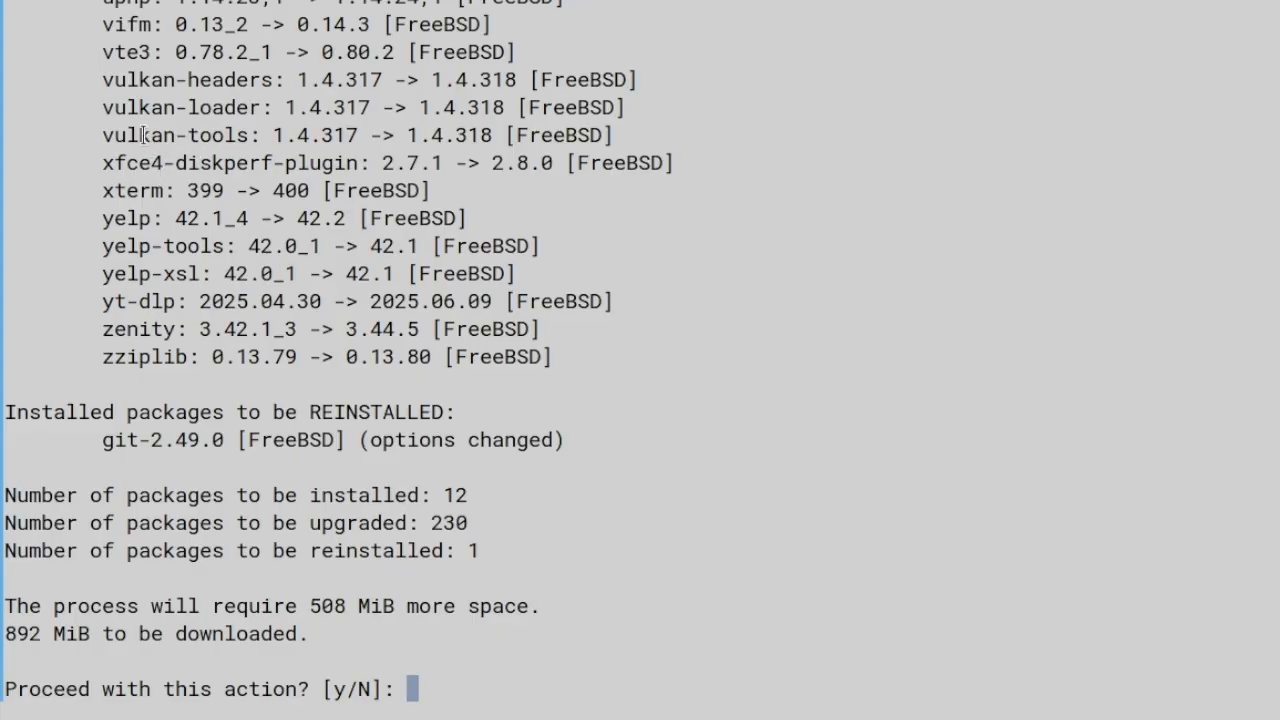
Review the list of 230 outdated packages and answer y to proceed with the upgrade
scroll("up", 3)
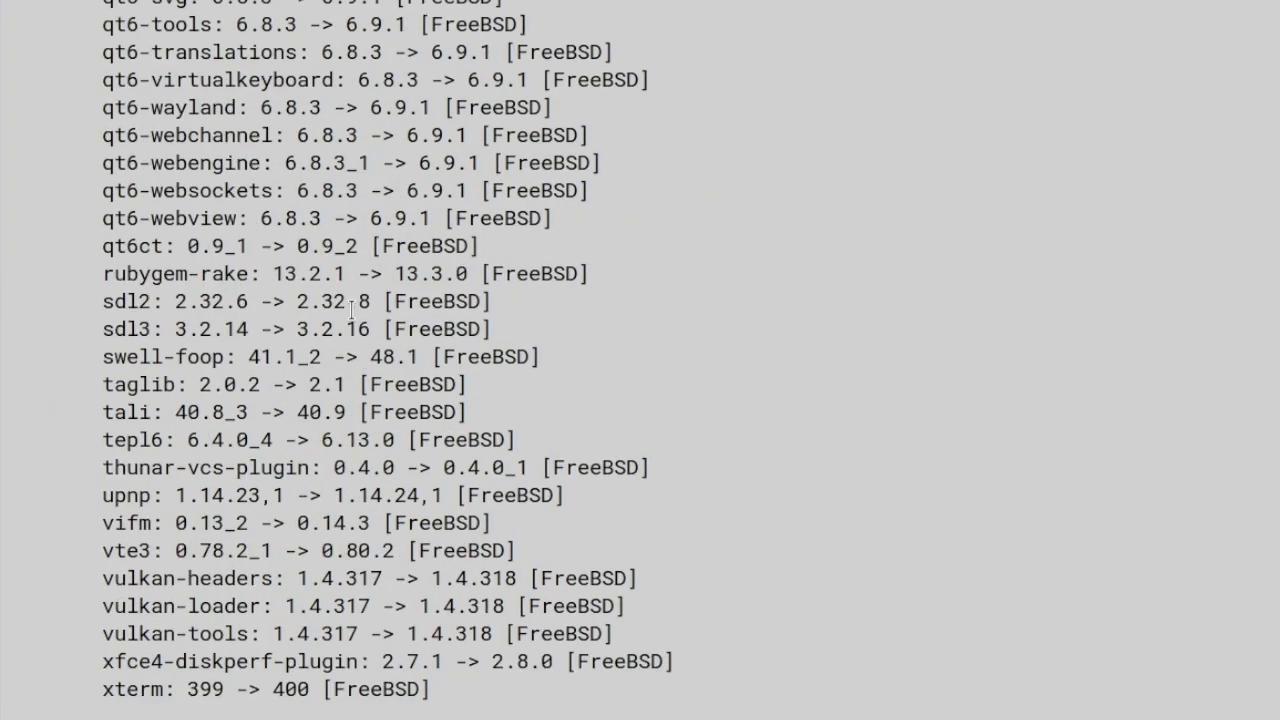
scroll("up", 3)
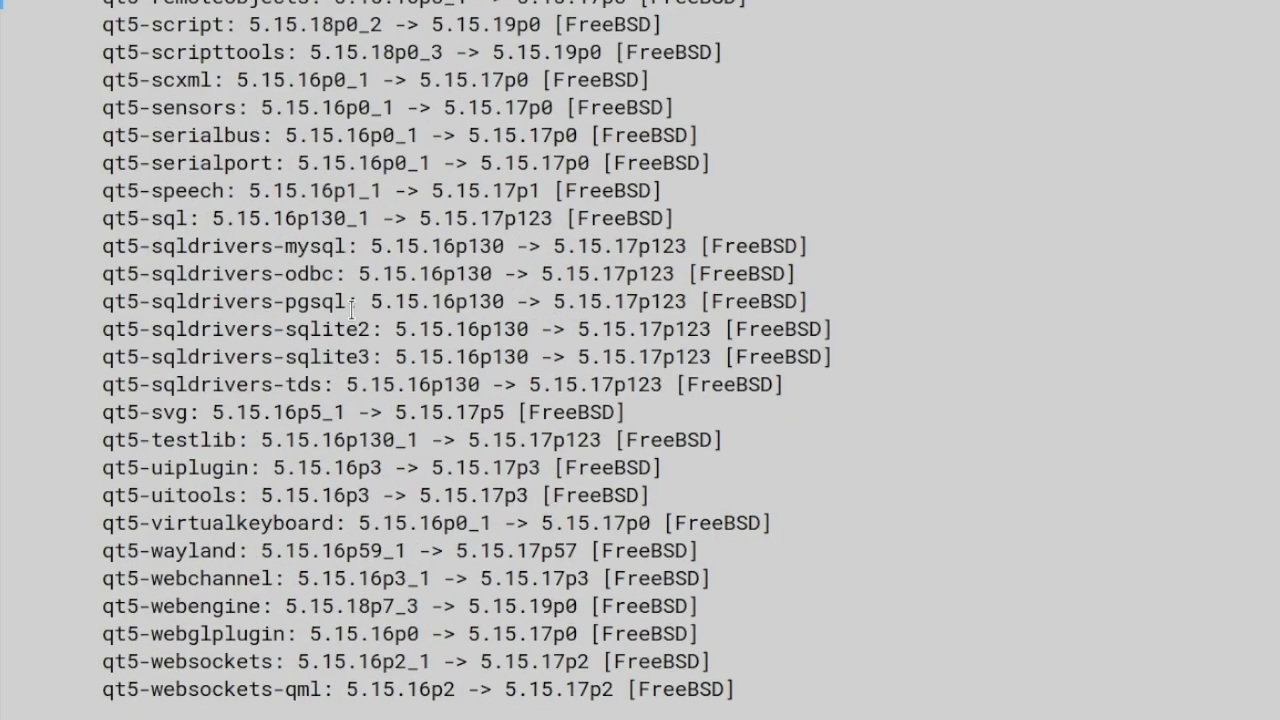
scroll("up", 3)
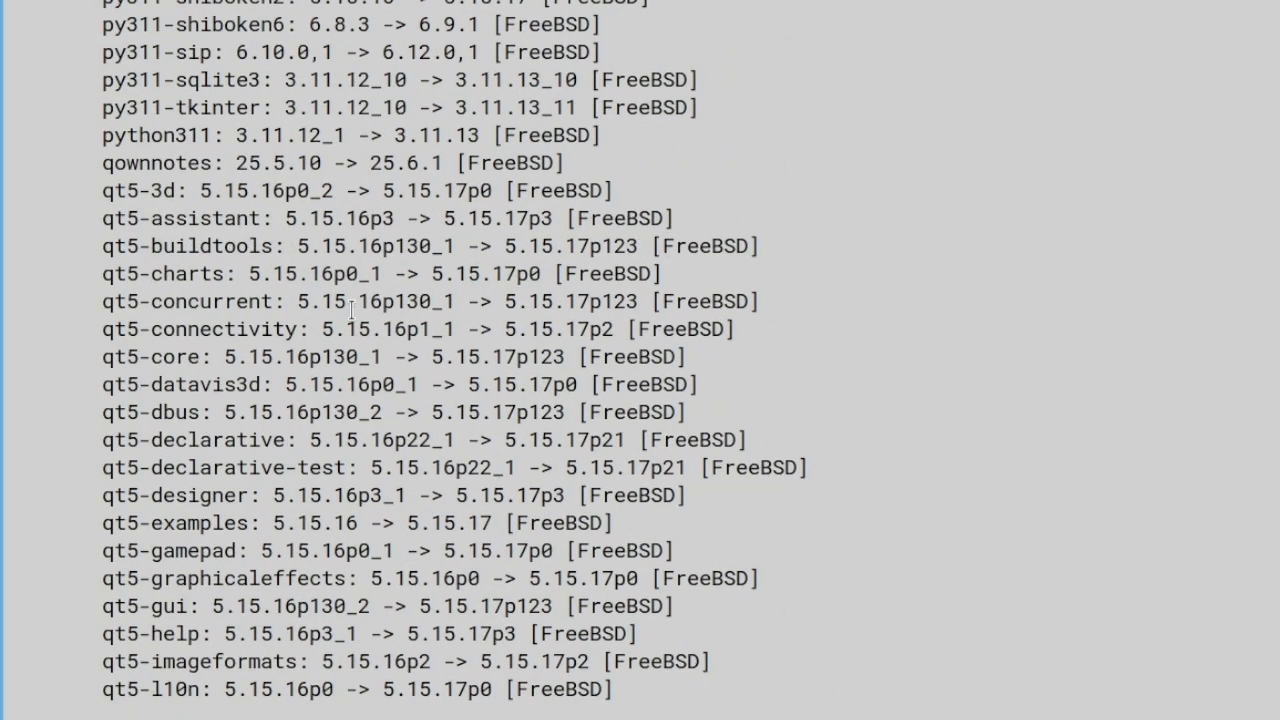
scroll("down", 3)
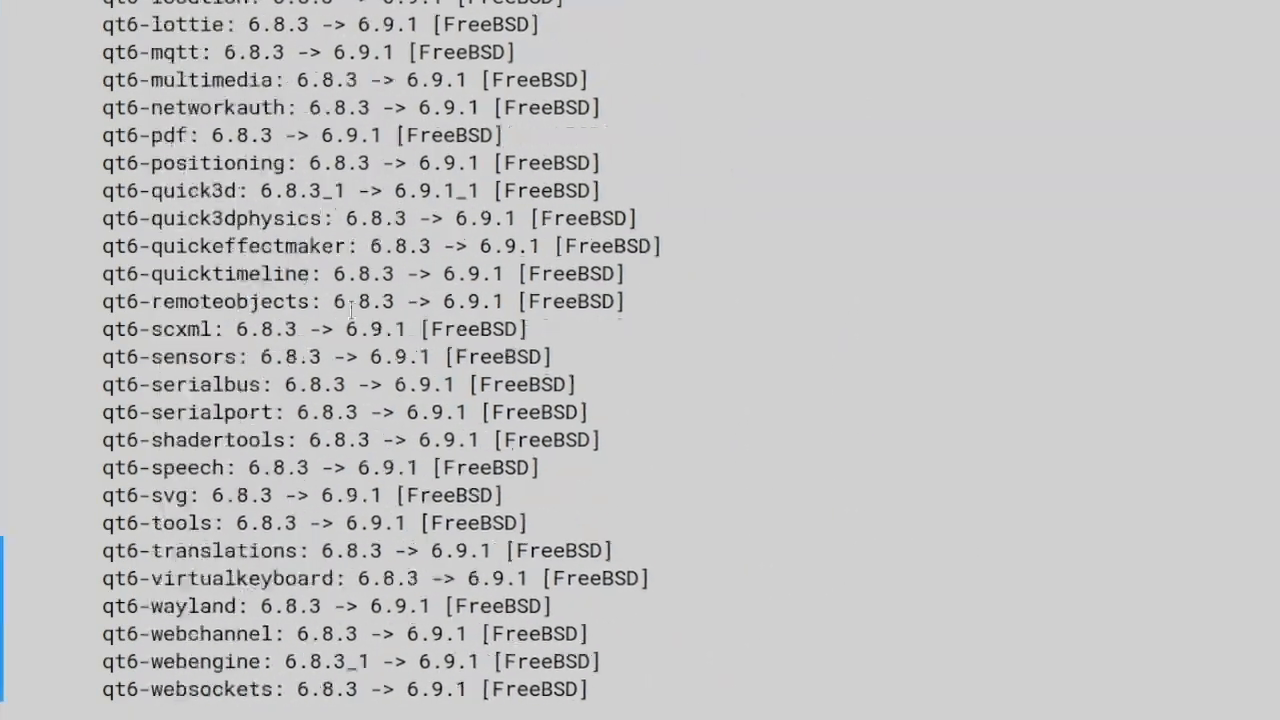
scroll("down", 3)
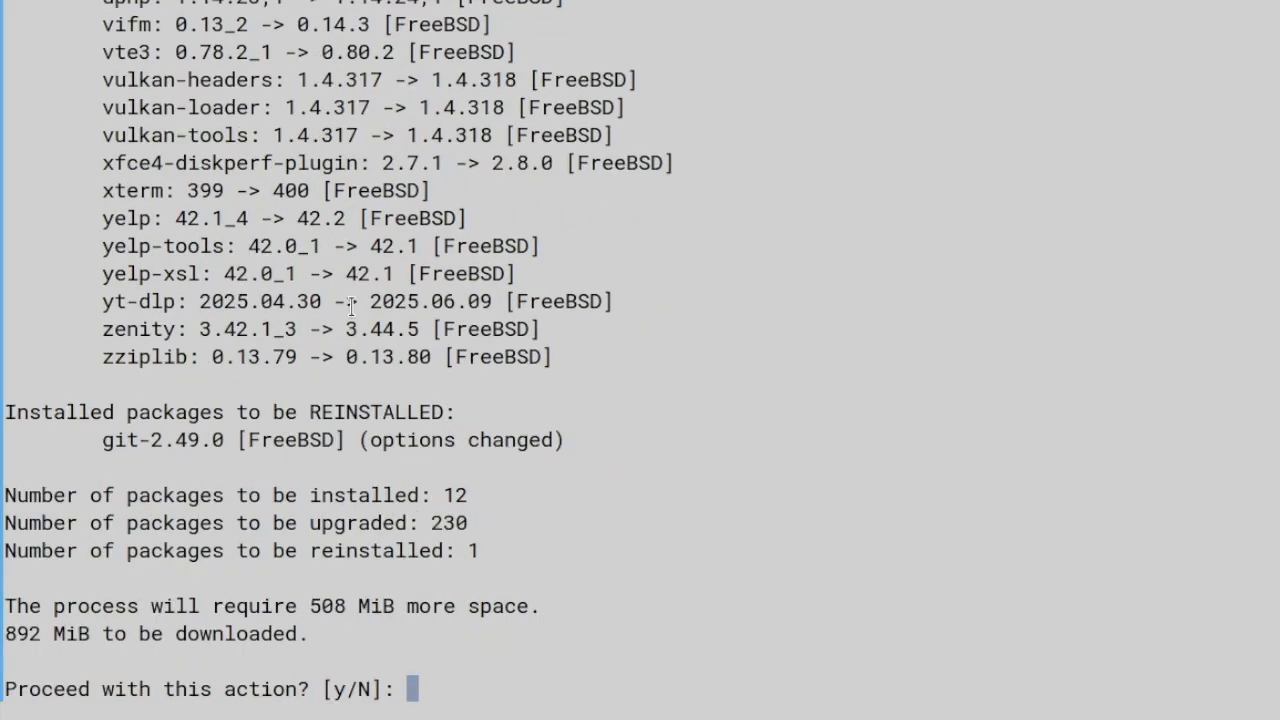
type("y")
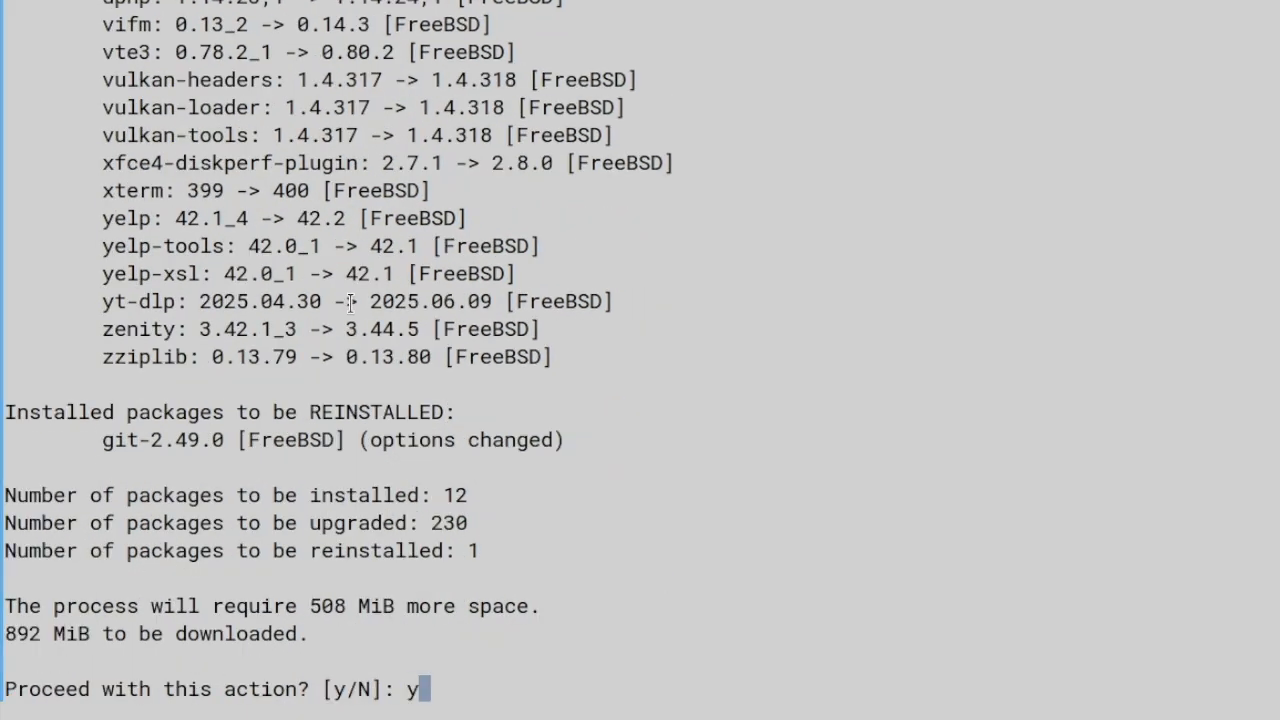
key("Return")
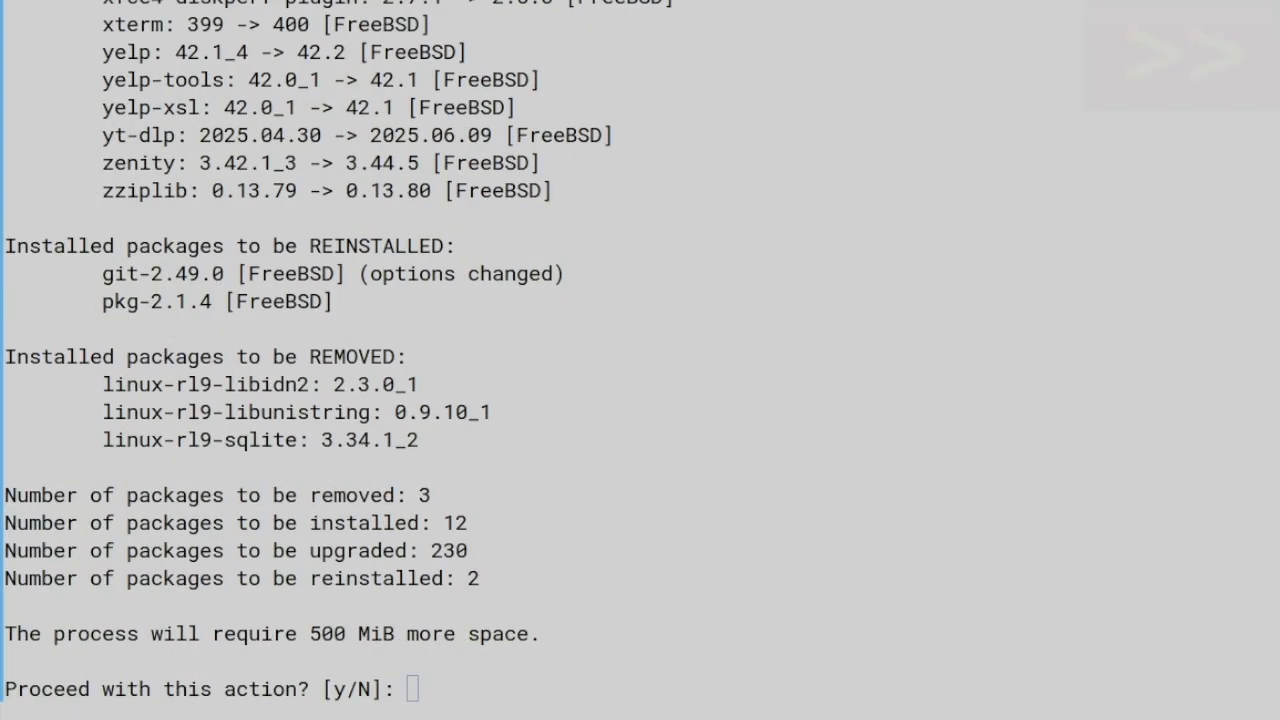
type("y")
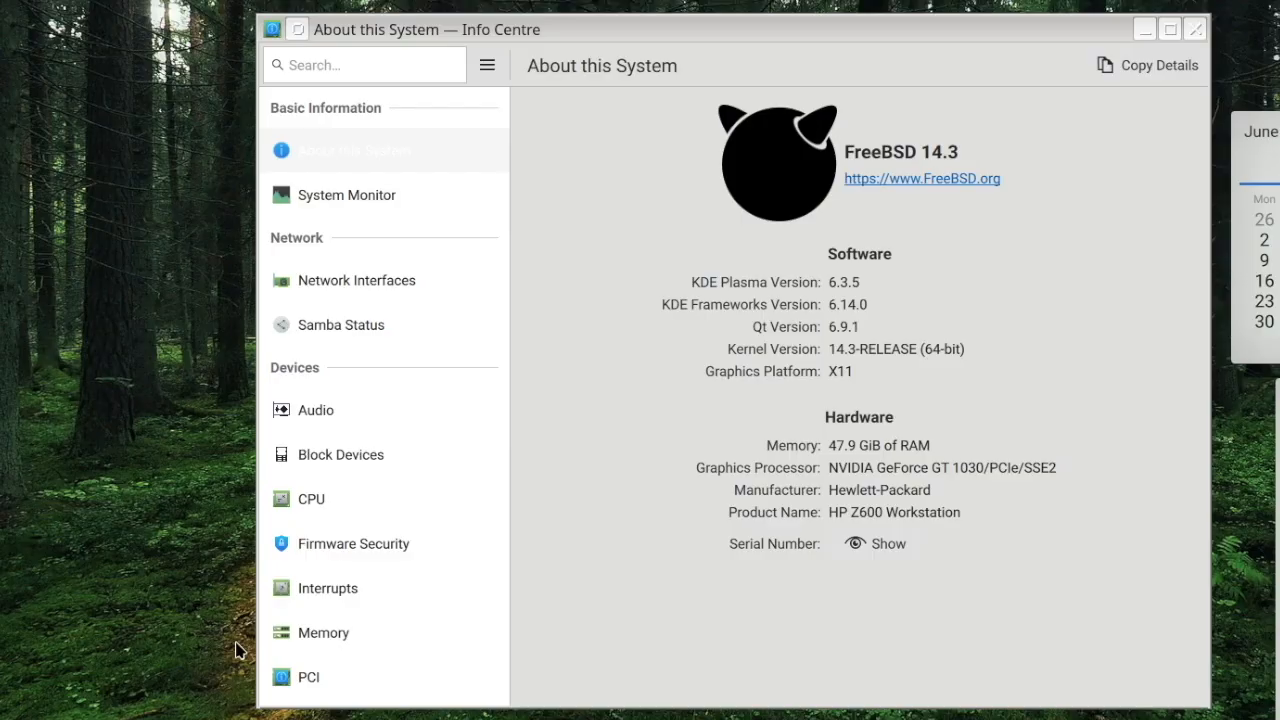
mouse_move(248, 650)
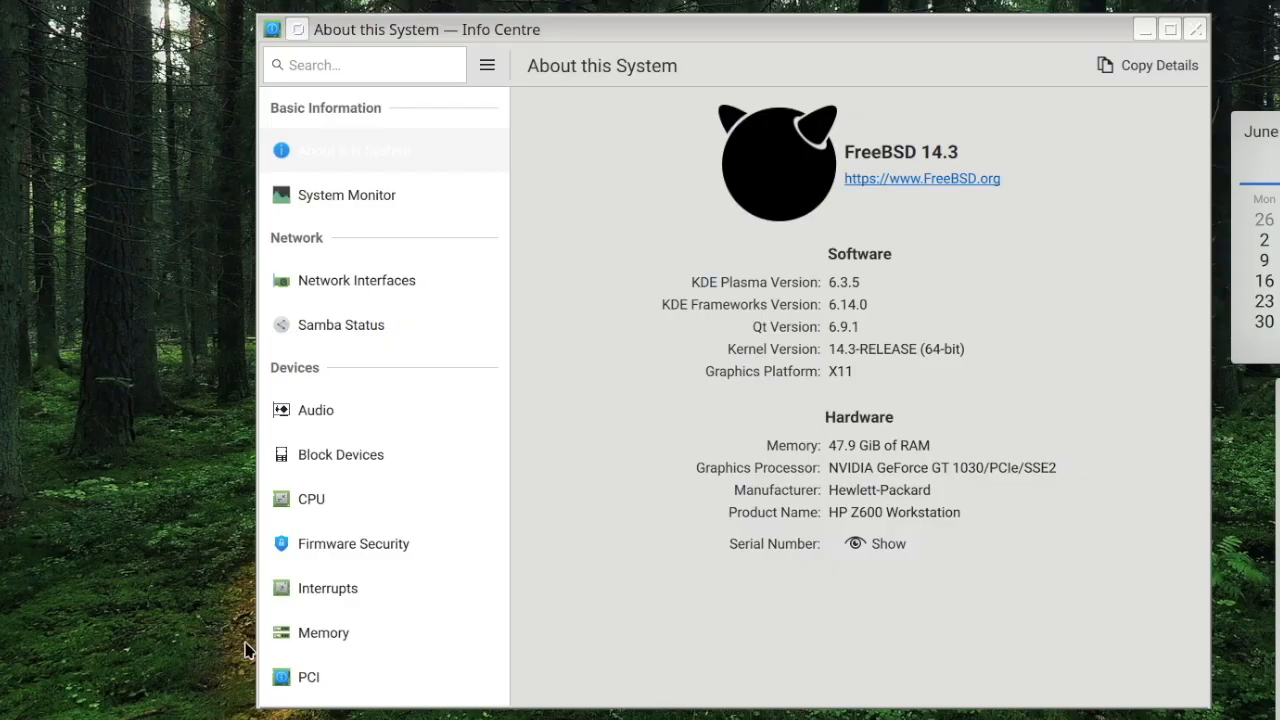